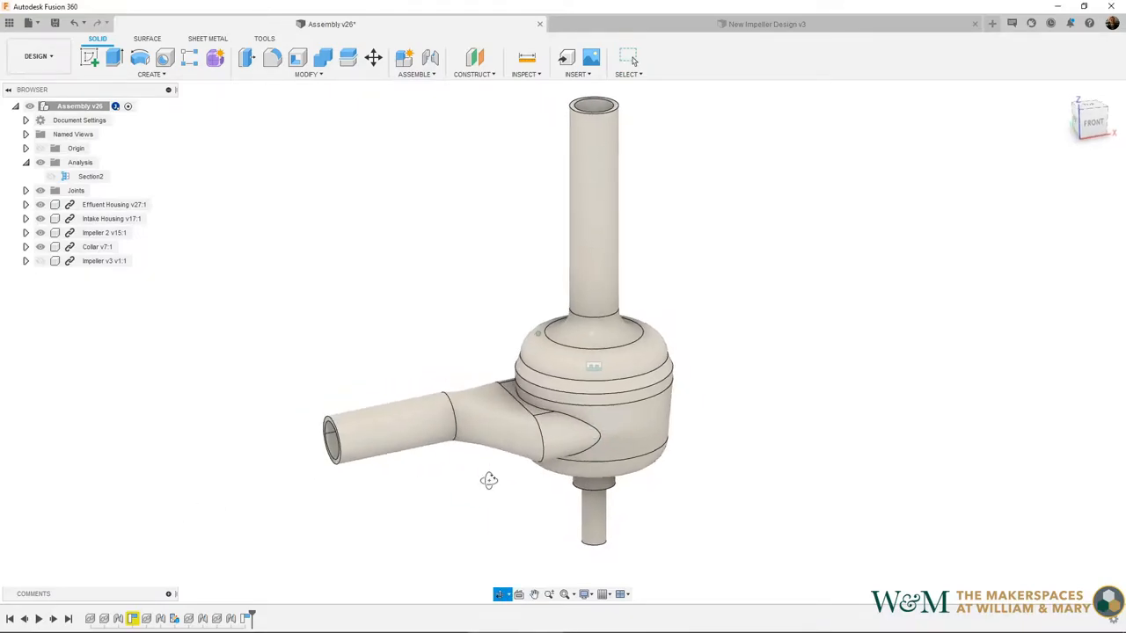
Hide the Effluent Housing and Intake Housing to expose the impellers inside.
left_click_drag(489, 480, 501, 471)
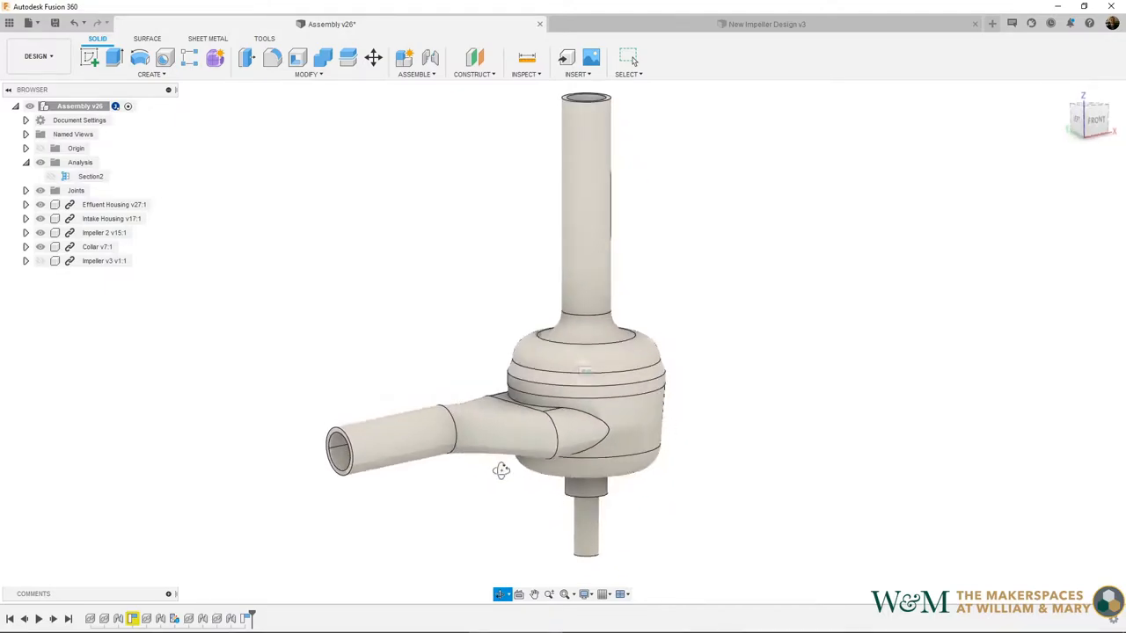
left_click_drag(502, 472, 490, 502)
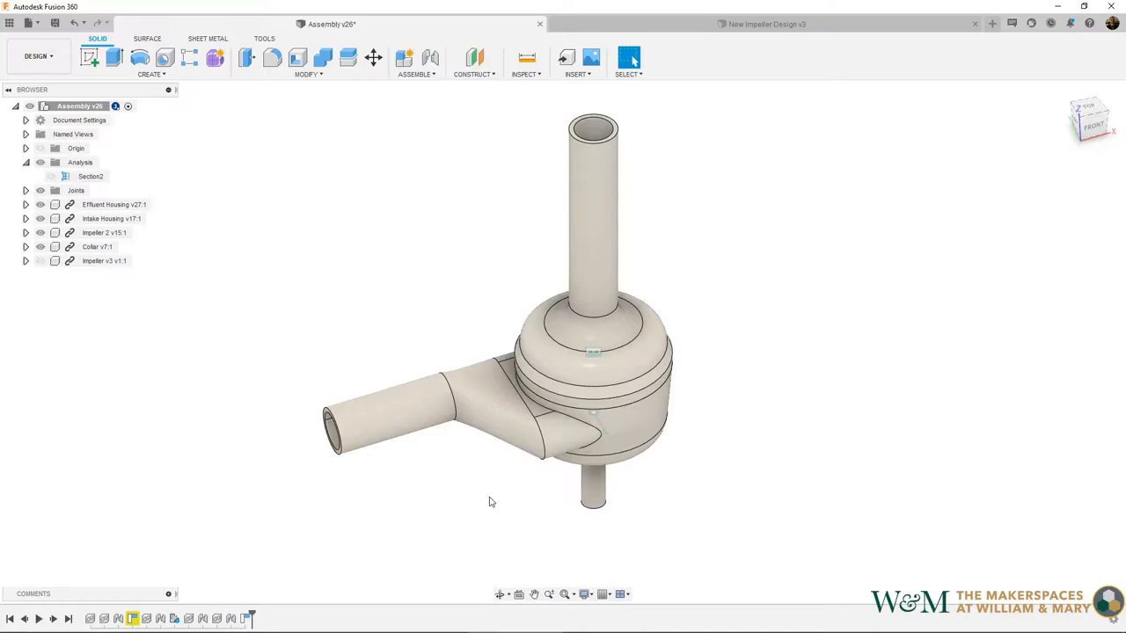
mouse_move(220, 394)
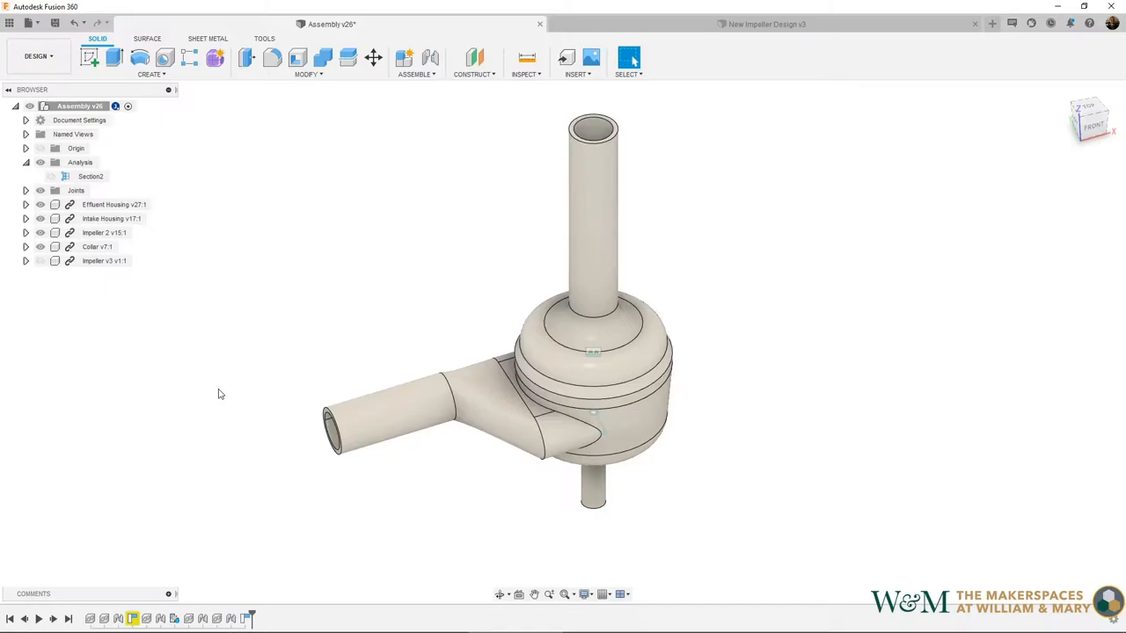
mouse_move(472, 401)
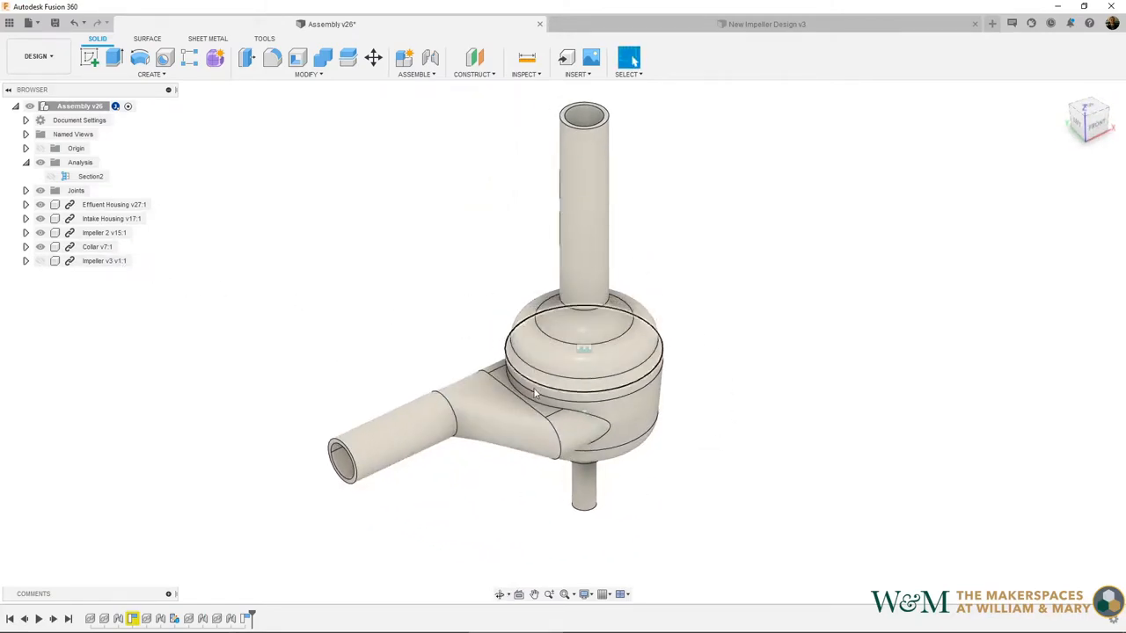
left_click(114, 204)
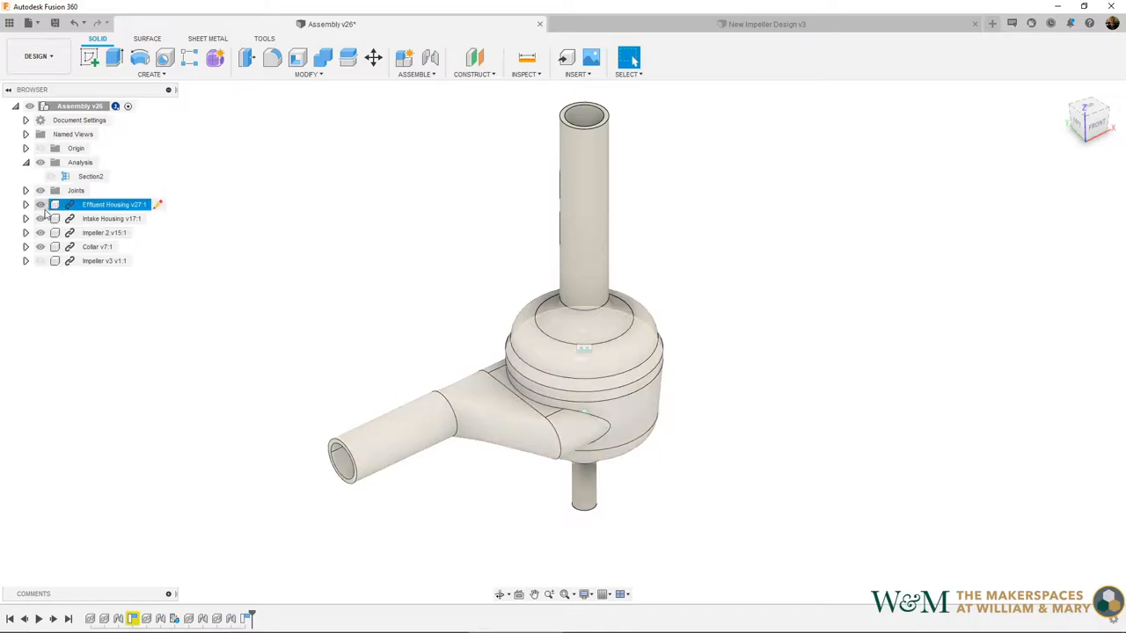
left_click(39, 204)
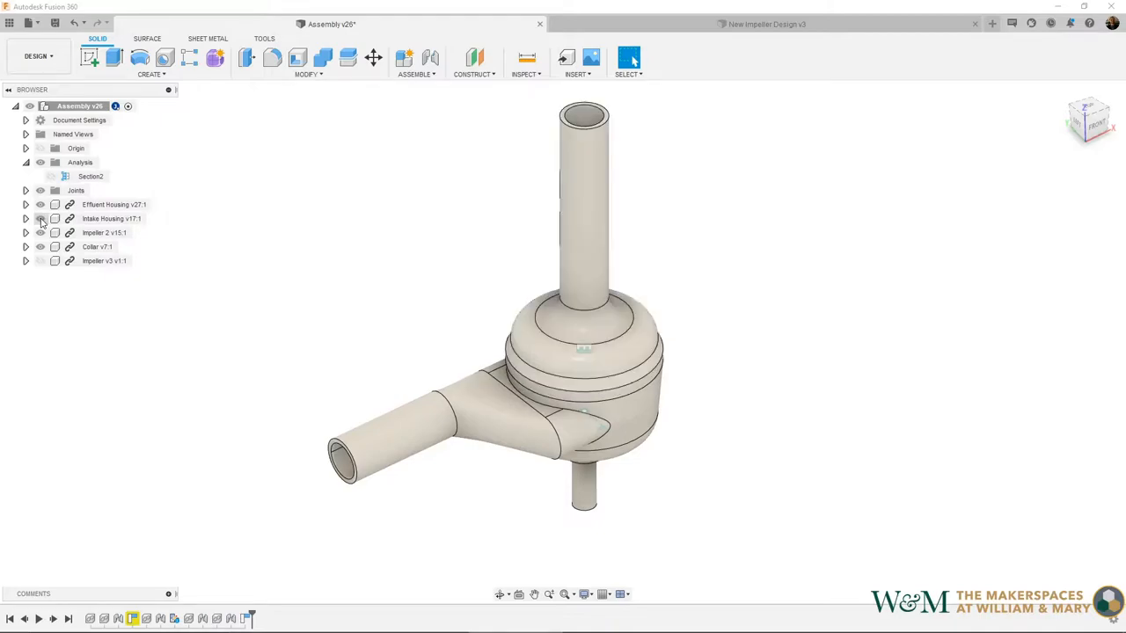
left_click(39, 204)
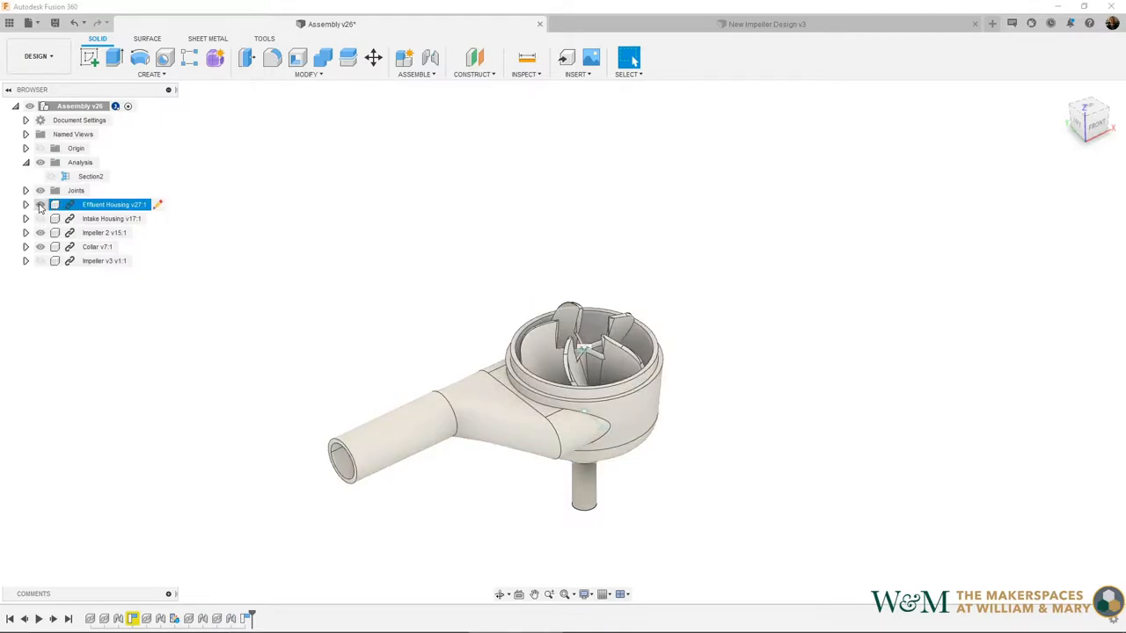
left_click(39, 204)
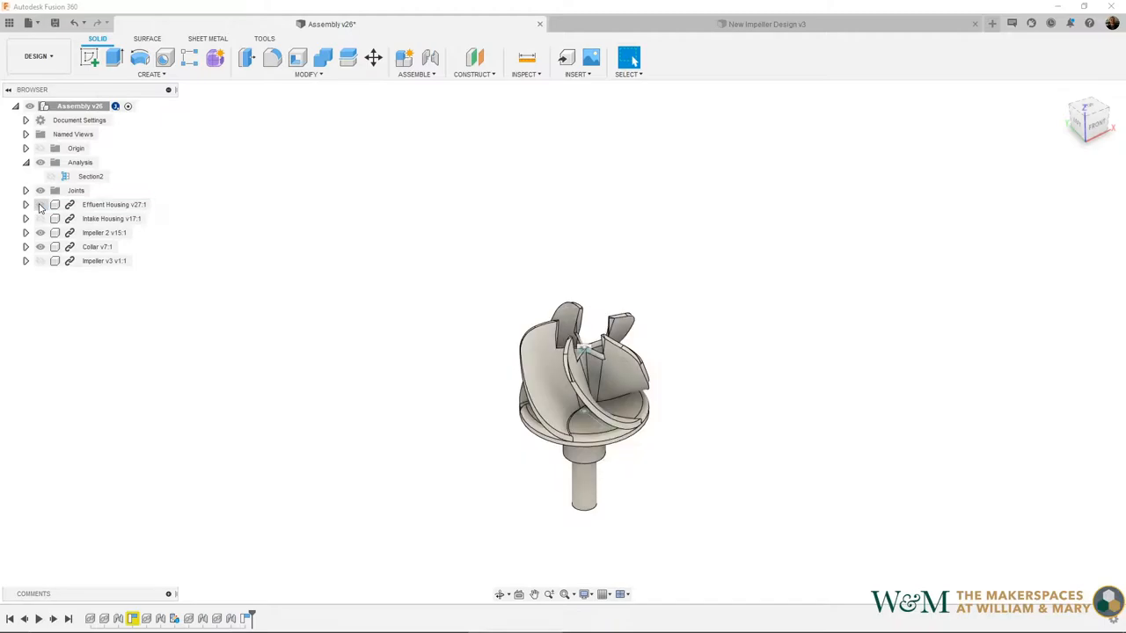
mouse_move(507, 461)
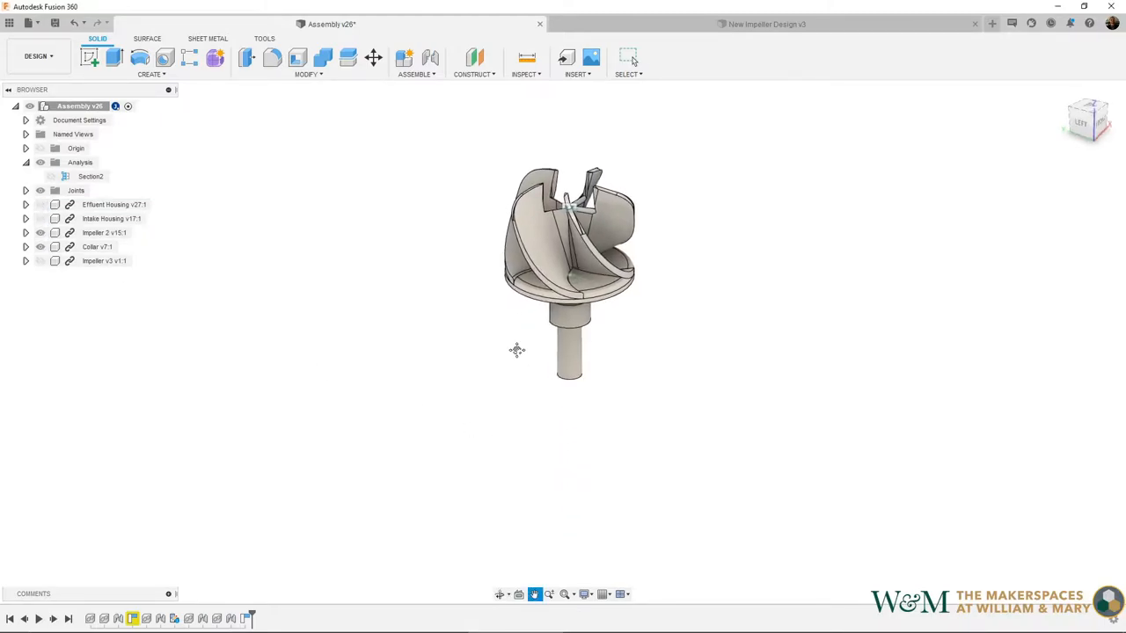
Hide the curved-vane Impeller 2 so only the straight-vane impeller remains visible.
left_click_drag(517, 348, 487, 466)
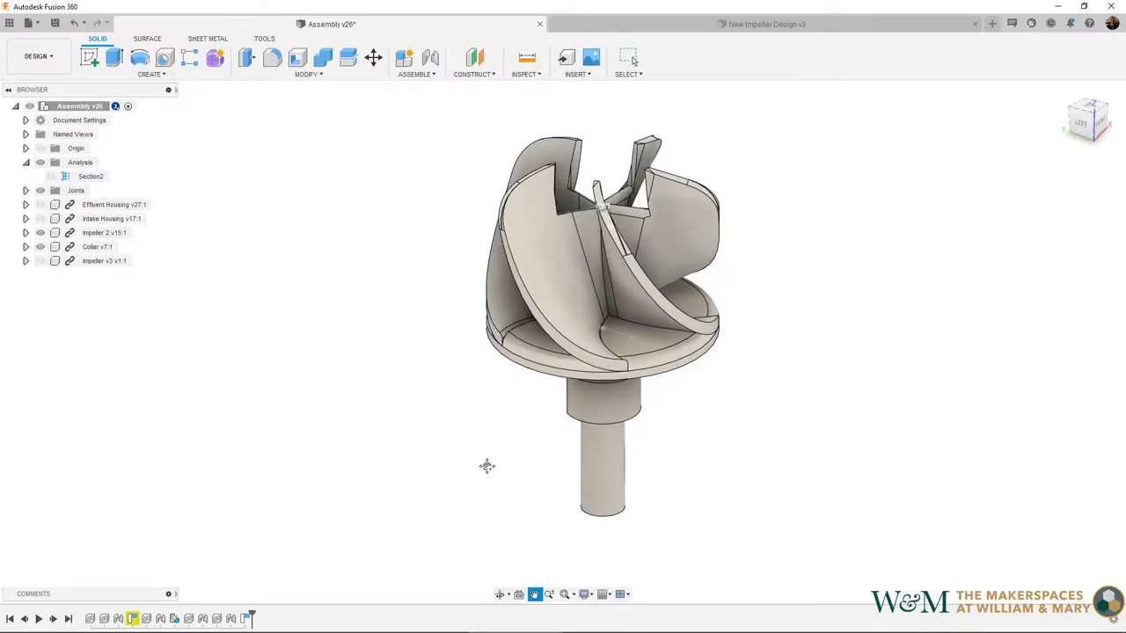
left_click(113, 218)
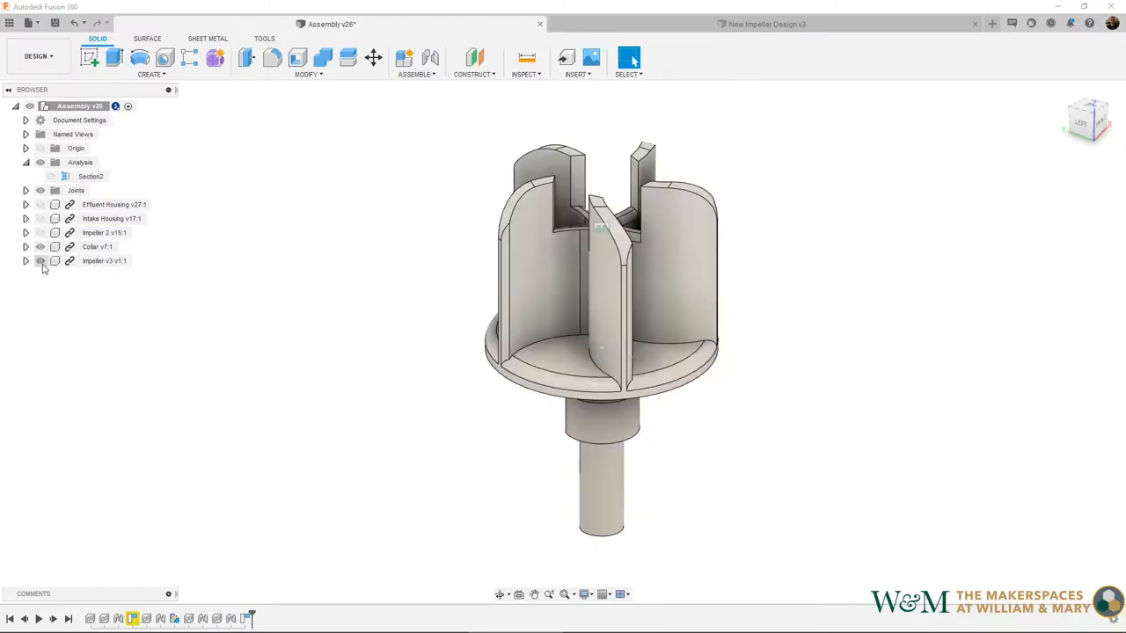
Orbit from a top-down view back to an angled view of the impeller in its housing.
left_click_drag(602, 343, 602, 264)
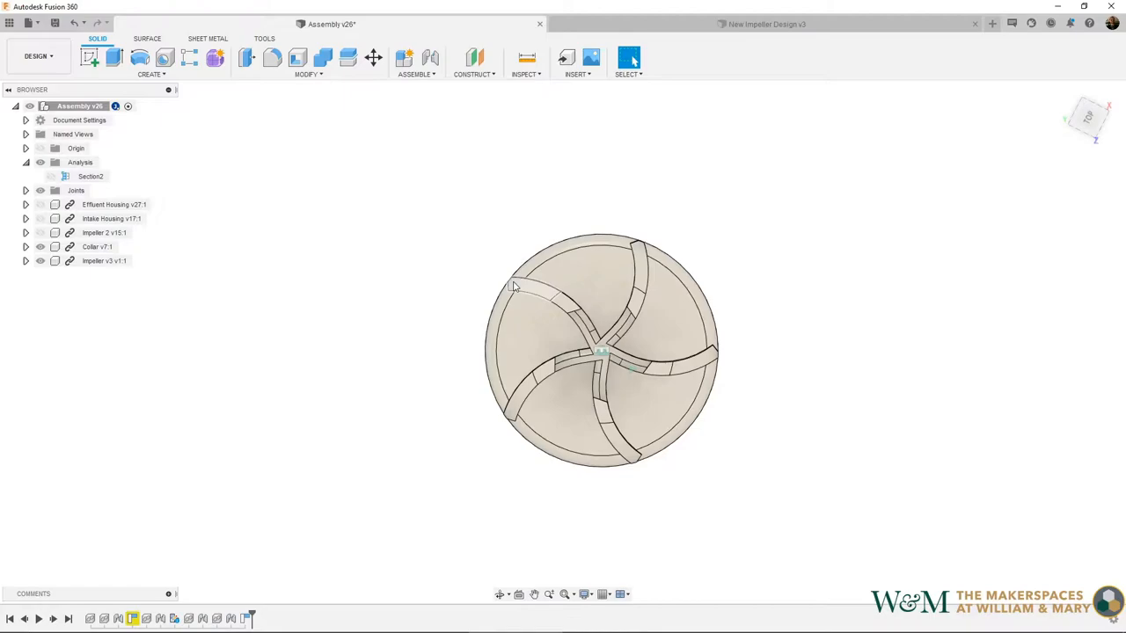
mouse_move(589, 303)
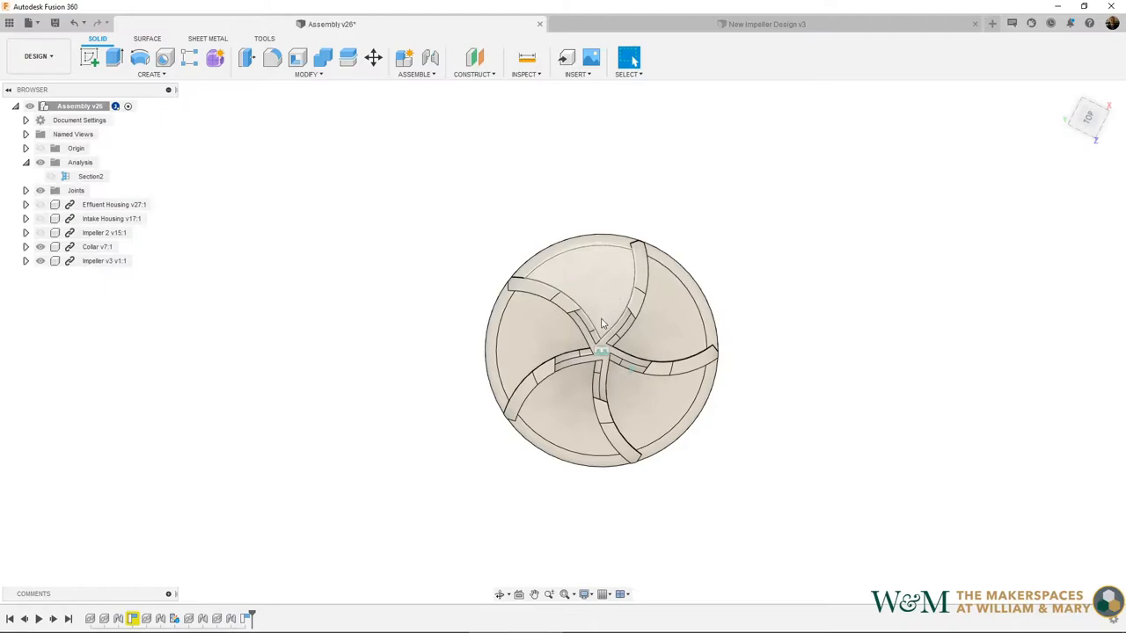
mouse_move(588, 308)
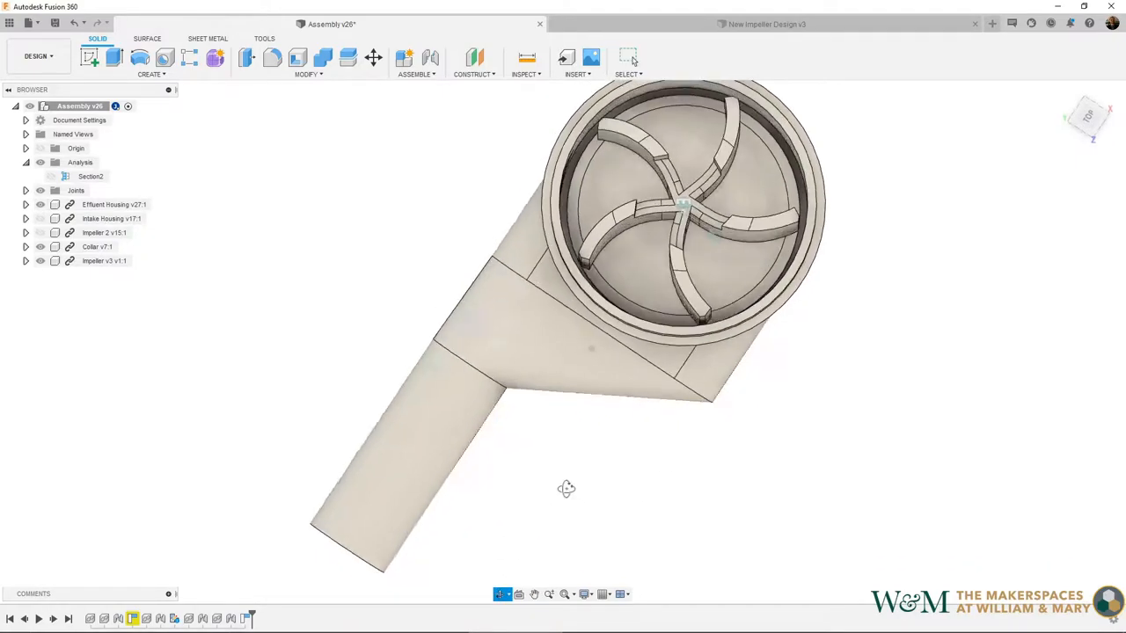
left_click_drag(595, 348, 549, 464)
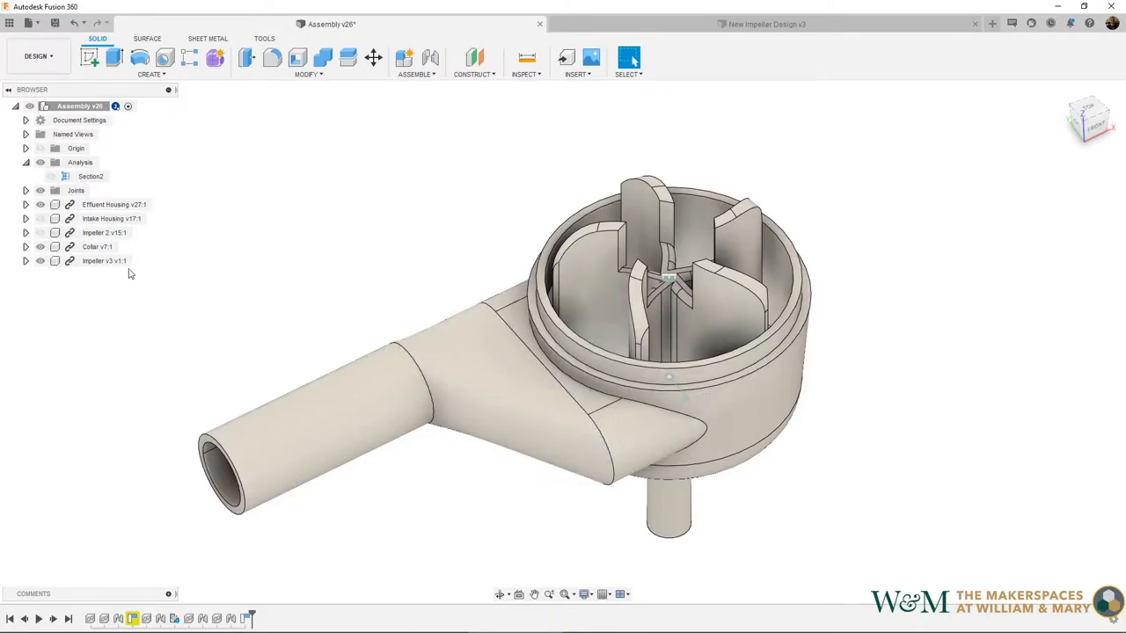
Swap visibility to show the curved-vane impeller inside the housing and inspect it.
left_click(103, 261)
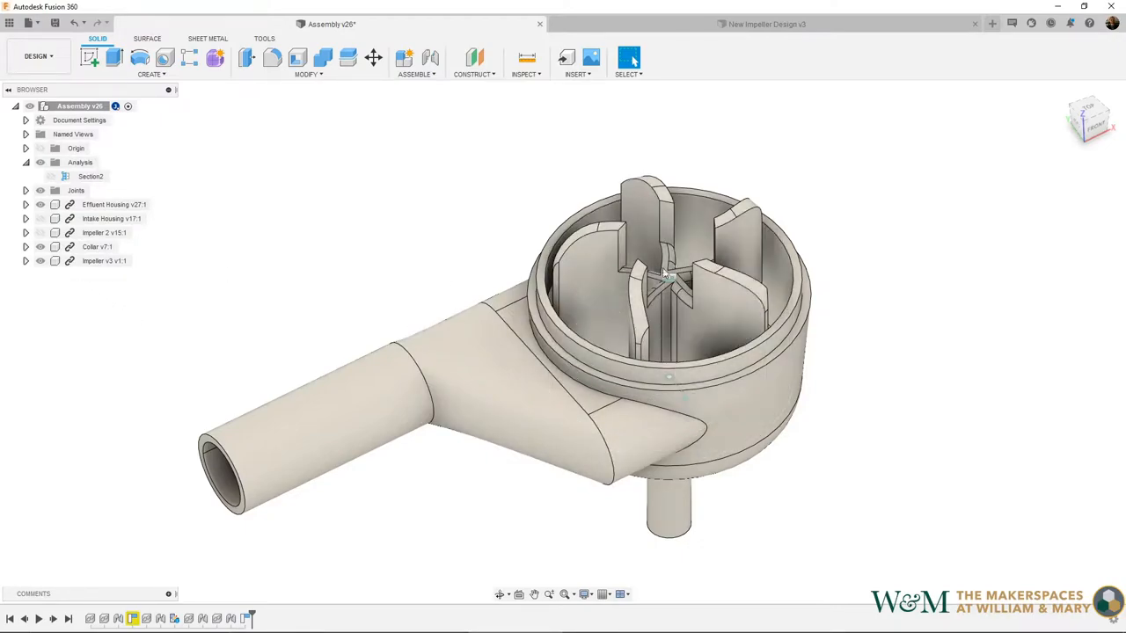
left_click(39, 232)
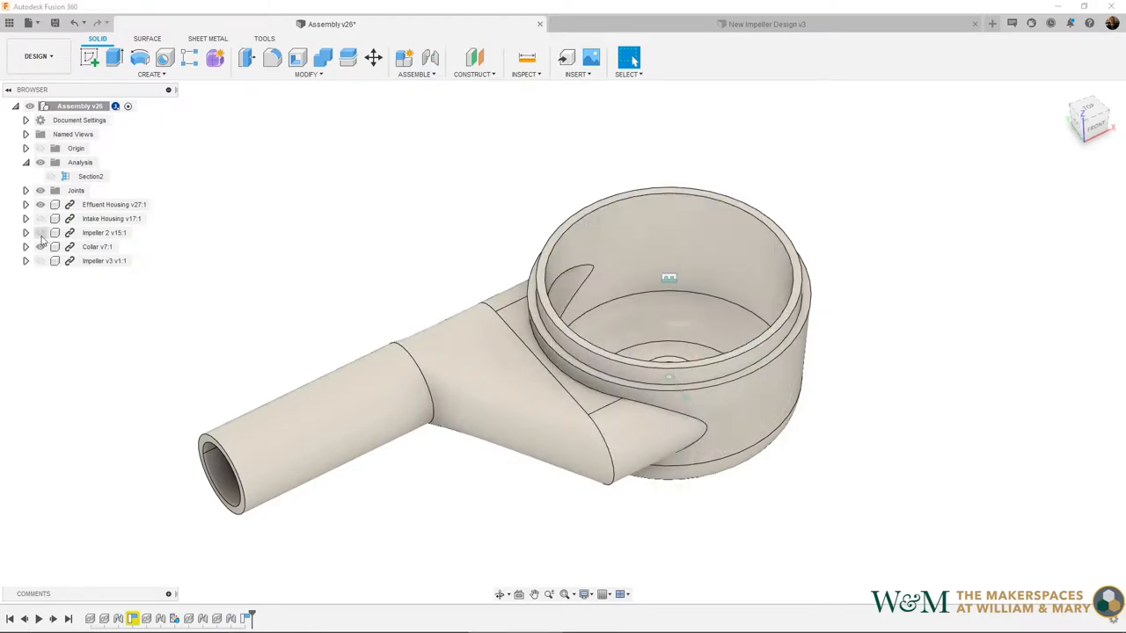
left_click(38, 232)
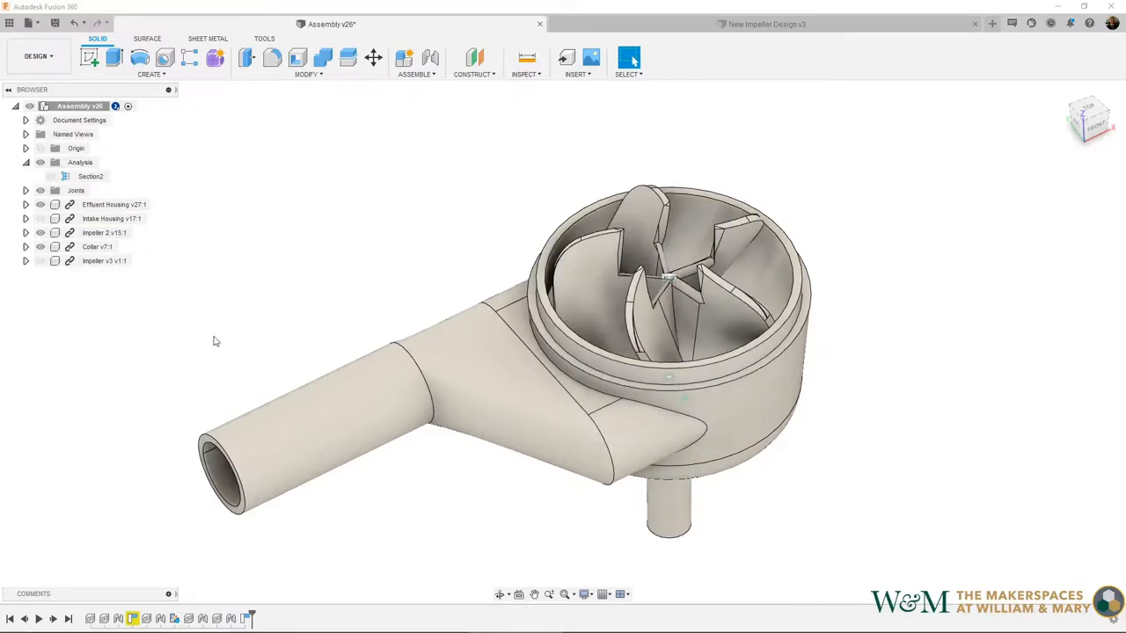
mouse_move(154, 299)
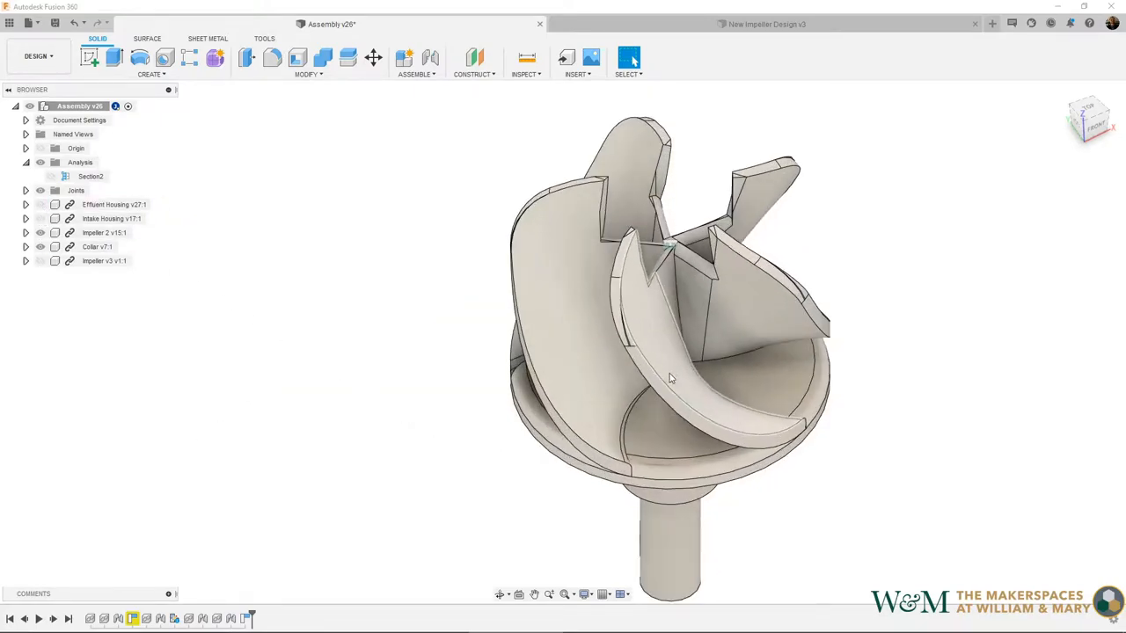
left_click_drag(669, 378, 695, 338)
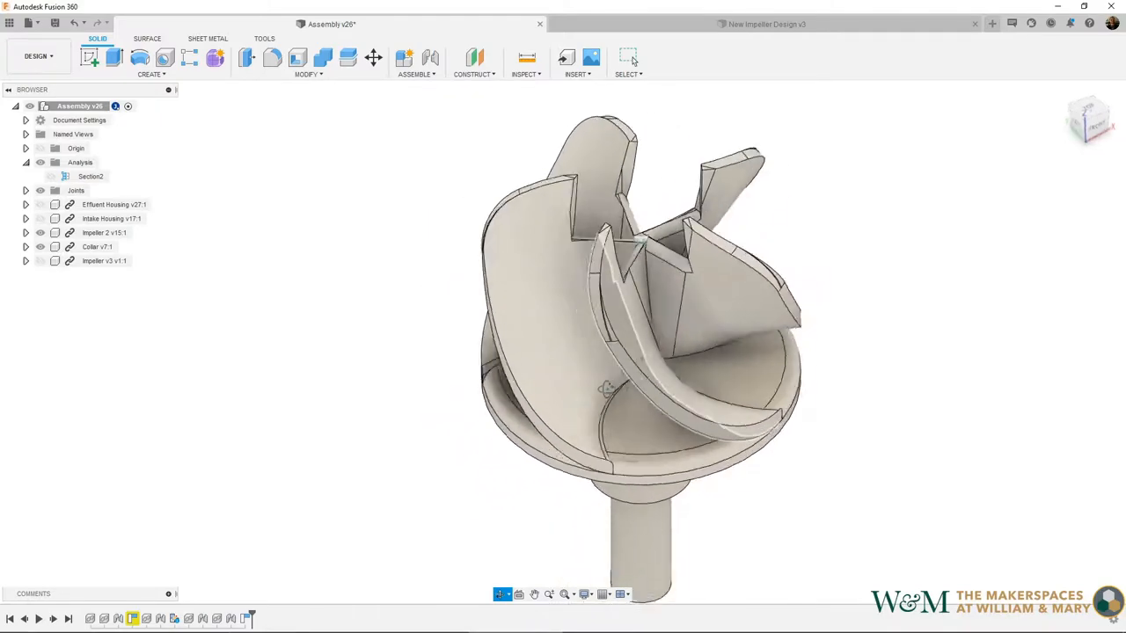
left_click_drag(607, 387, 549, 387)
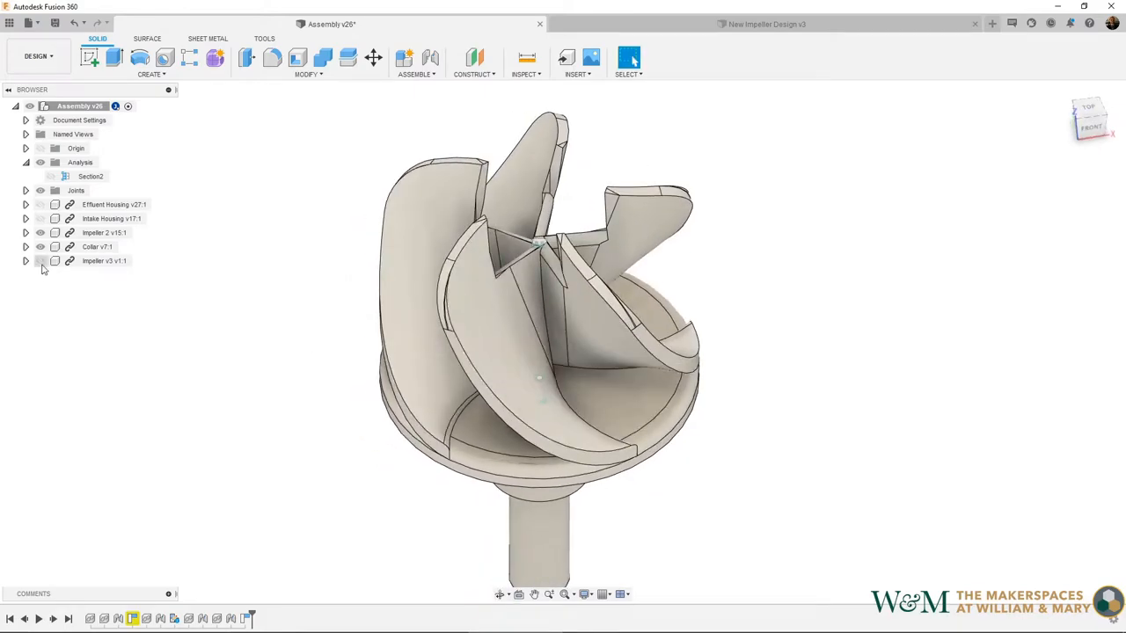
Hide the curved-vane impeller again, leaving the straight-vane impeller shown.
left_click(39, 233)
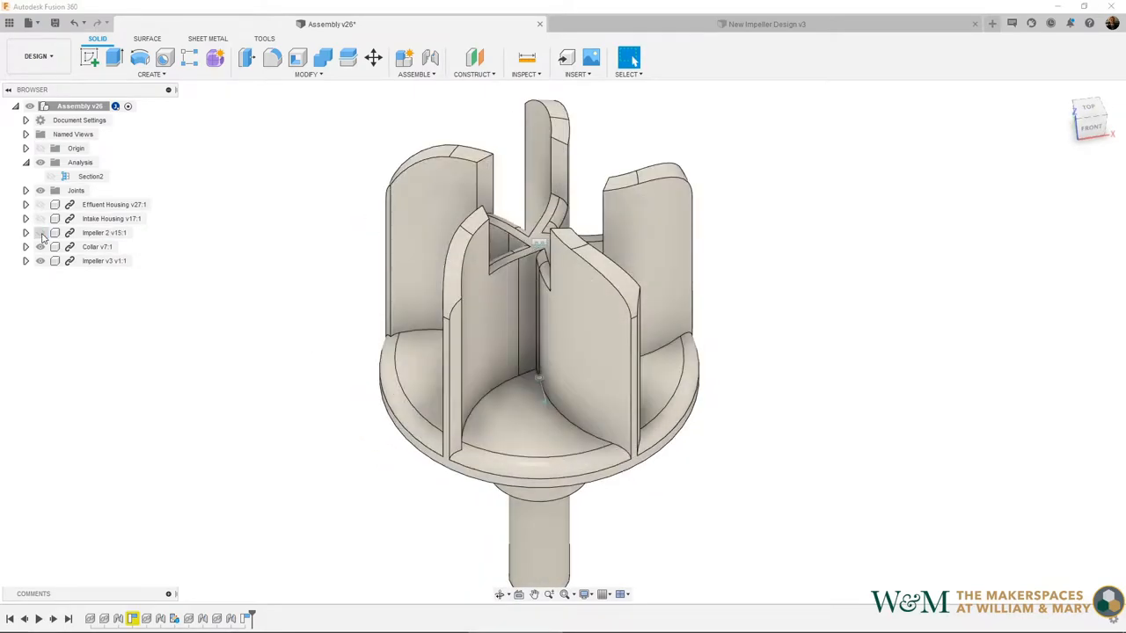
left_click(104, 232)
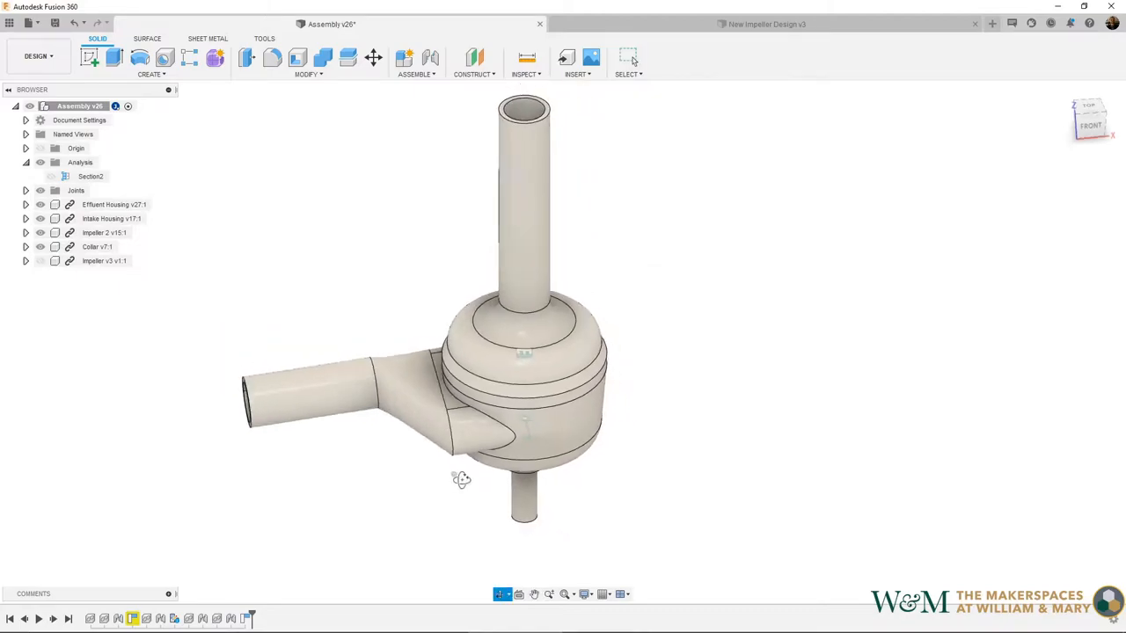
Turn the Effluent Housing and Intake Housing visibility back on.
left_click(113, 218)
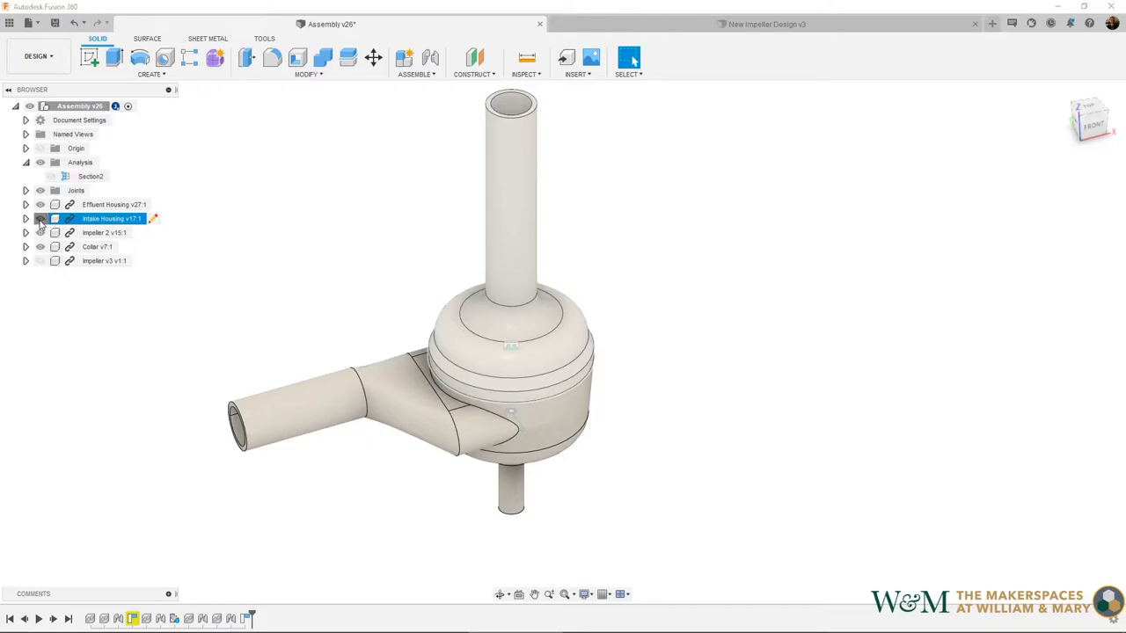
left_click(39, 219)
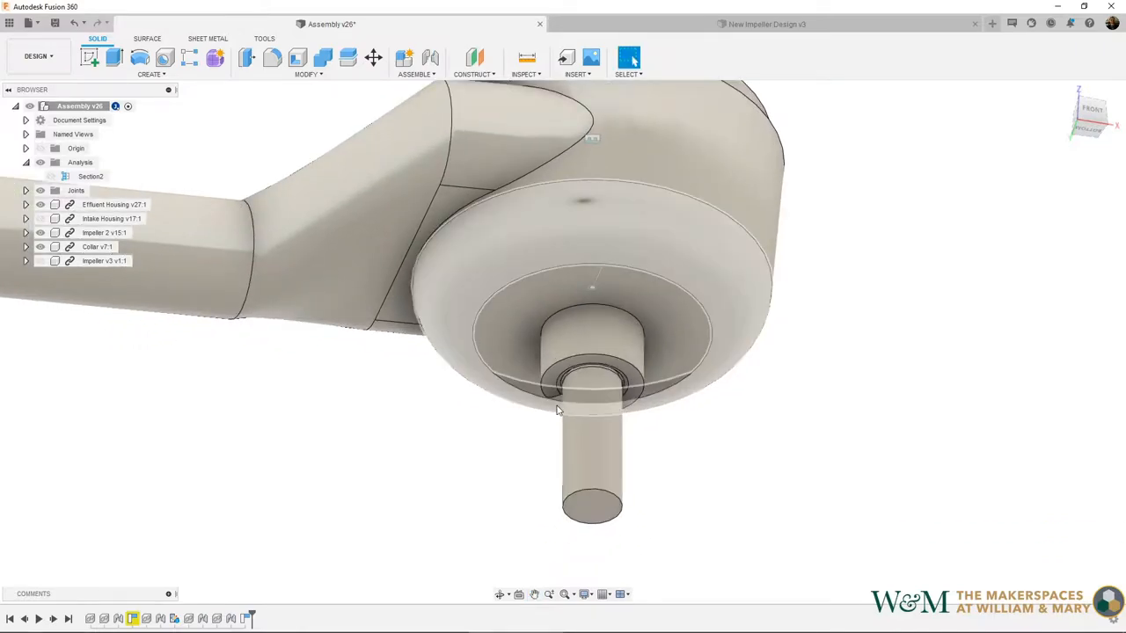
left_click_drag(555, 409, 404, 366)
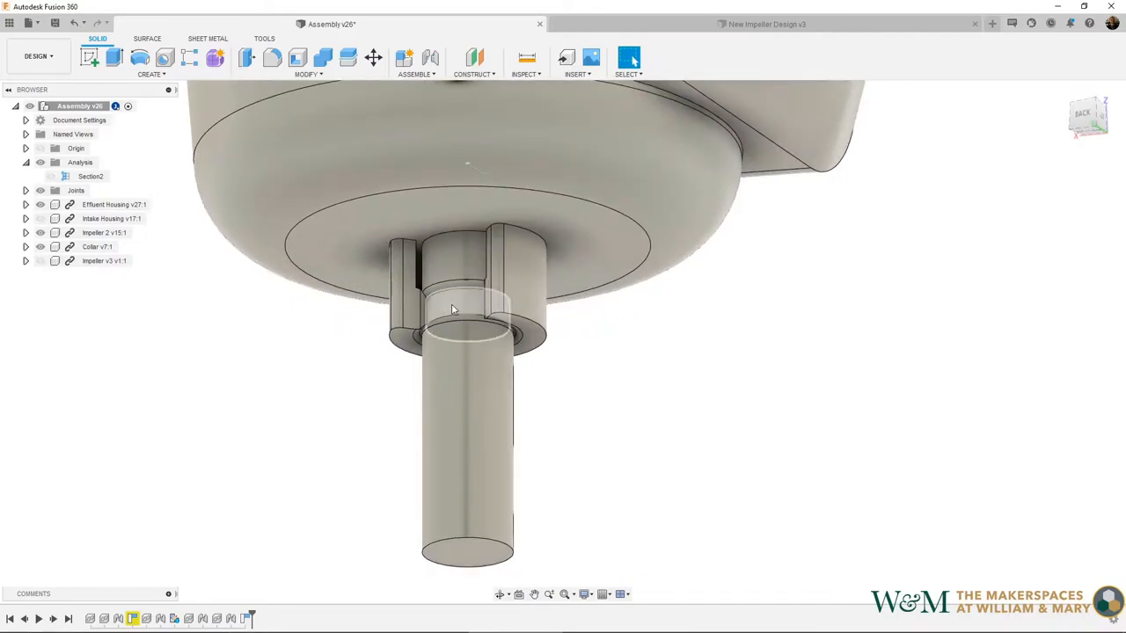
mouse_move(437, 306)
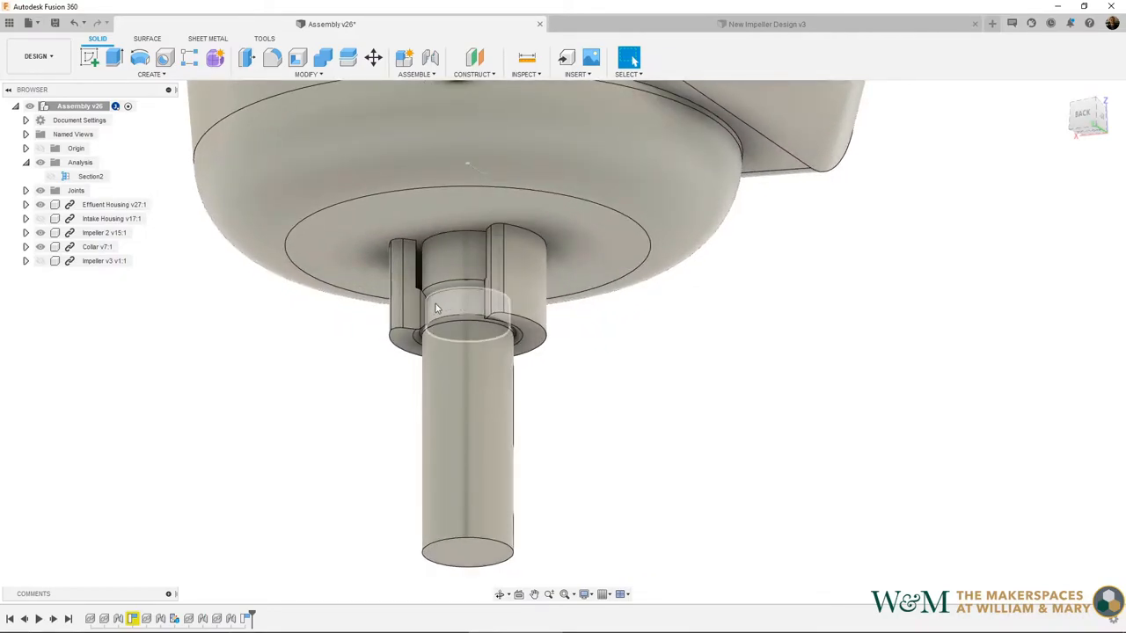
left_click_drag(440, 307, 471, 238)
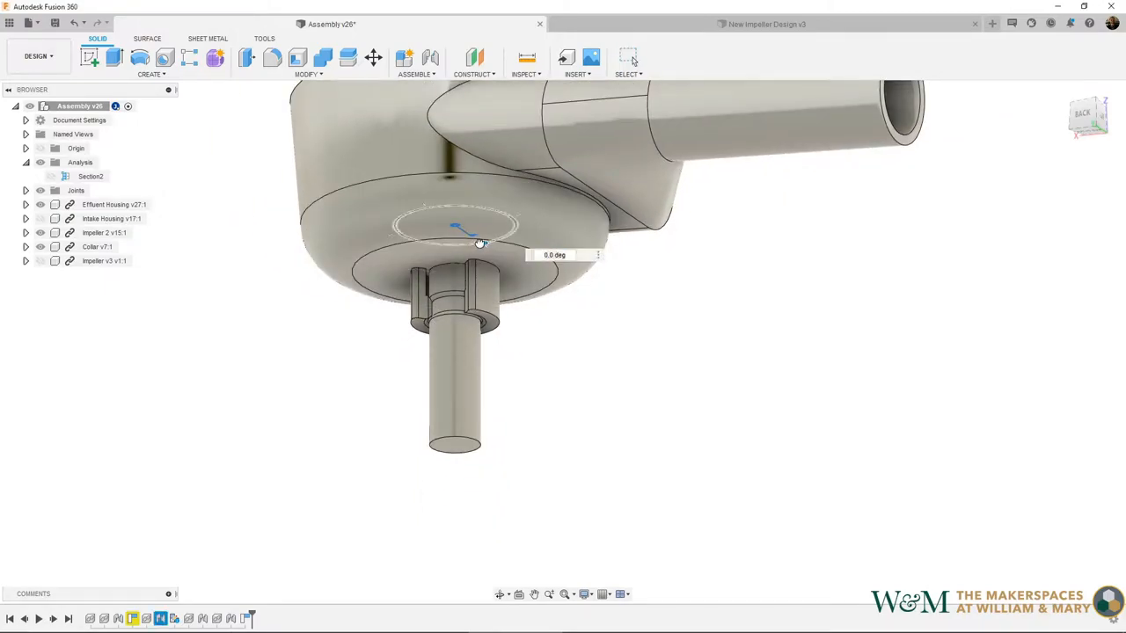
left_click_drag(456, 230, 506, 231)
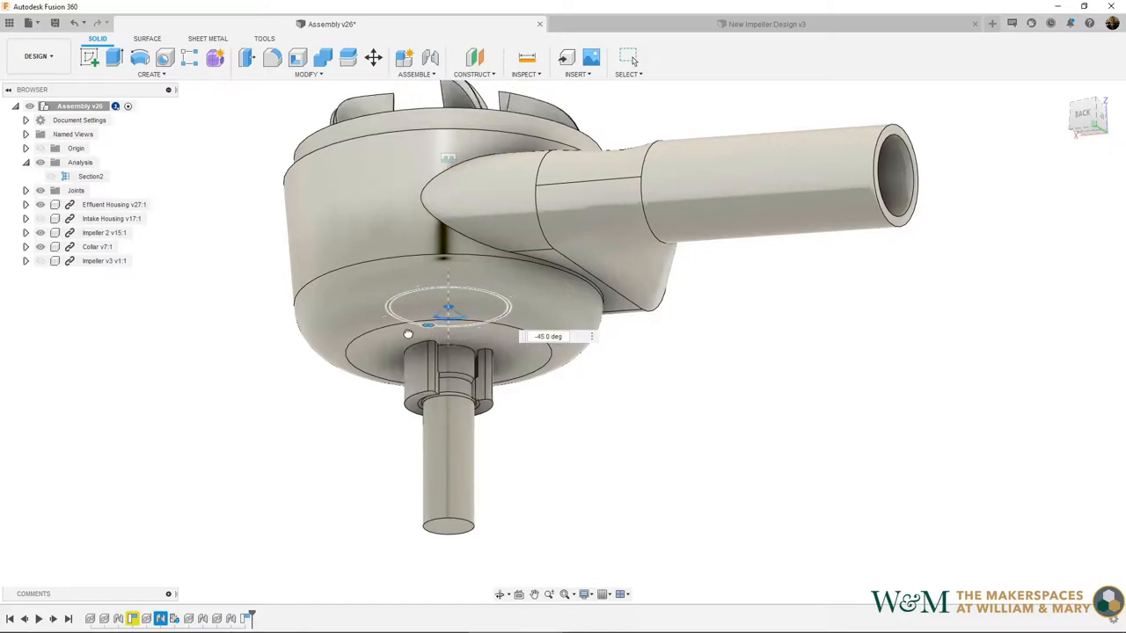
left_click_drag(426, 325, 387, 303)
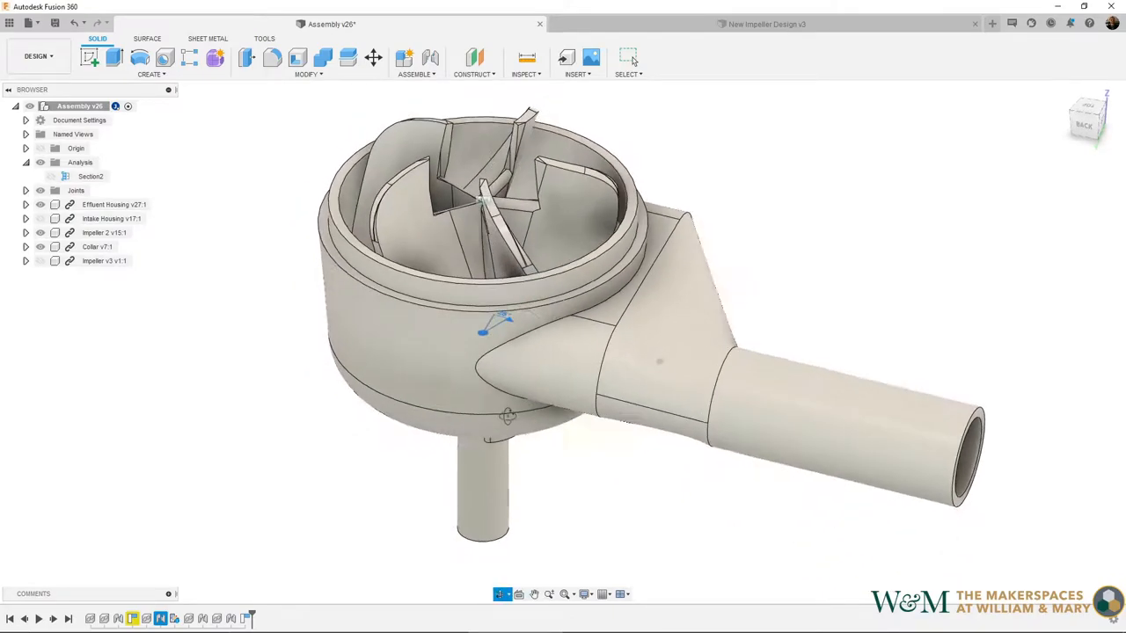
left_click_drag(493, 331, 506, 313)
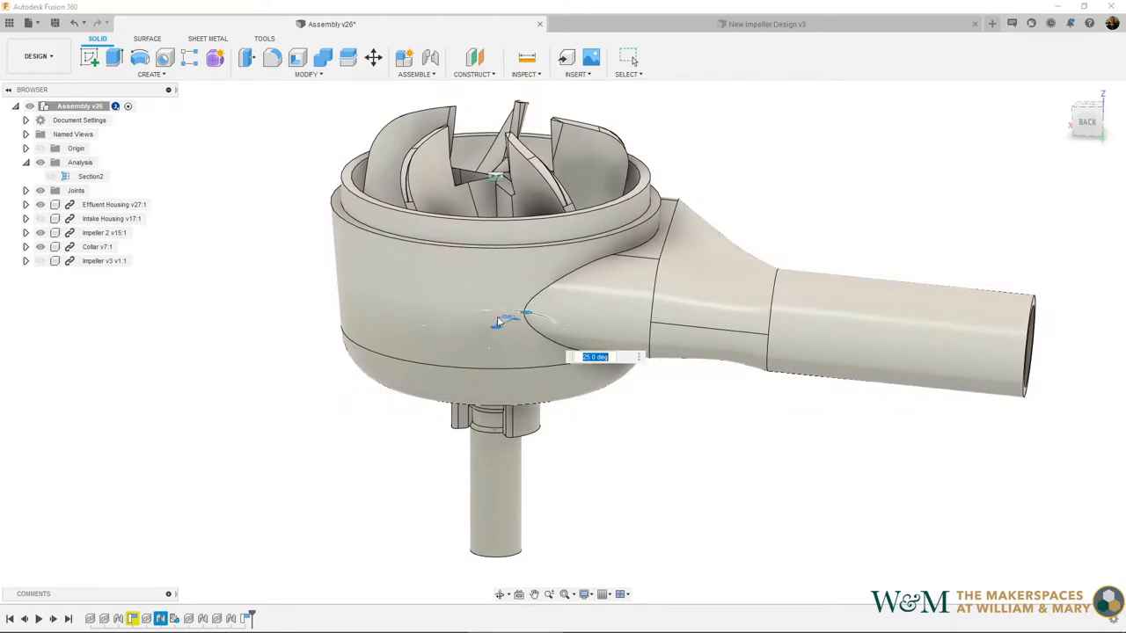
left_click_drag(496, 322, 556, 339)
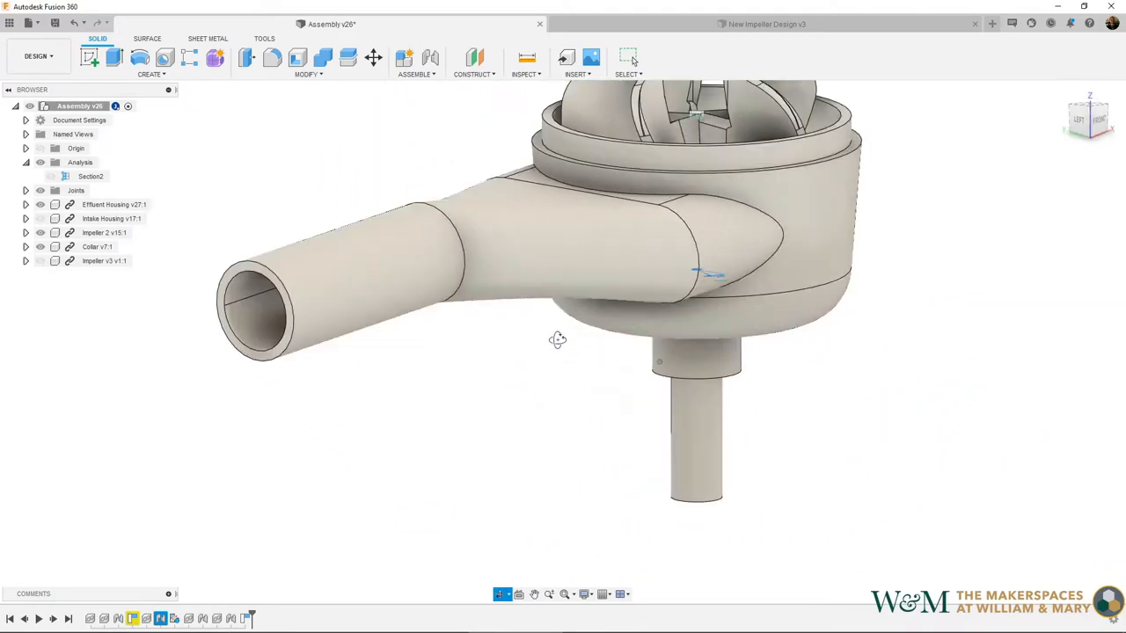
left_click_drag(557, 339, 735, 443)
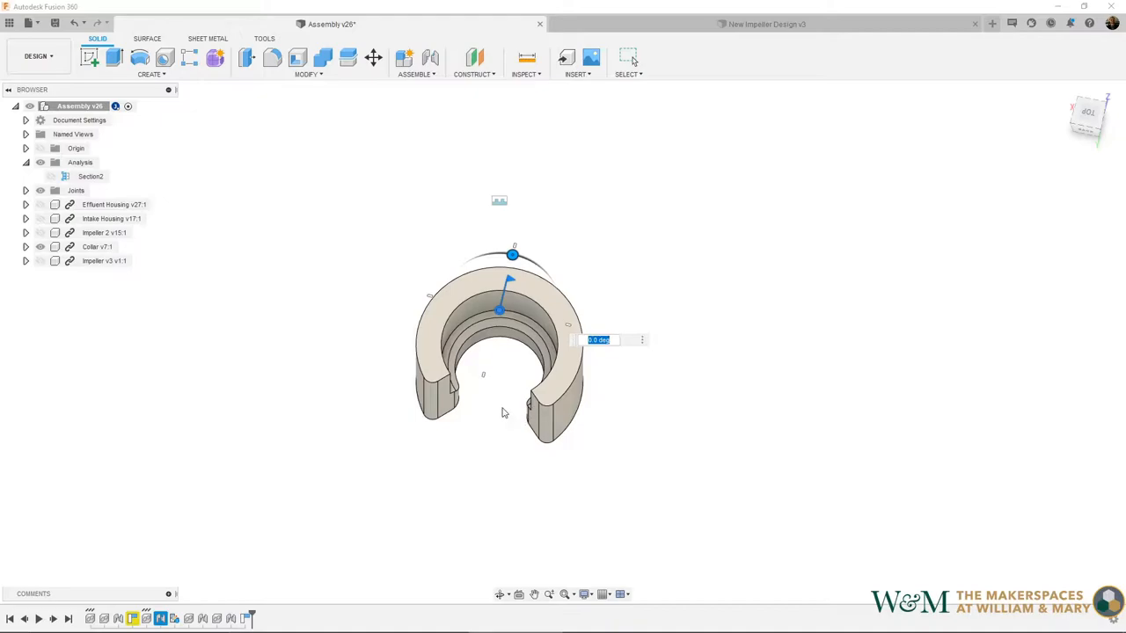
mouse_move(492, 331)
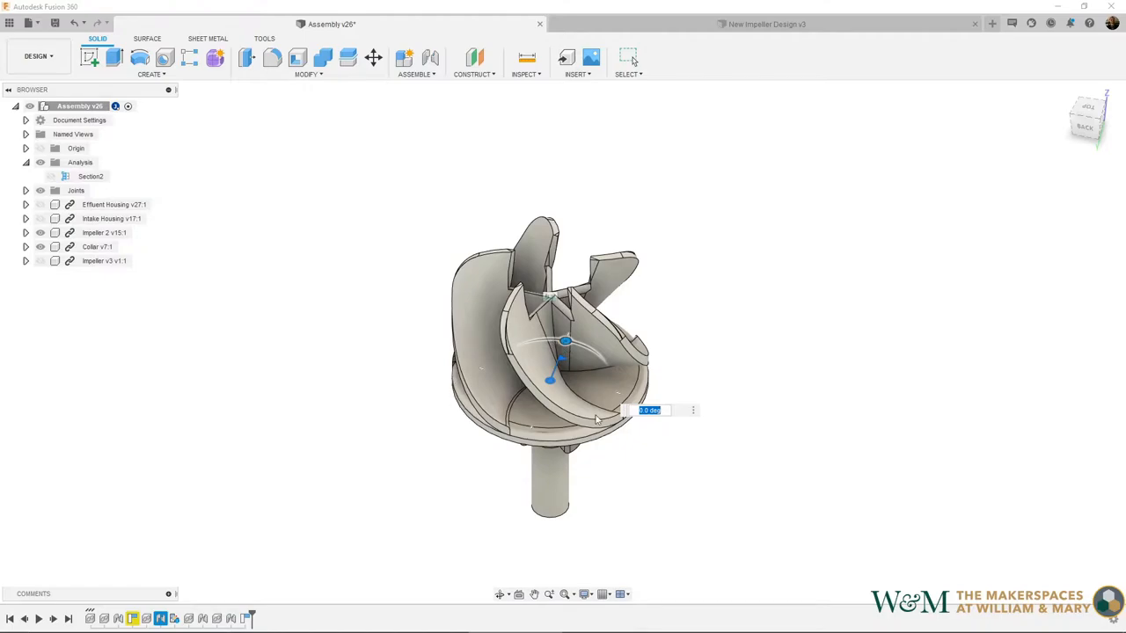
mouse_move(538, 376)
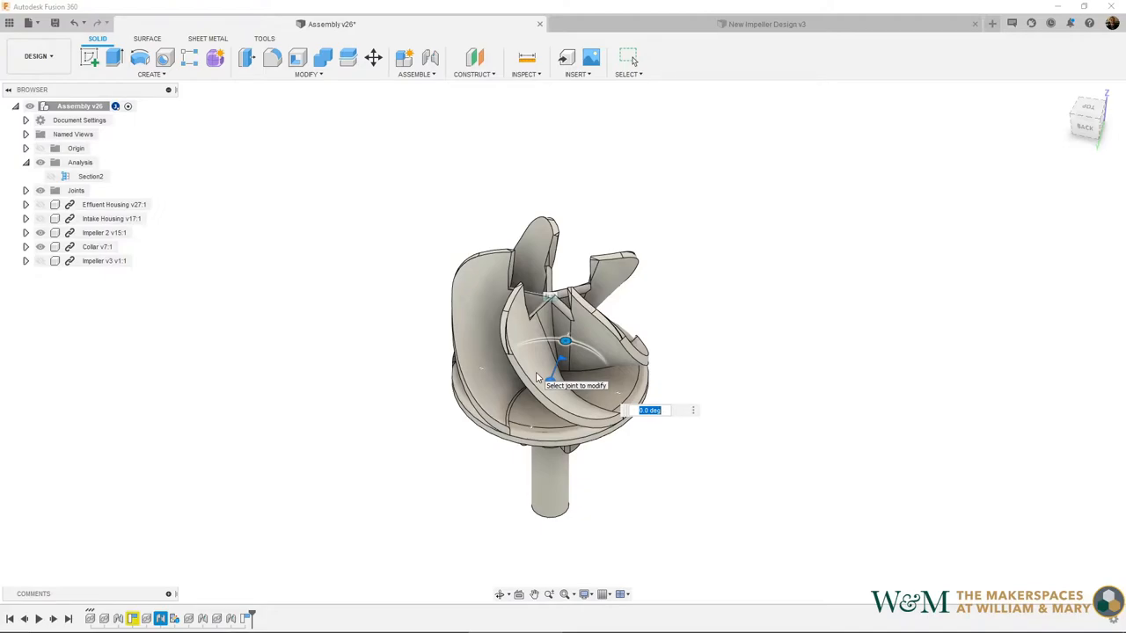
mouse_move(535, 380)
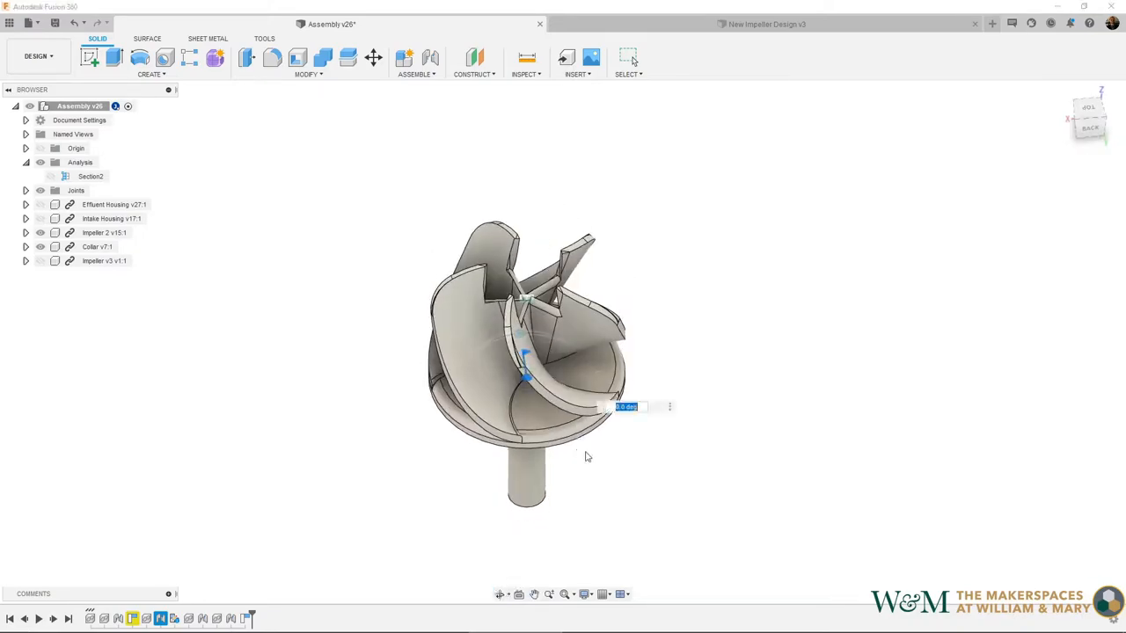
Switch to the separate impeller design document.
left_click(765, 25)
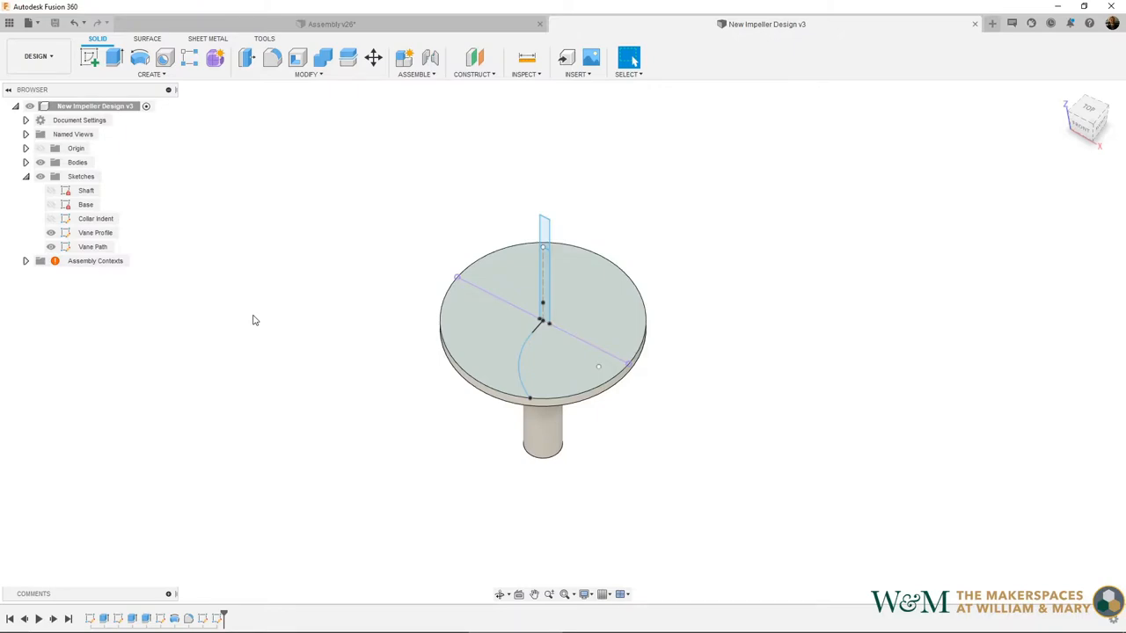
mouse_move(606, 275)
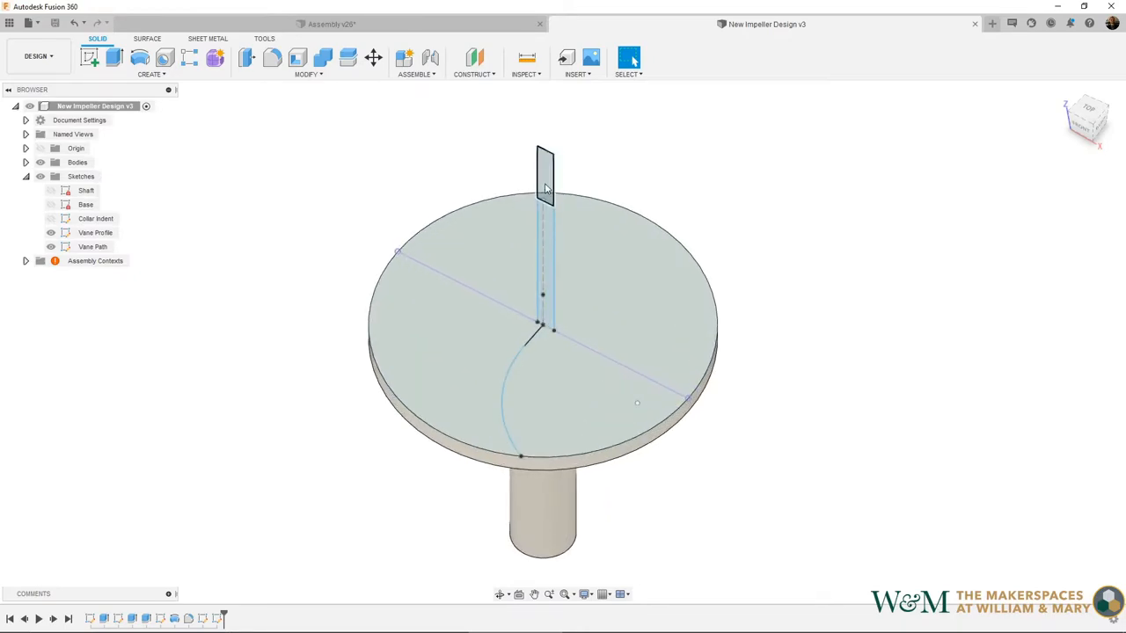
Select the Vane Profile sketch standing at the start of the vane path.
left_click(96, 232)
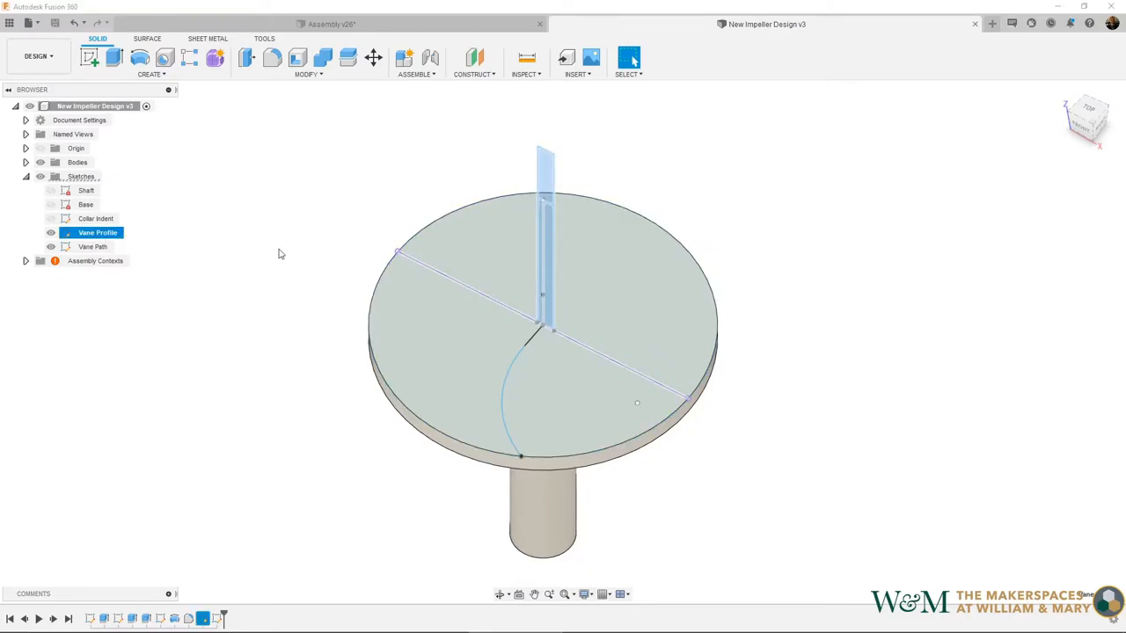
left_click(93, 246)
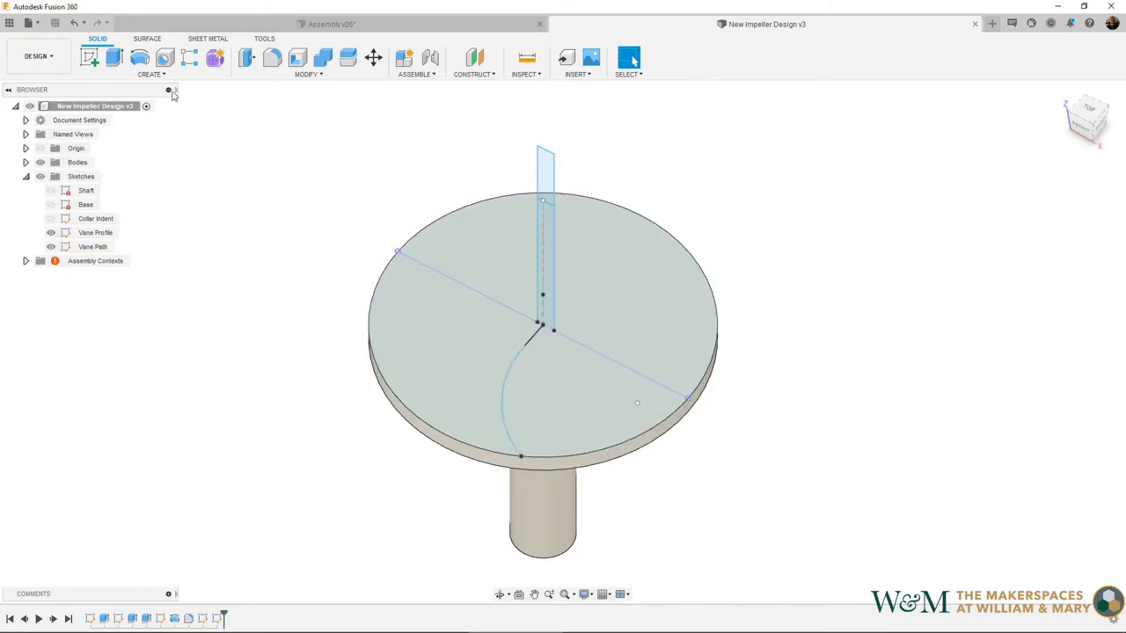
Start a Sweep of the vane profile along the curved vane path and inspect the preview.
left_click(149, 74)
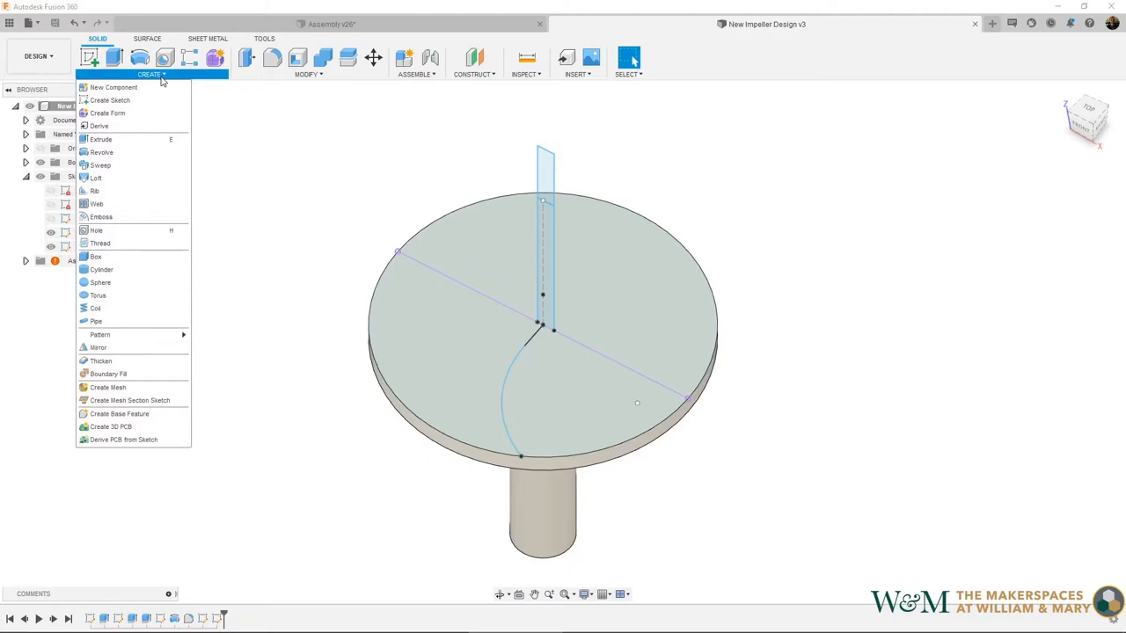
left_click(99, 165)
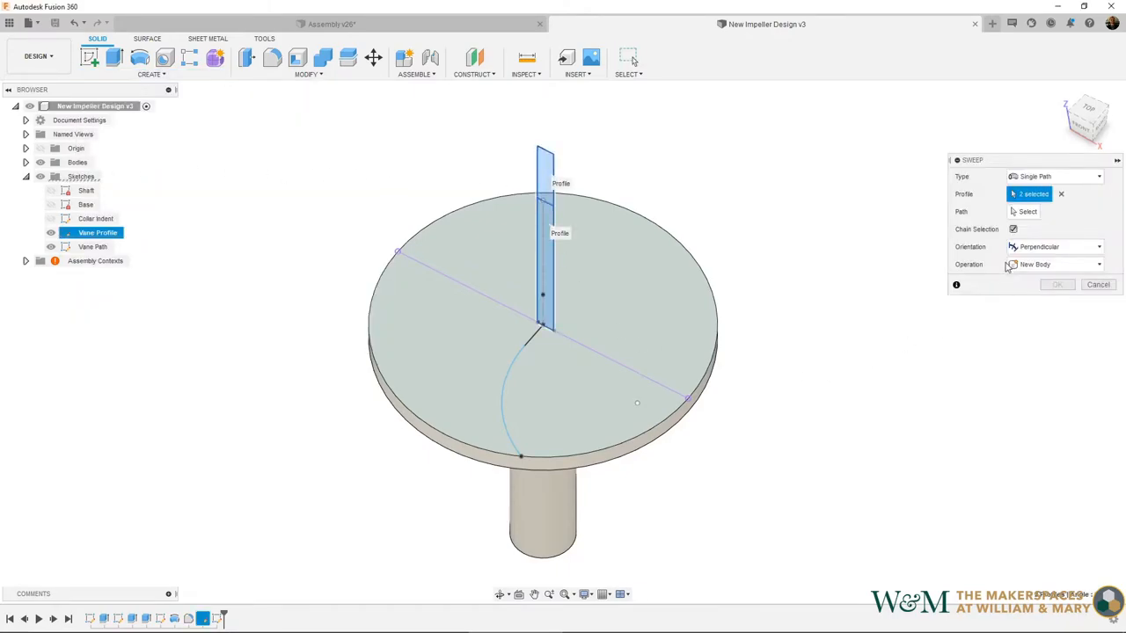
left_click(1027, 211)
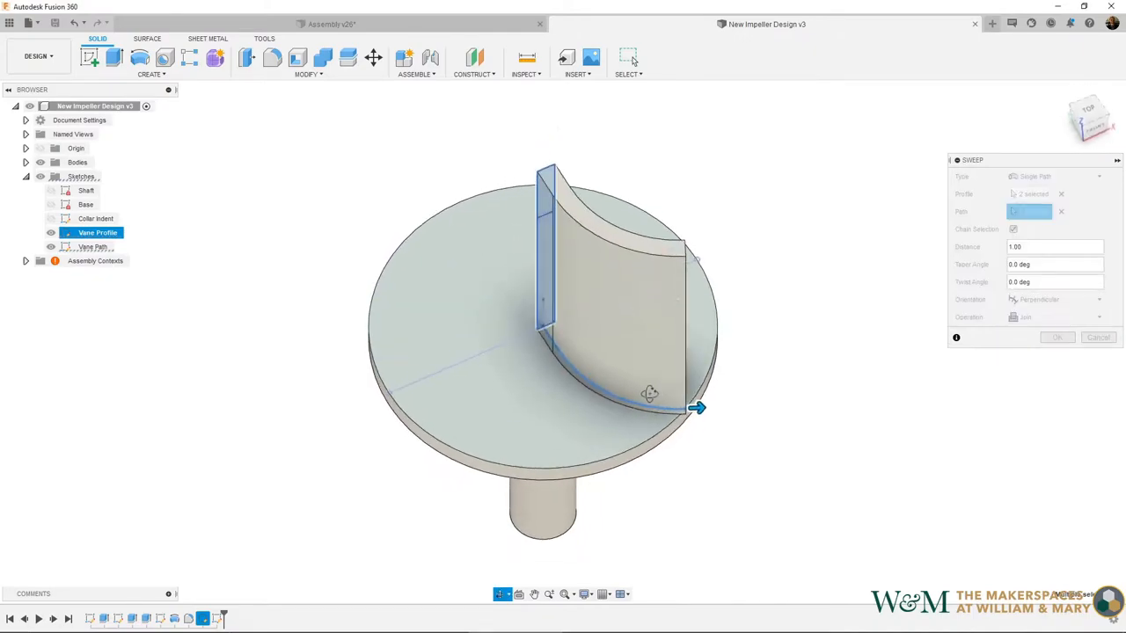
left_click_drag(647, 394, 508, 389)
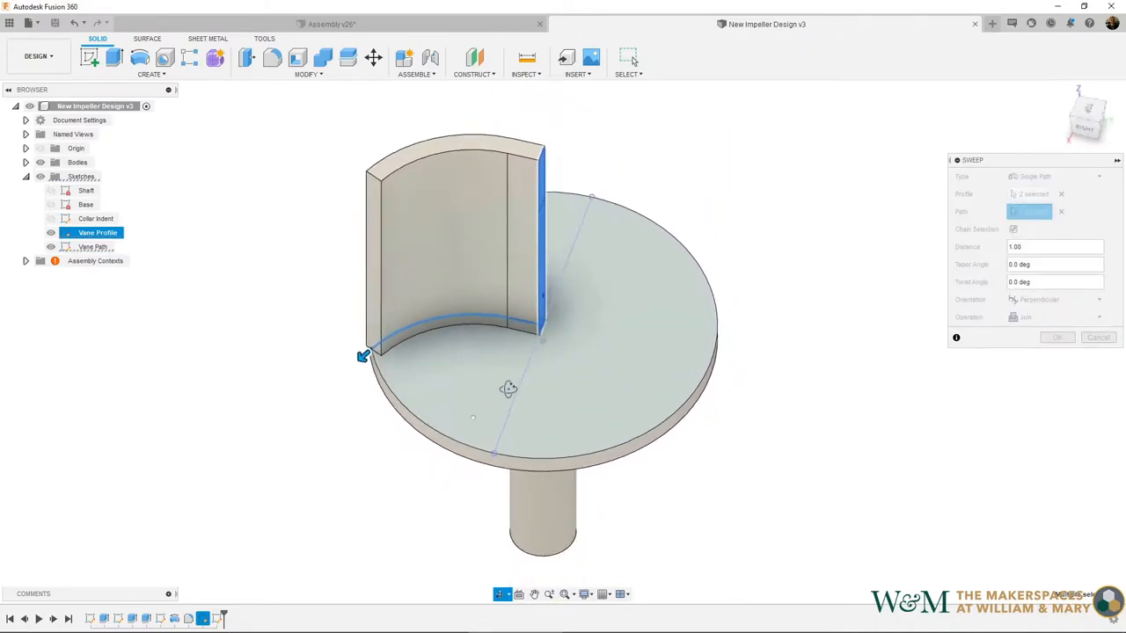
left_click_drag(508, 388, 554, 383)
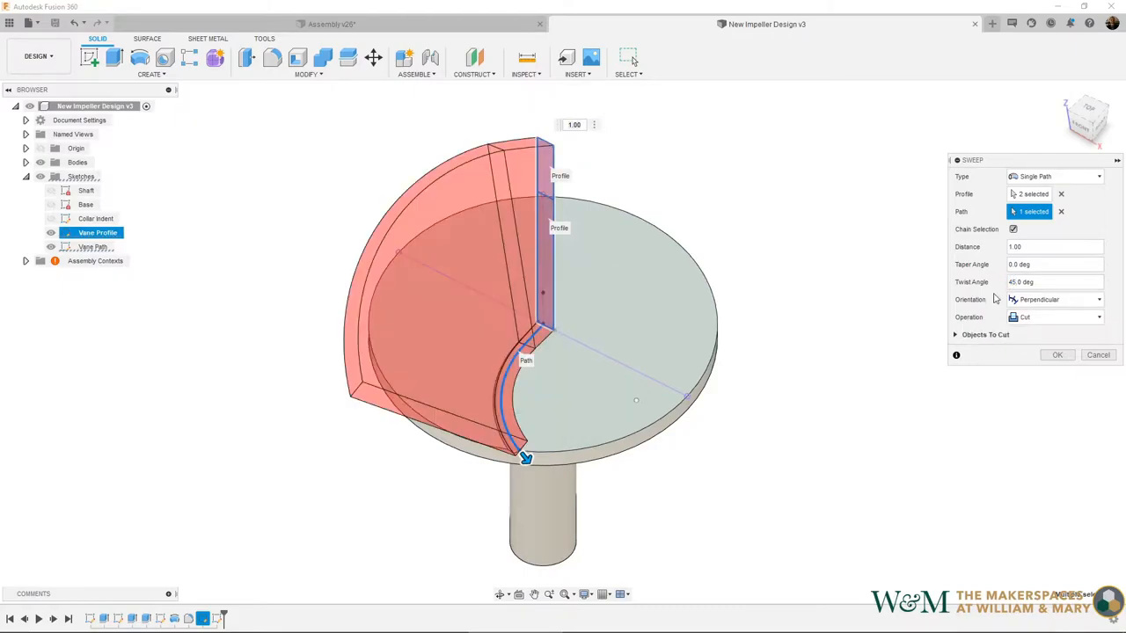
Set the sweep operation to Join so the twisted vane rises from the base disc.
left_click(1055, 317)
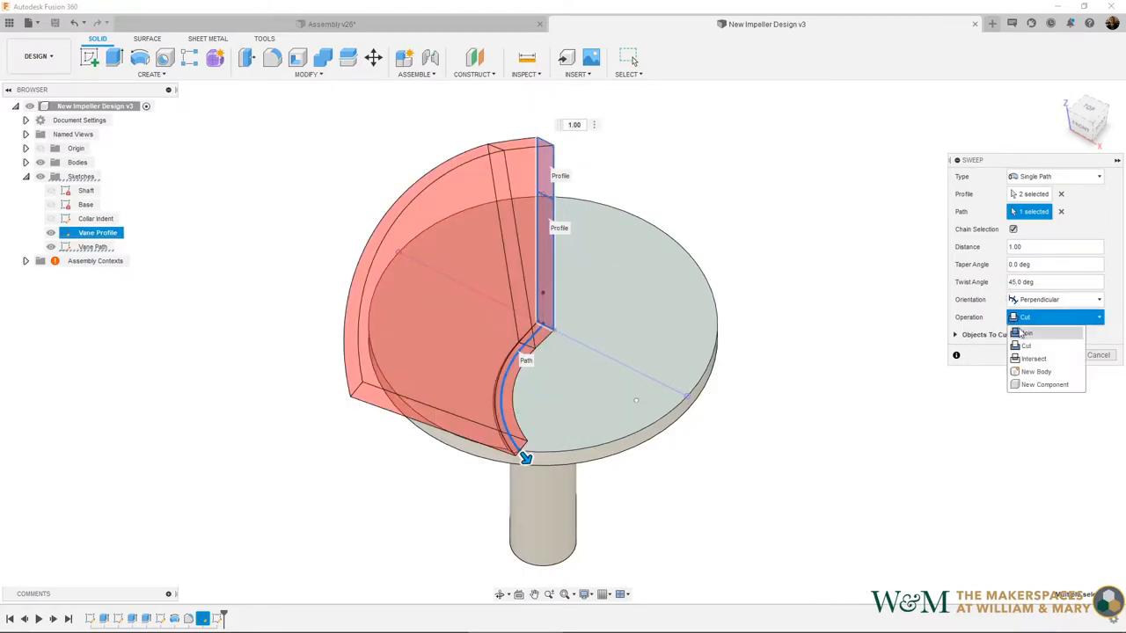
left_click(1025, 333)
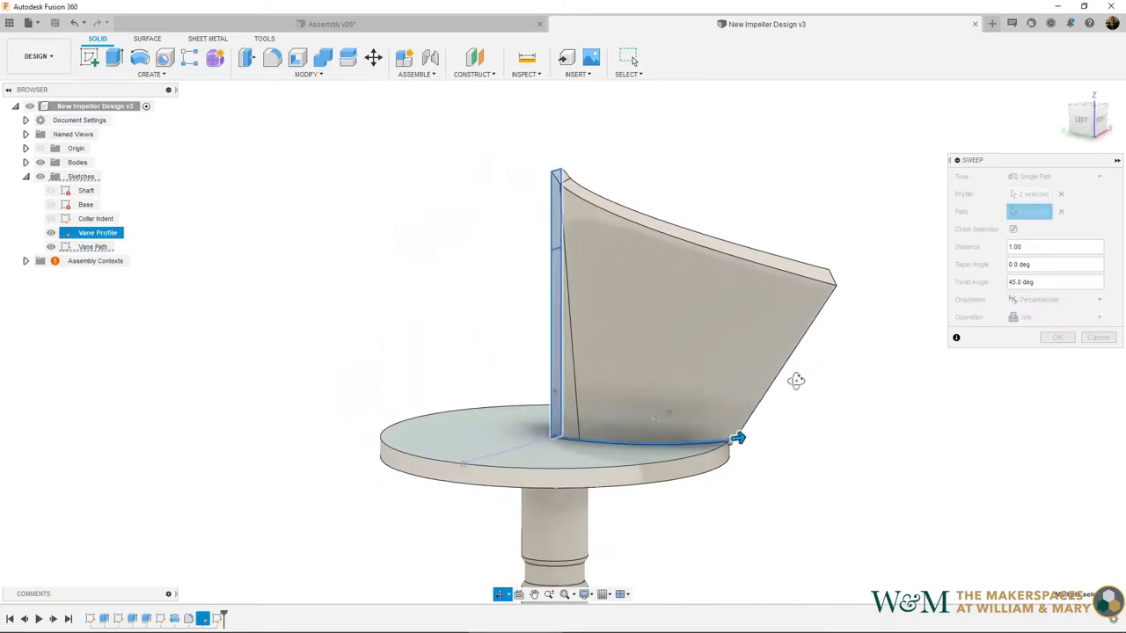
left_click_drag(795, 380, 743, 371)
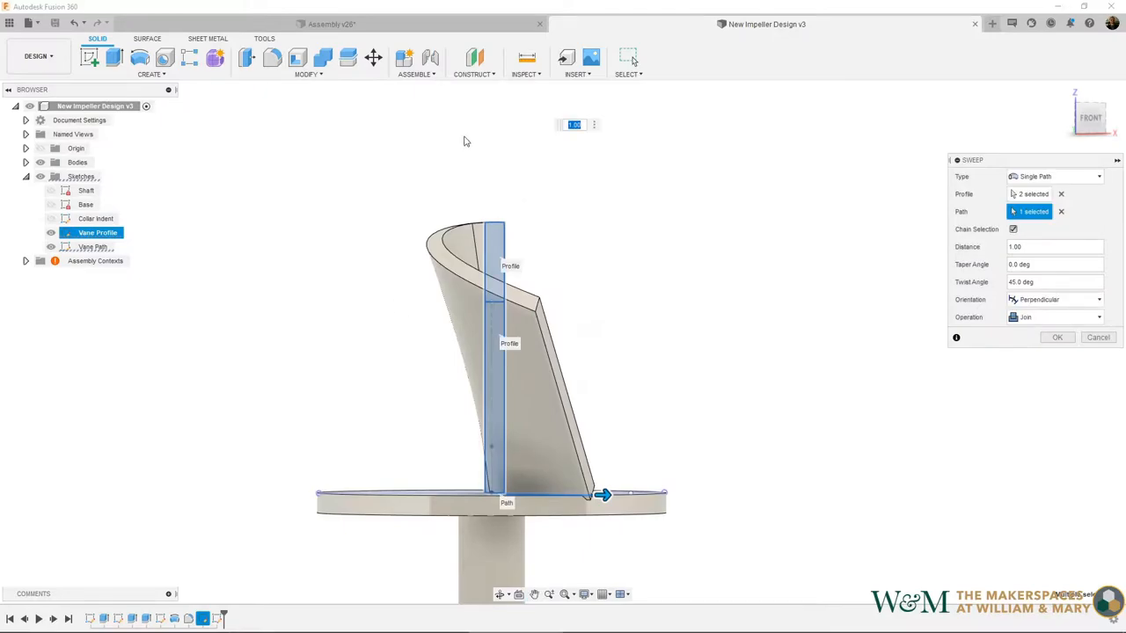
mouse_move(447, 133)
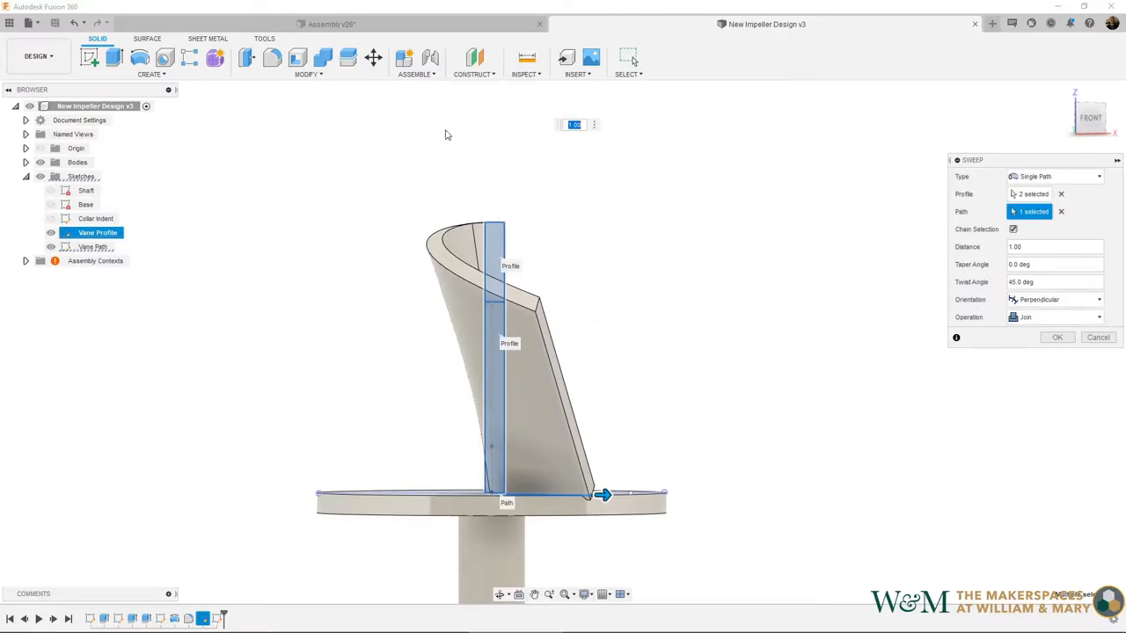
mouse_move(483, 147)
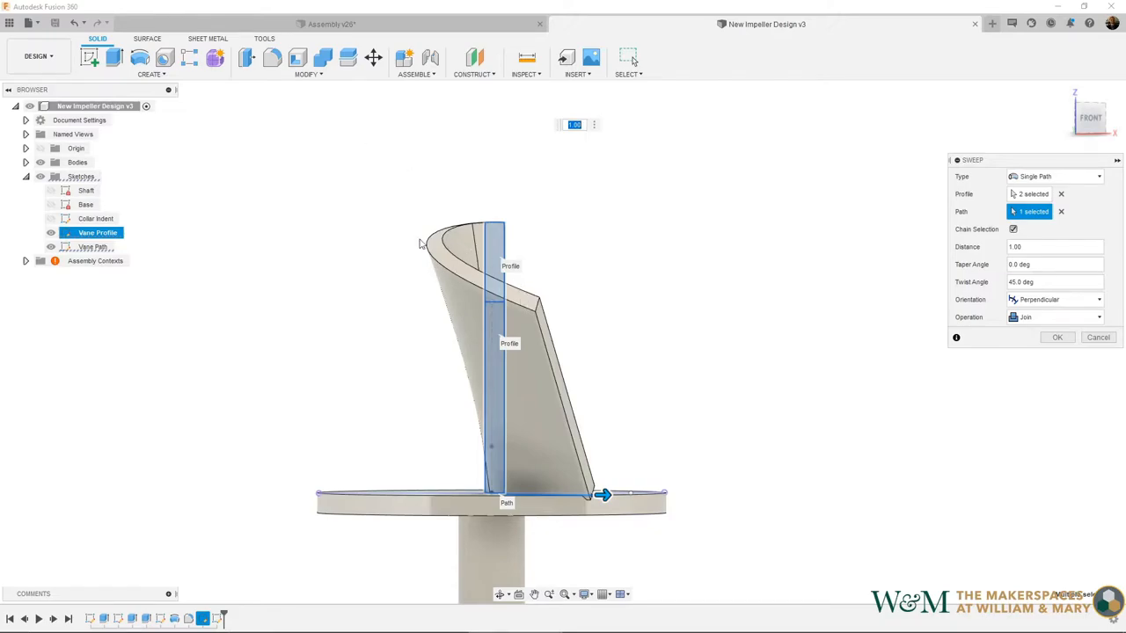
mouse_move(383, 211)
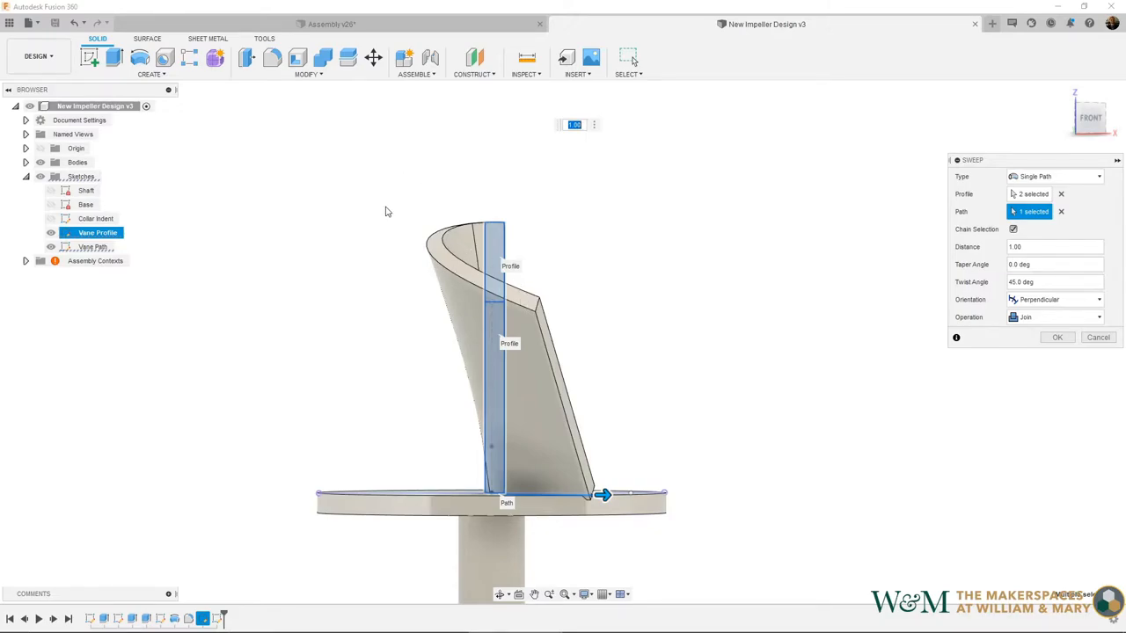
mouse_move(405, 431)
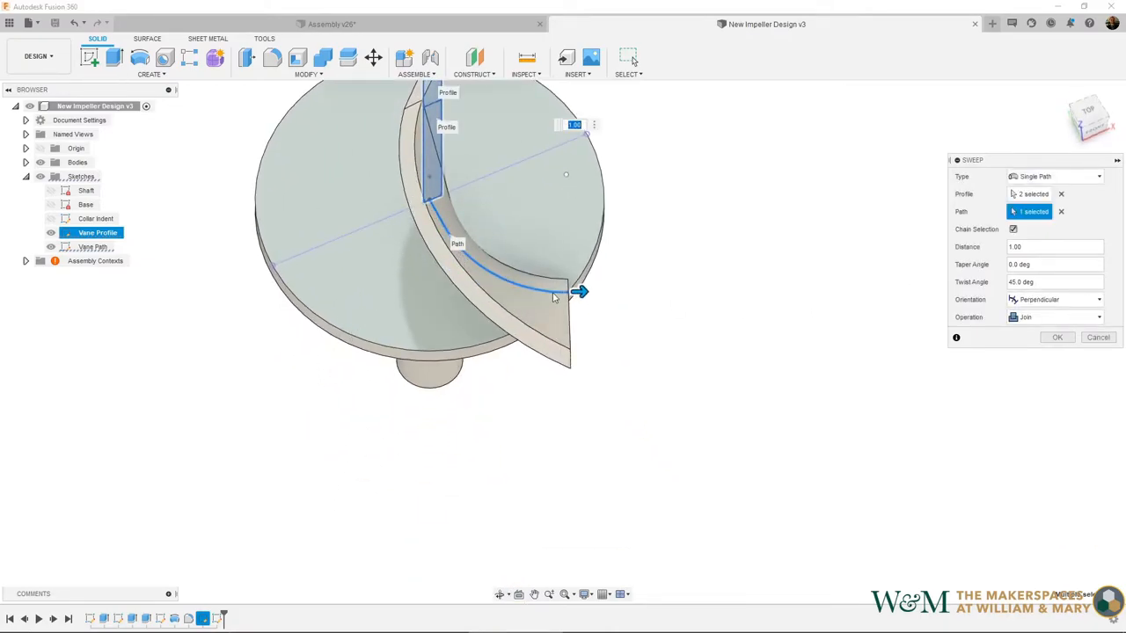
mouse_move(526, 289)
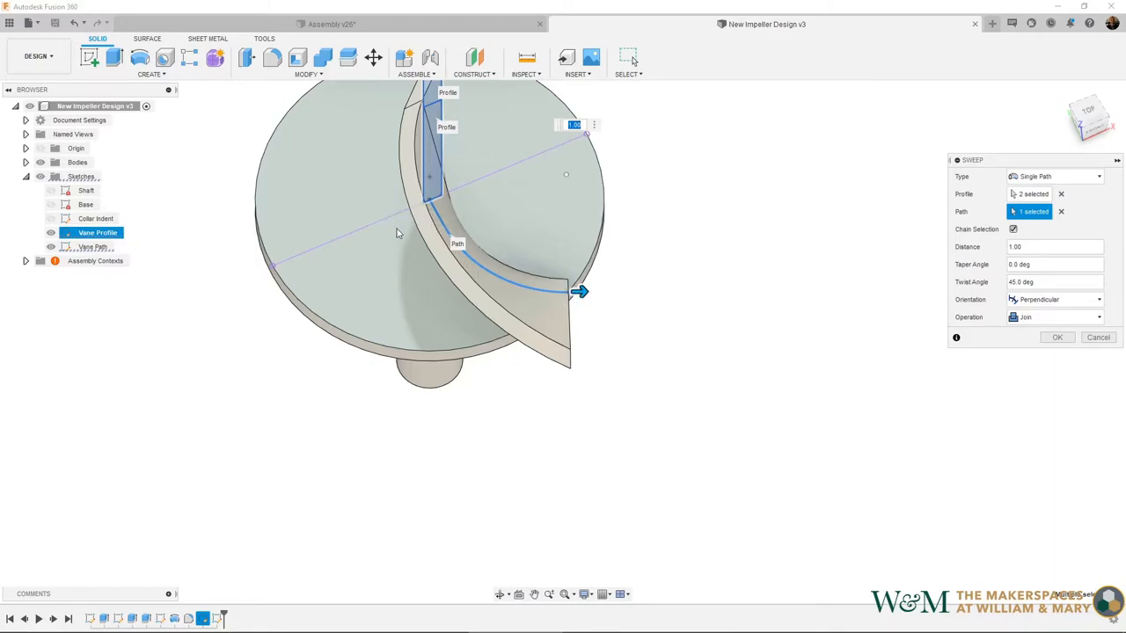
mouse_move(770, 482)
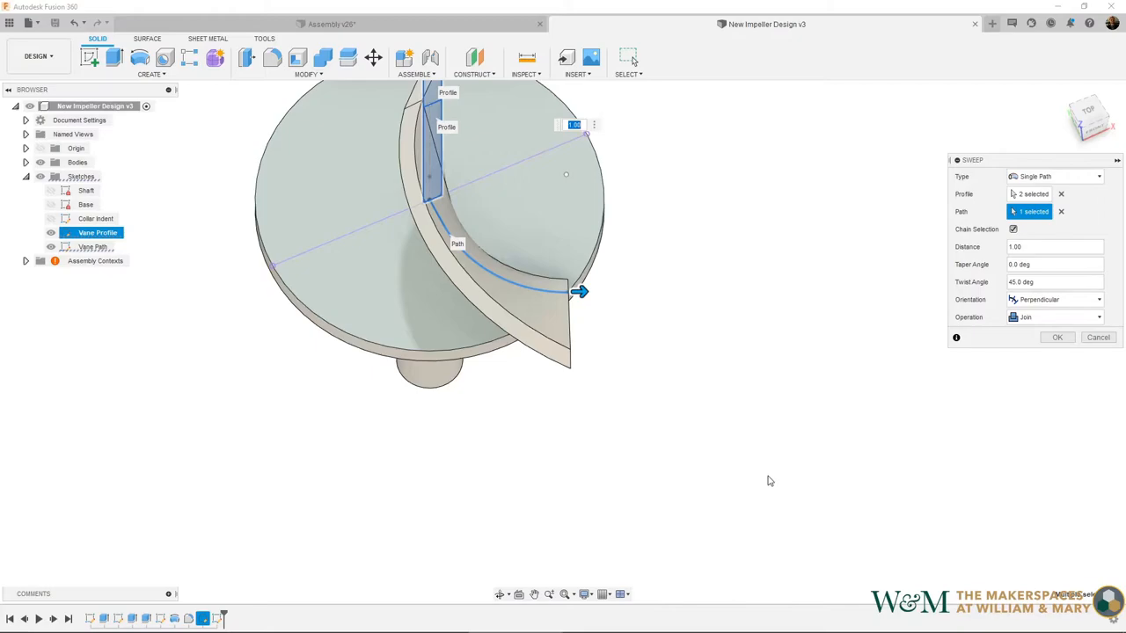
mouse_move(712, 431)
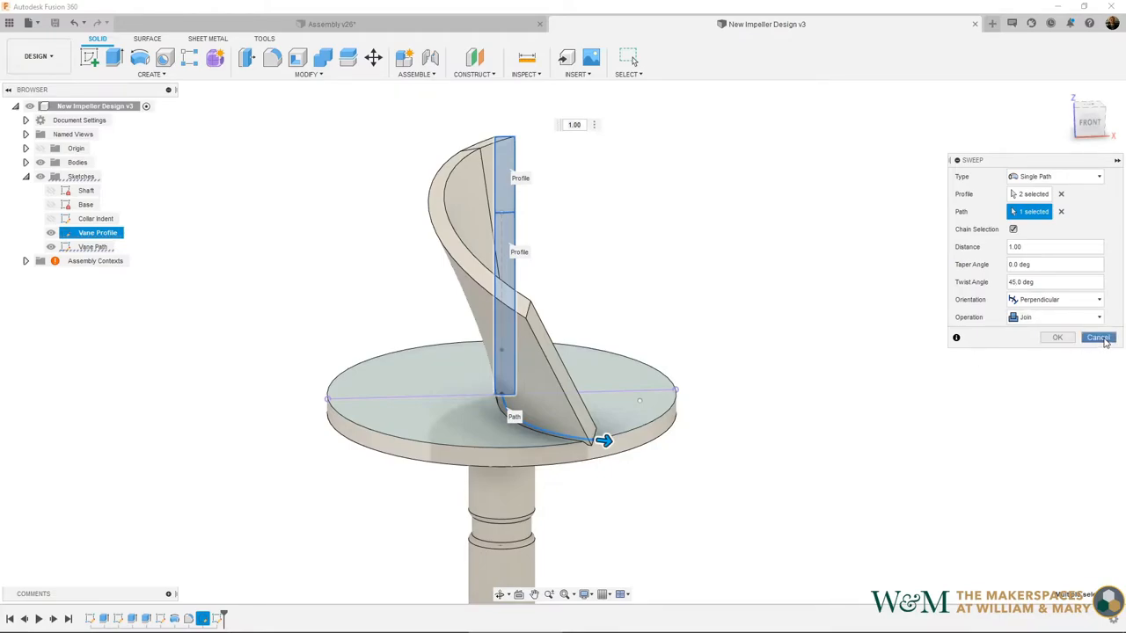
Cancel the twisted sweep and enter the Vane Profile sketch for editing.
left_click(1098, 338)
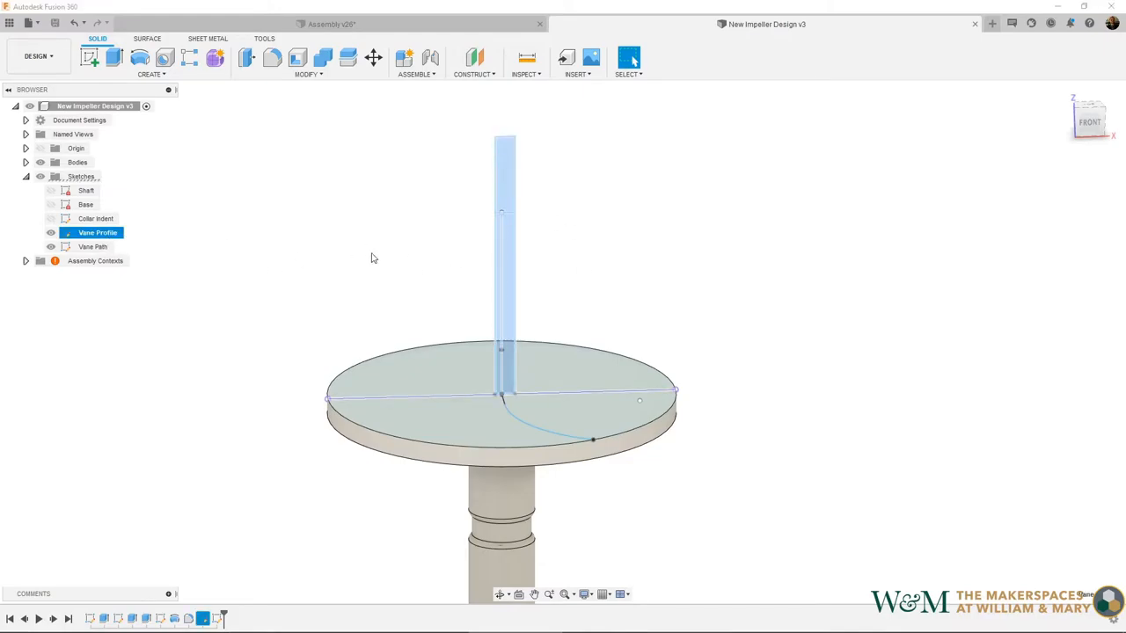
left_click(97, 232)
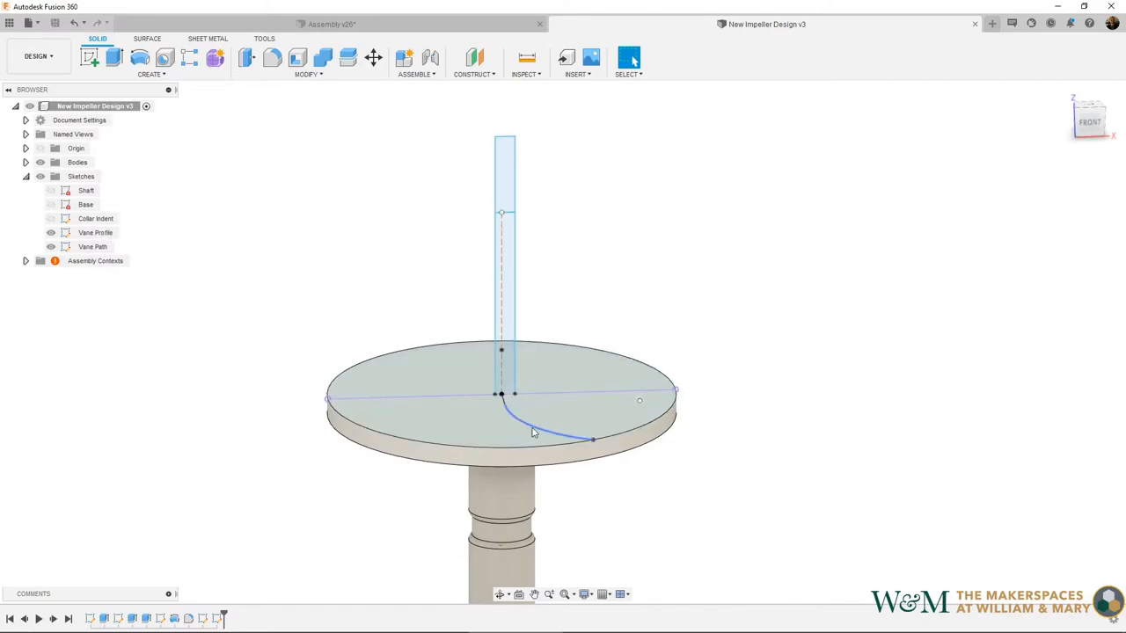
left_click(97, 232)
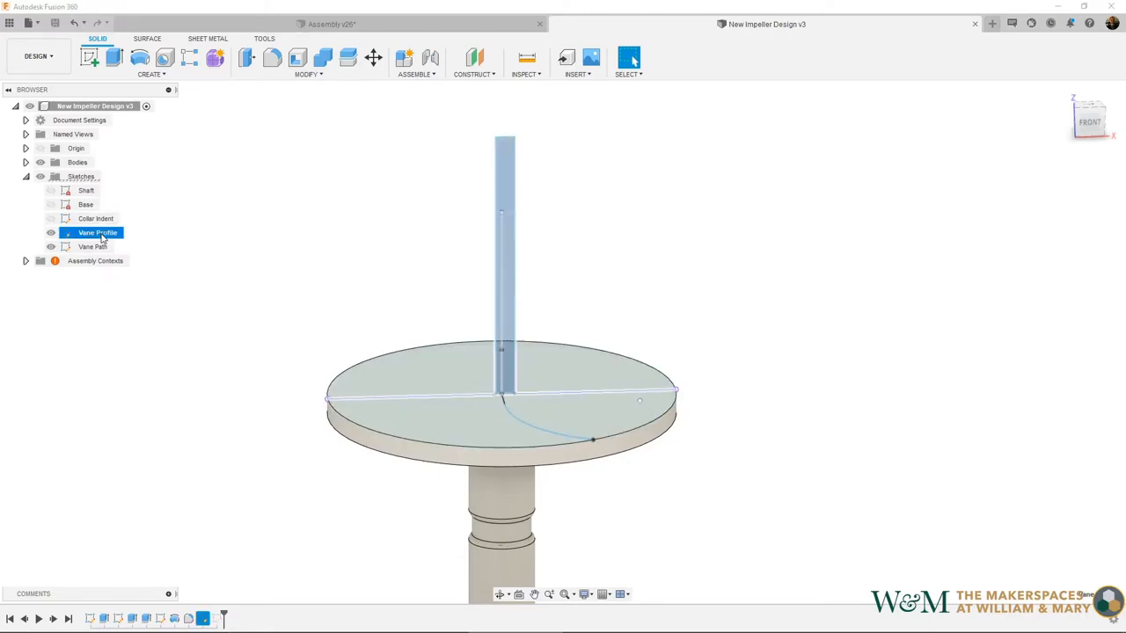
double_click(99, 232)
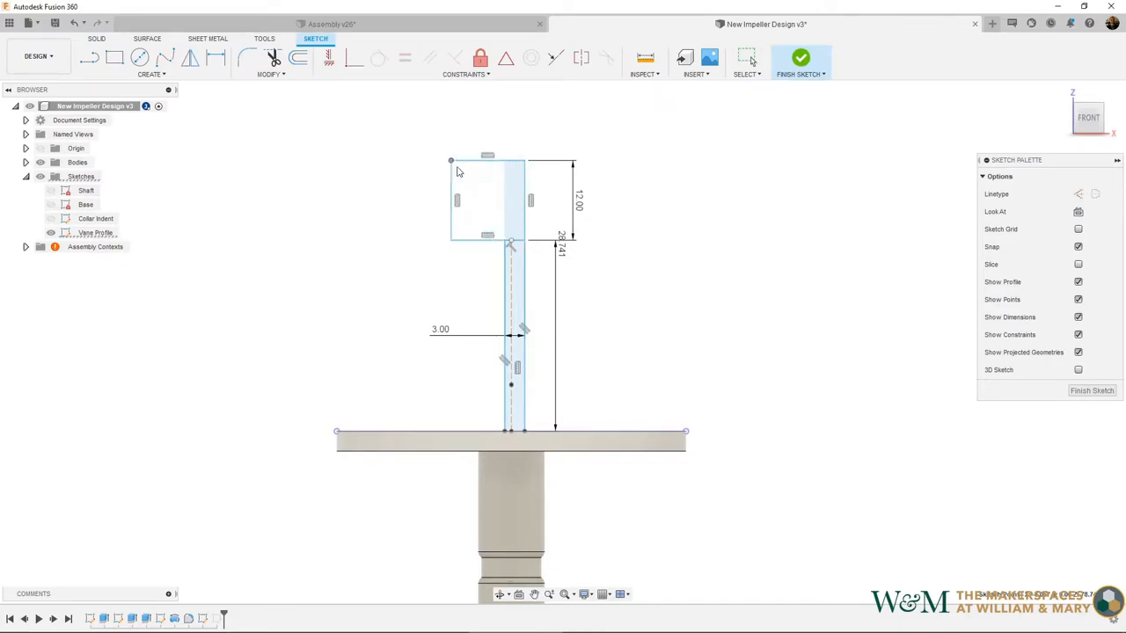
Bend the top of the vane profile outward with an angled line and finish the sketch.
left_click(491, 194)
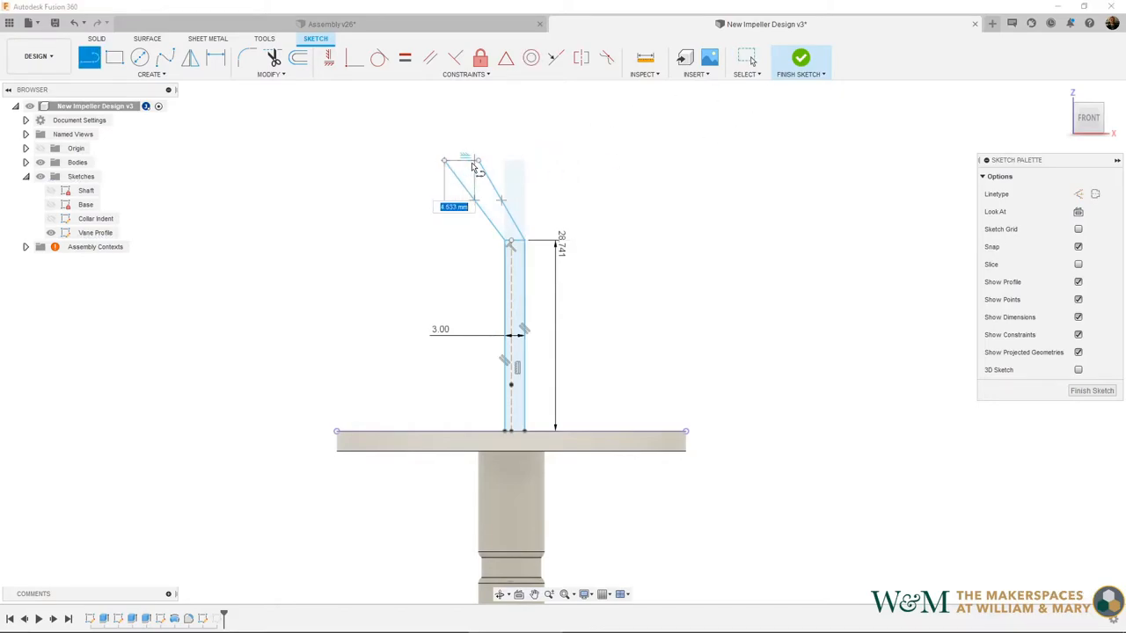
left_click(798, 58)
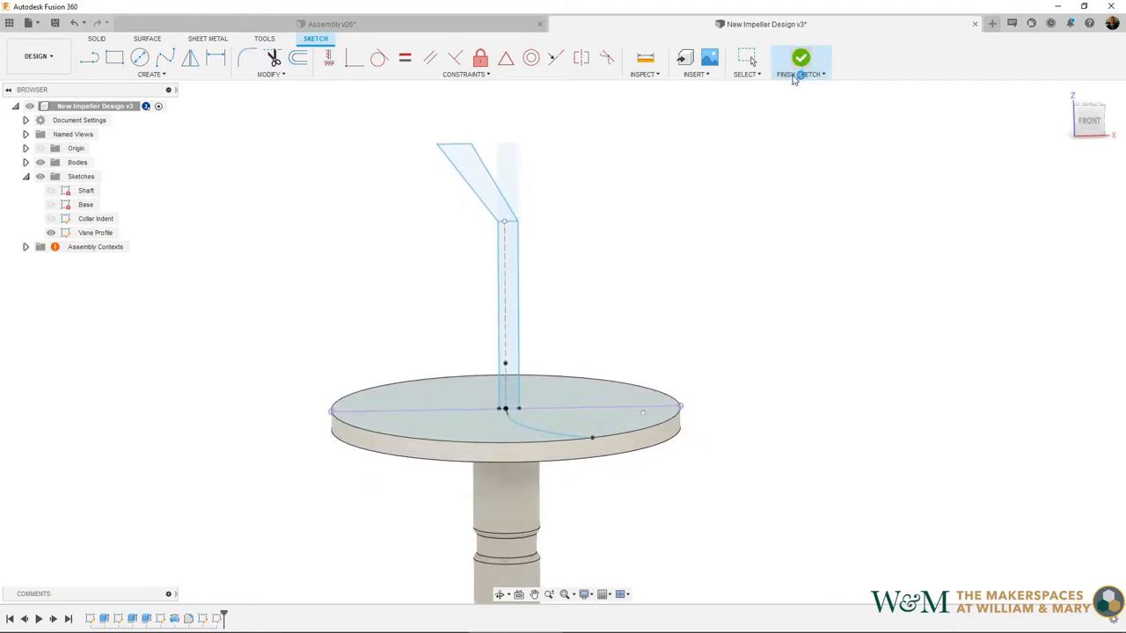
Start a new Sweep of the bent vane profile along the vane path and orbit to check it.
left_click(798, 58)
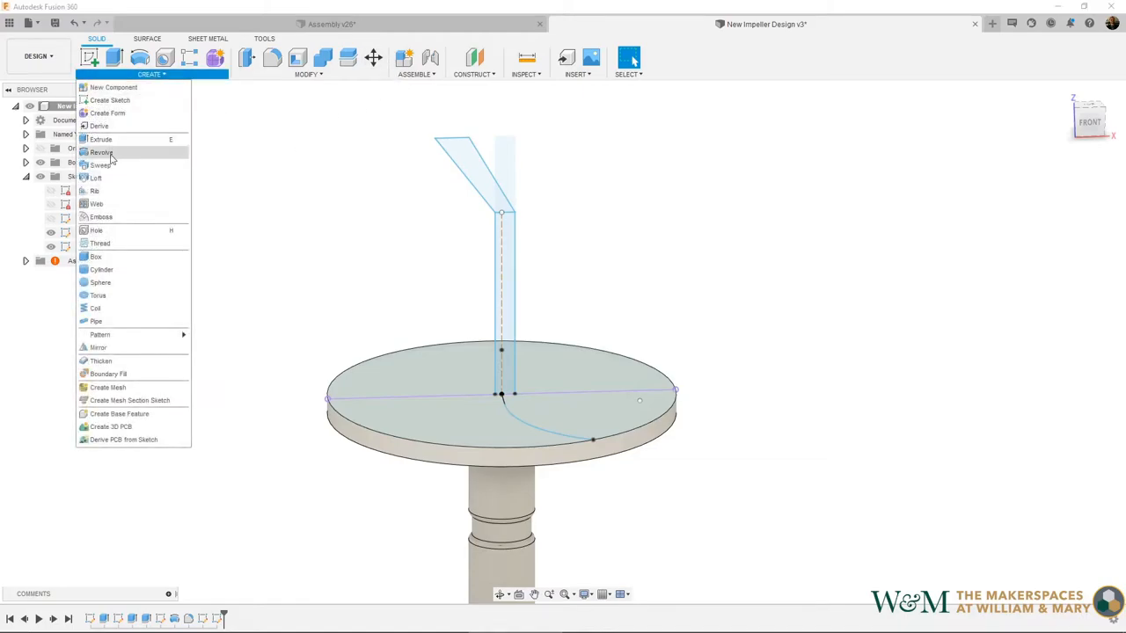
left_click(99, 165)
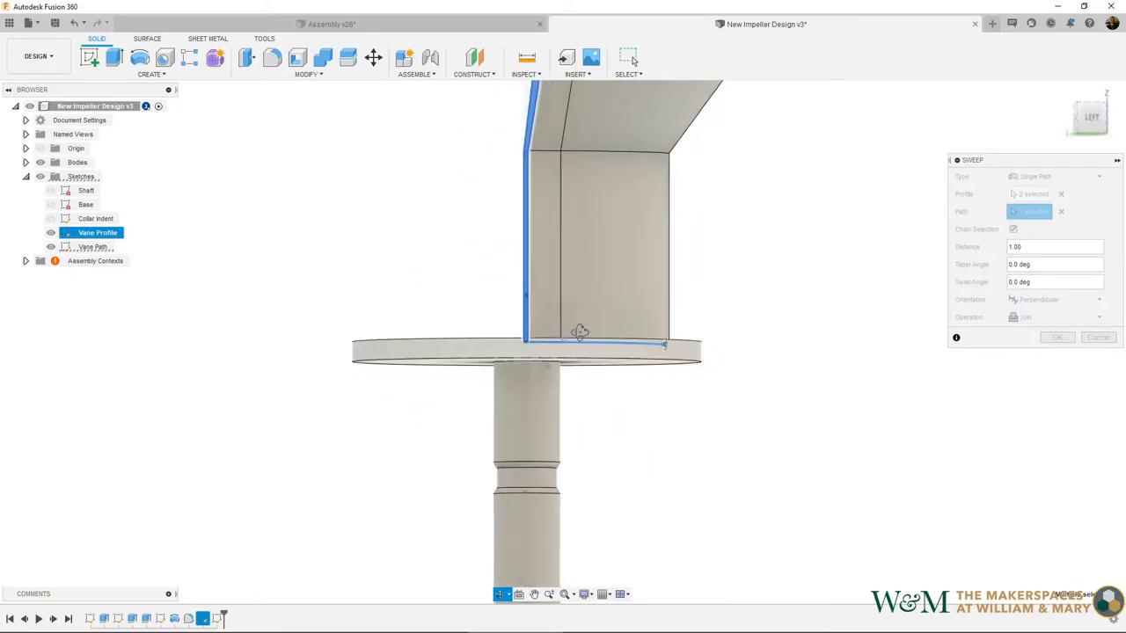
left_click_drag(581, 334, 546, 369)
type("45")
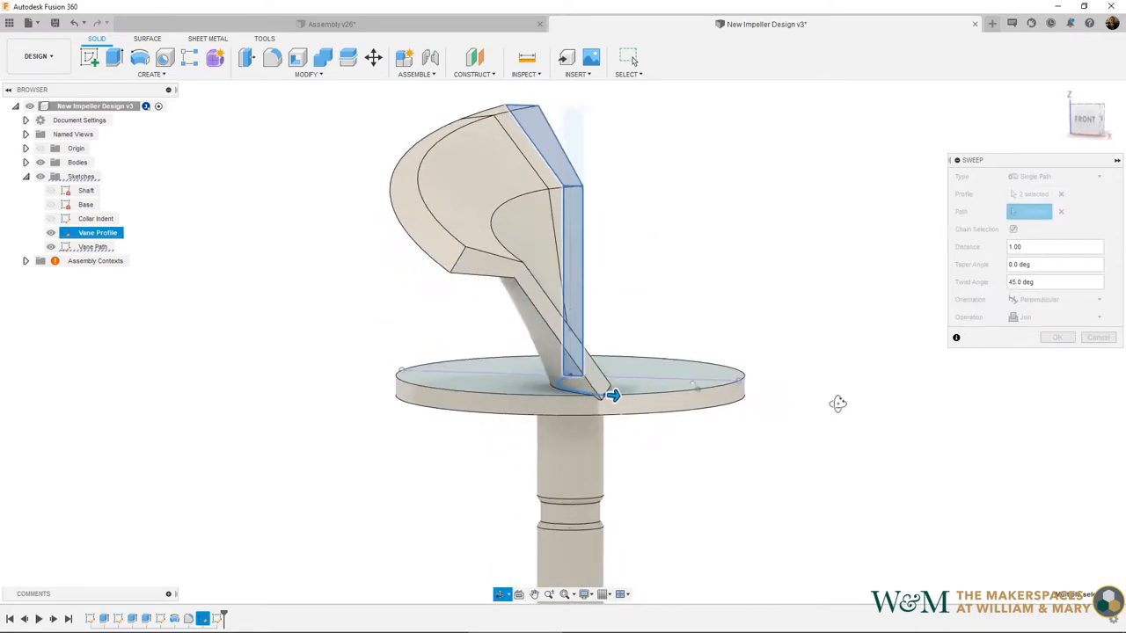
left_click_drag(614, 396, 630, 414)
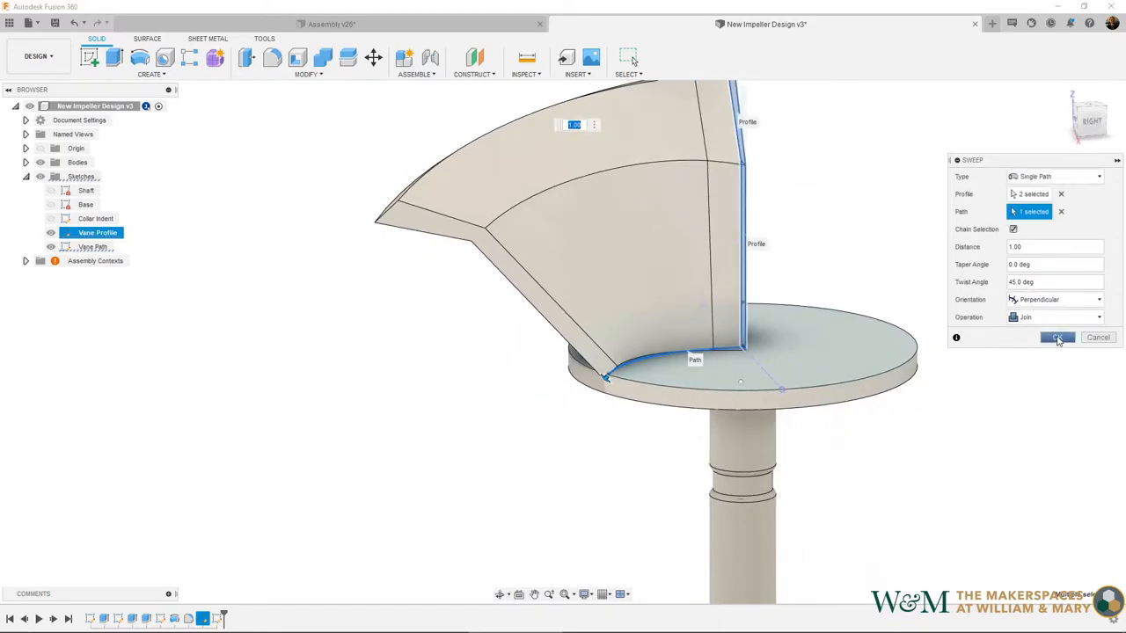
Commit the vane sweep as a solid curved vane joined to the base disc.
left_click(1055, 338)
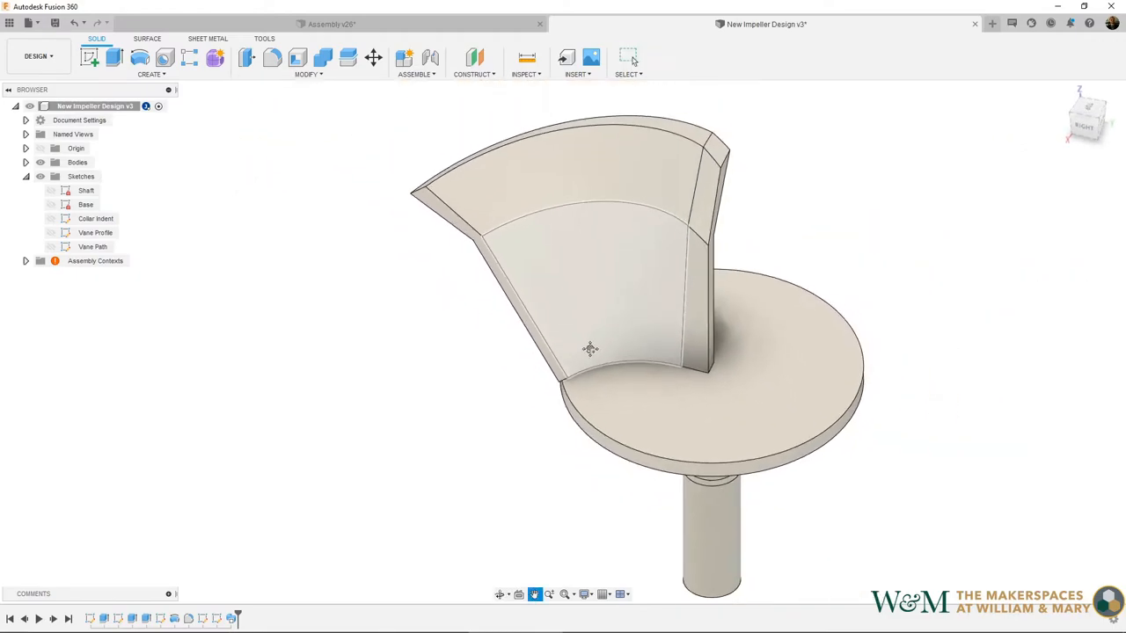
left_click_drag(590, 348, 702, 373)
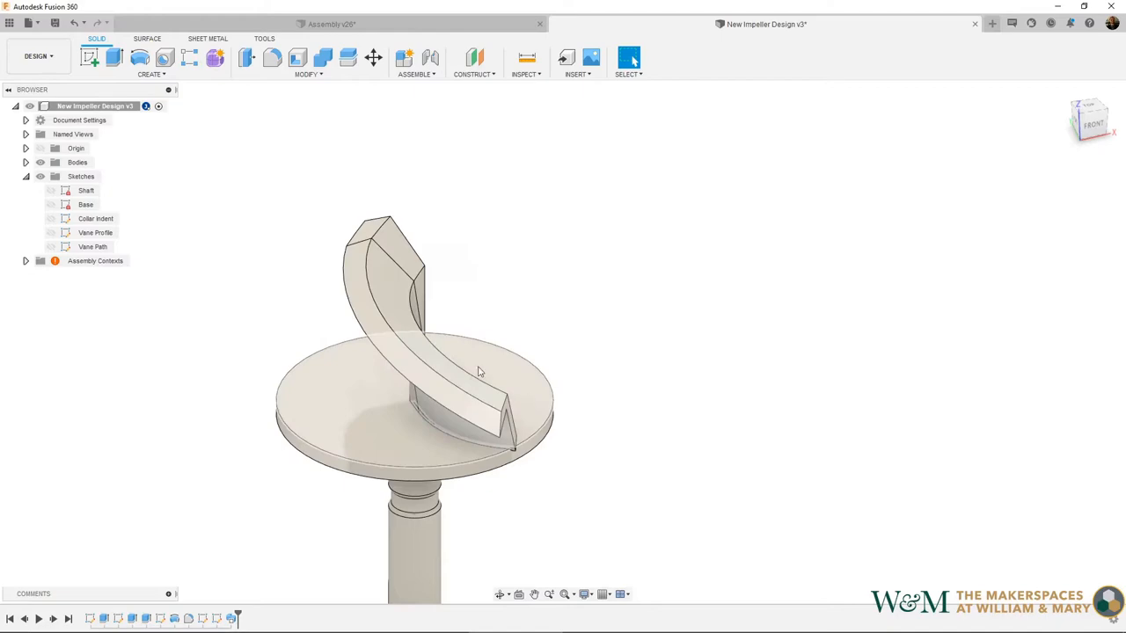
Start a Circular Pattern from the Create menu to repeat the vane.
left_click(152, 74)
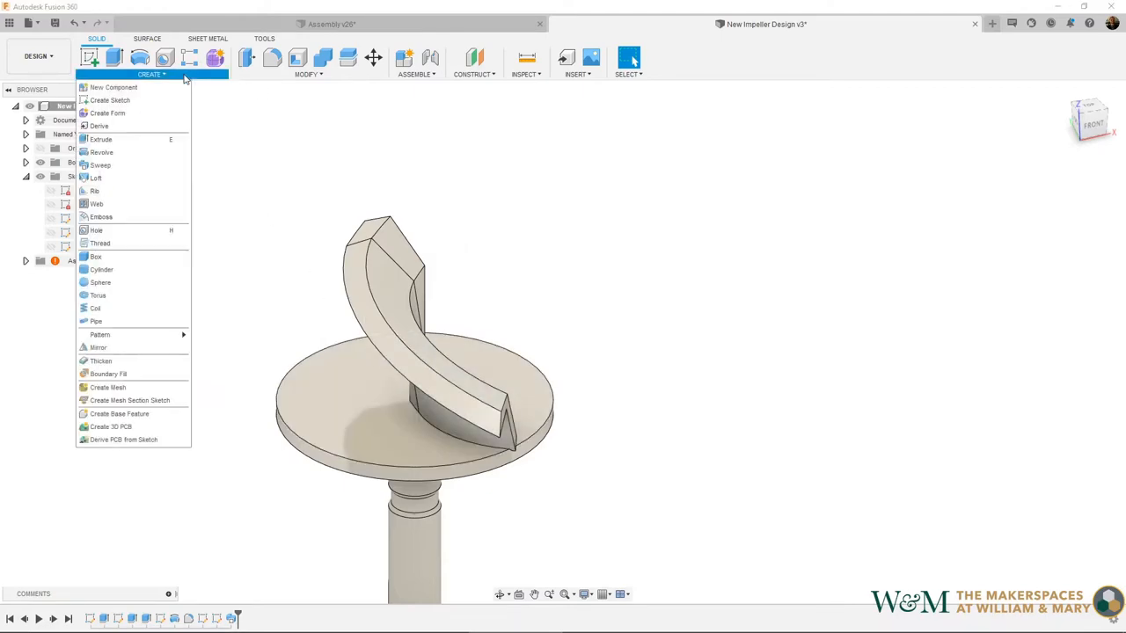
mouse_move(100, 335)
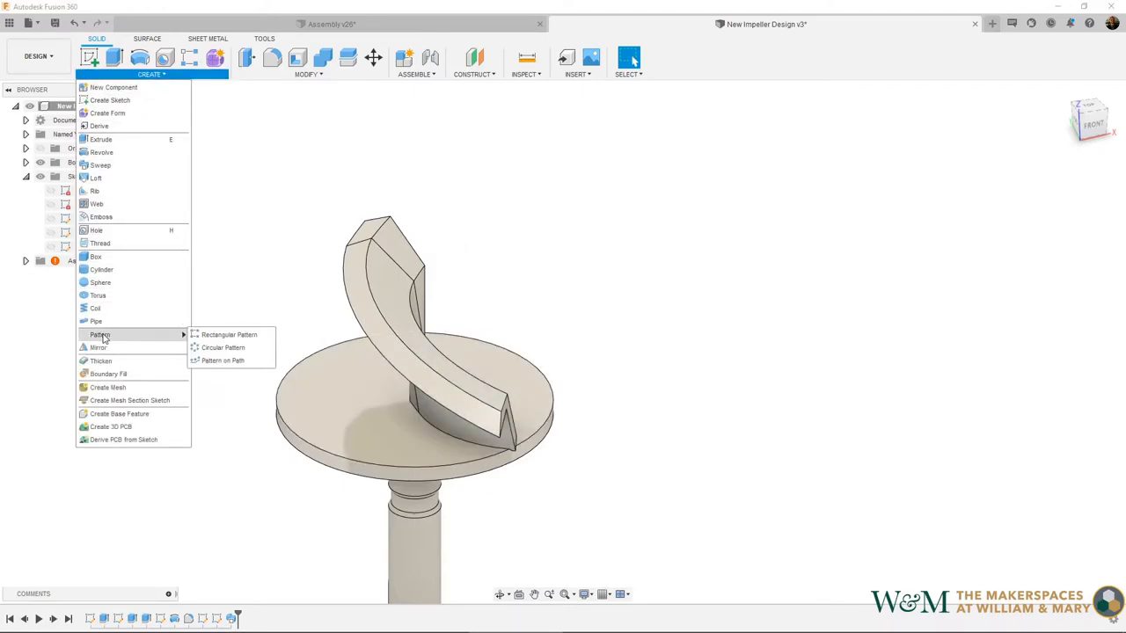
mouse_move(222, 348)
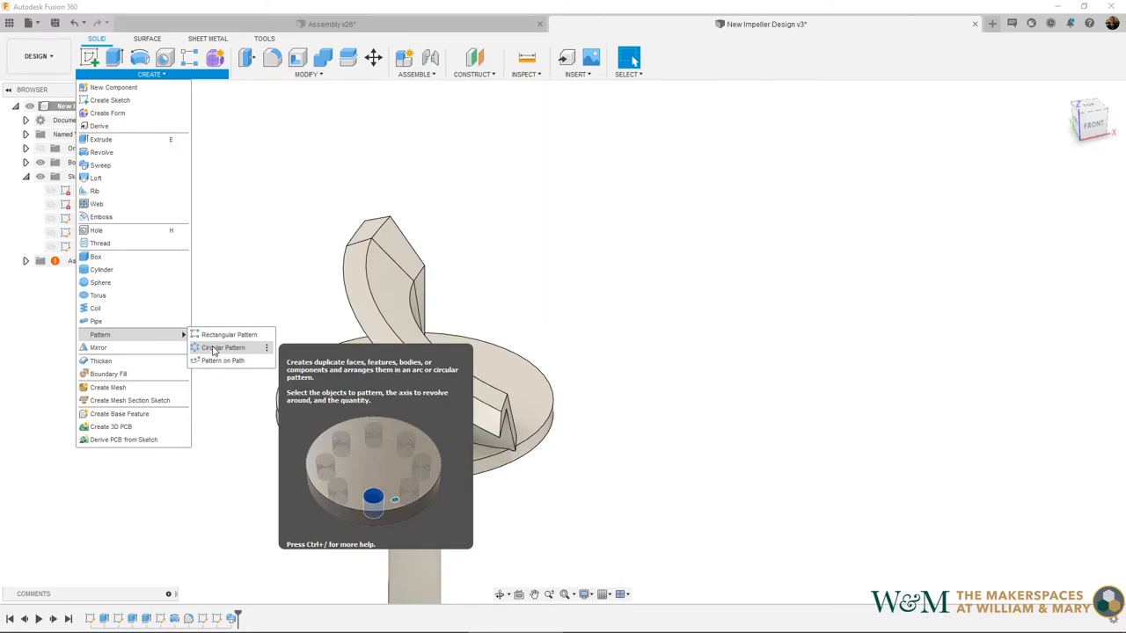
left_click(223, 346)
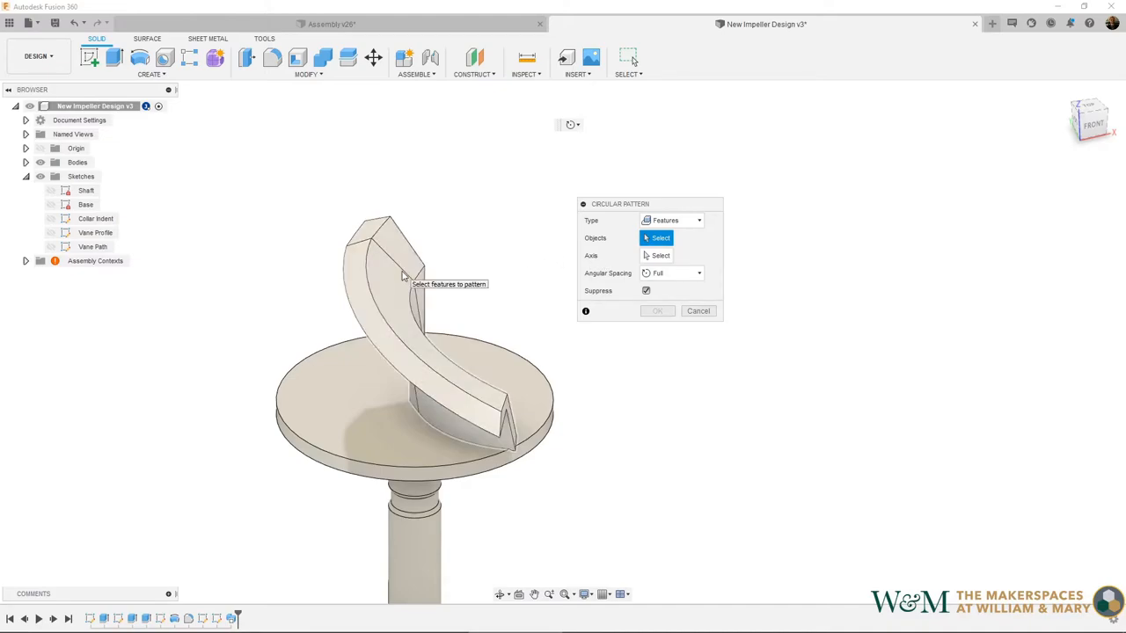
Pattern the vane sweep 5 times around the origin Z axis.
left_click(387, 326)
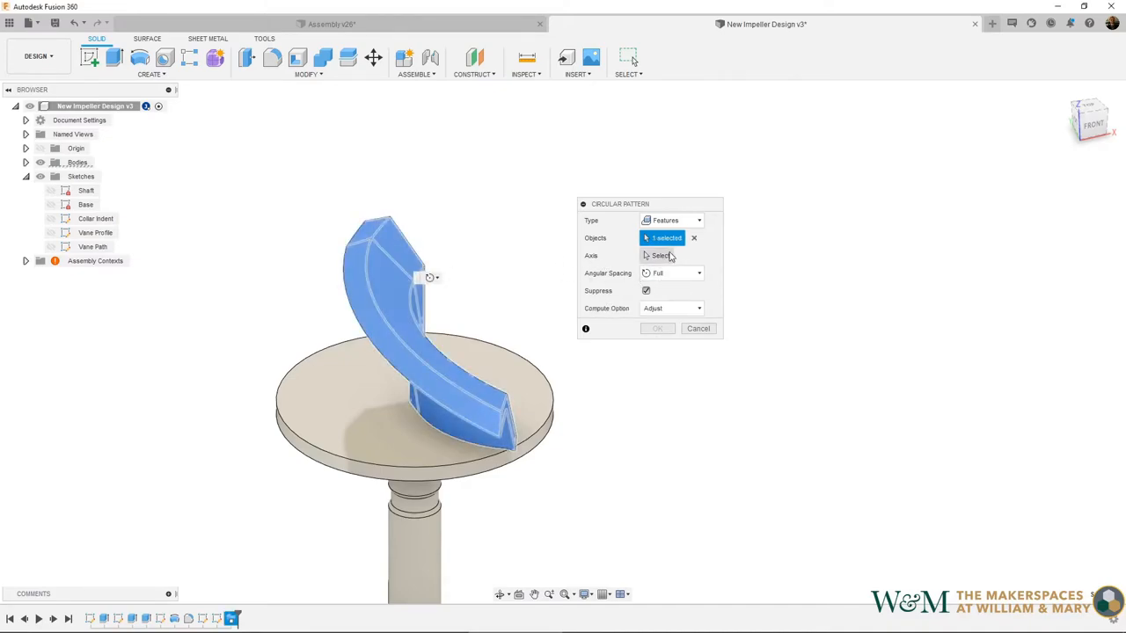
left_click(662, 255)
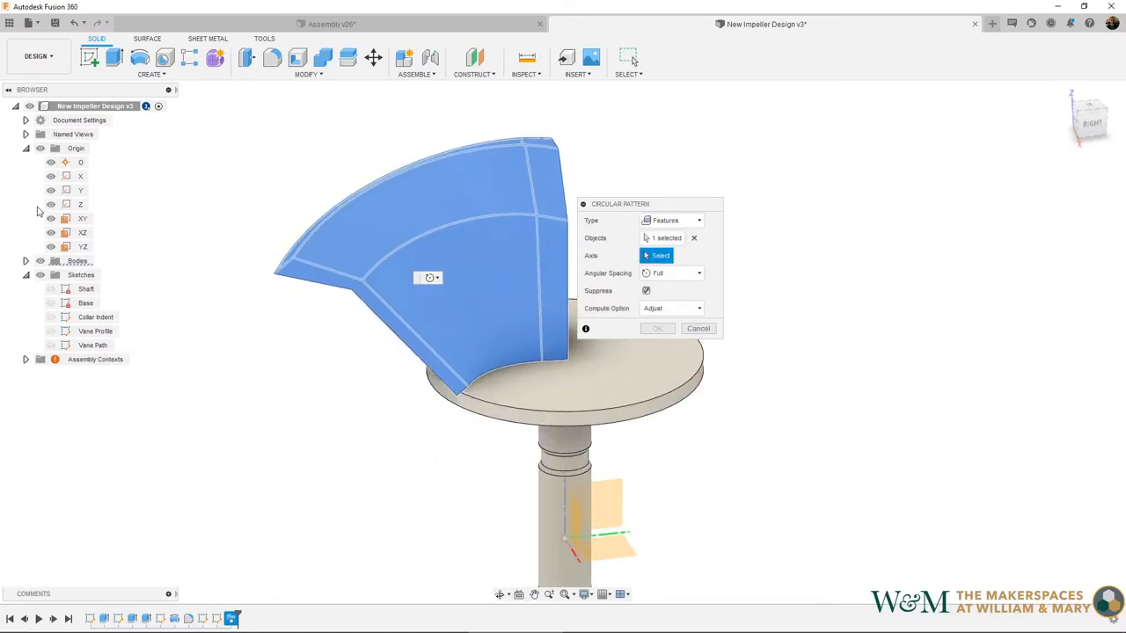
left_click(81, 204)
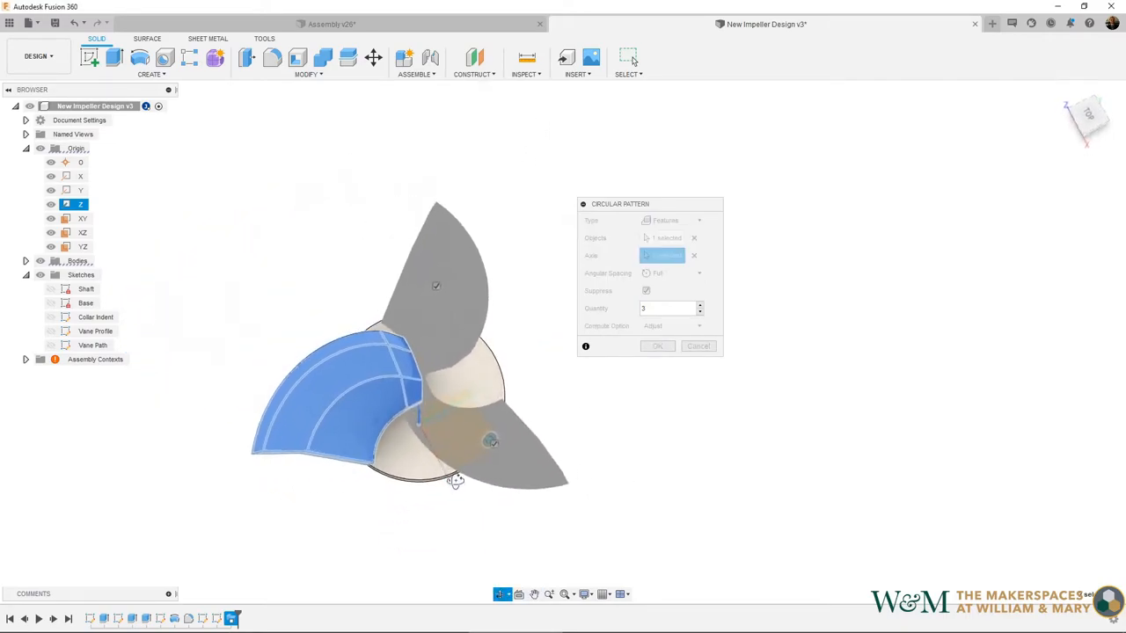
left_click(700, 306)
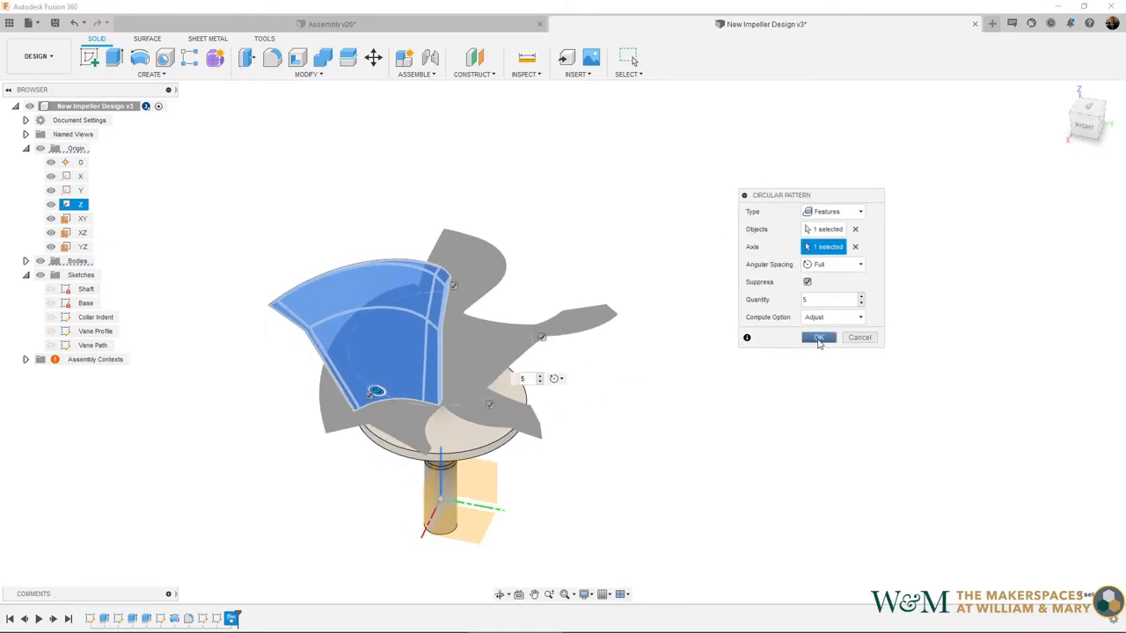
left_click(806, 282)
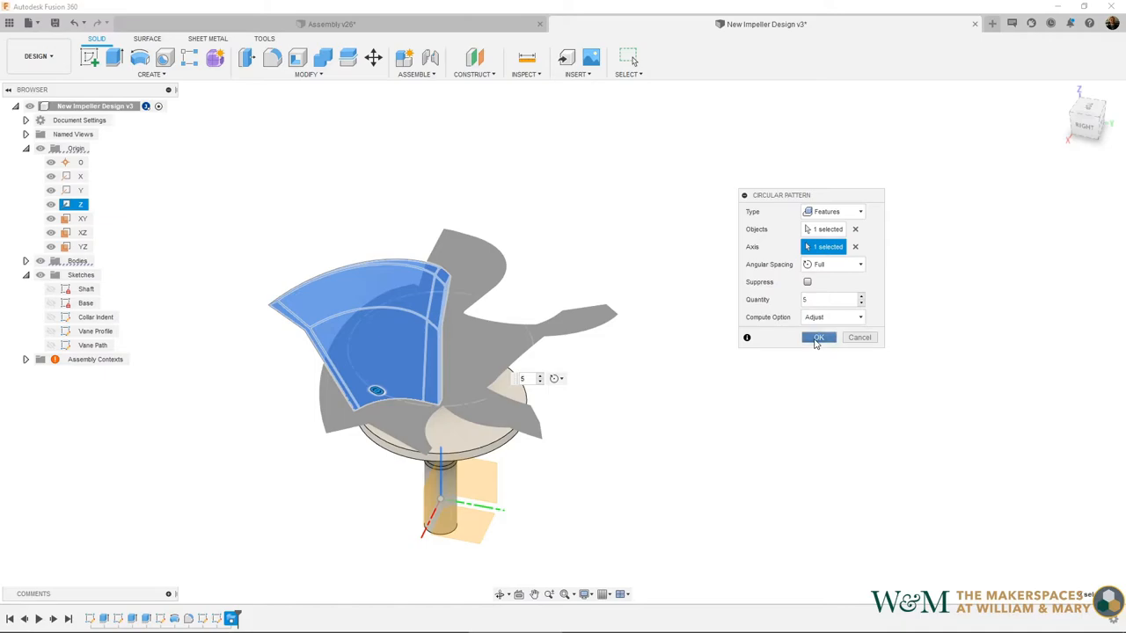
left_click(817, 338)
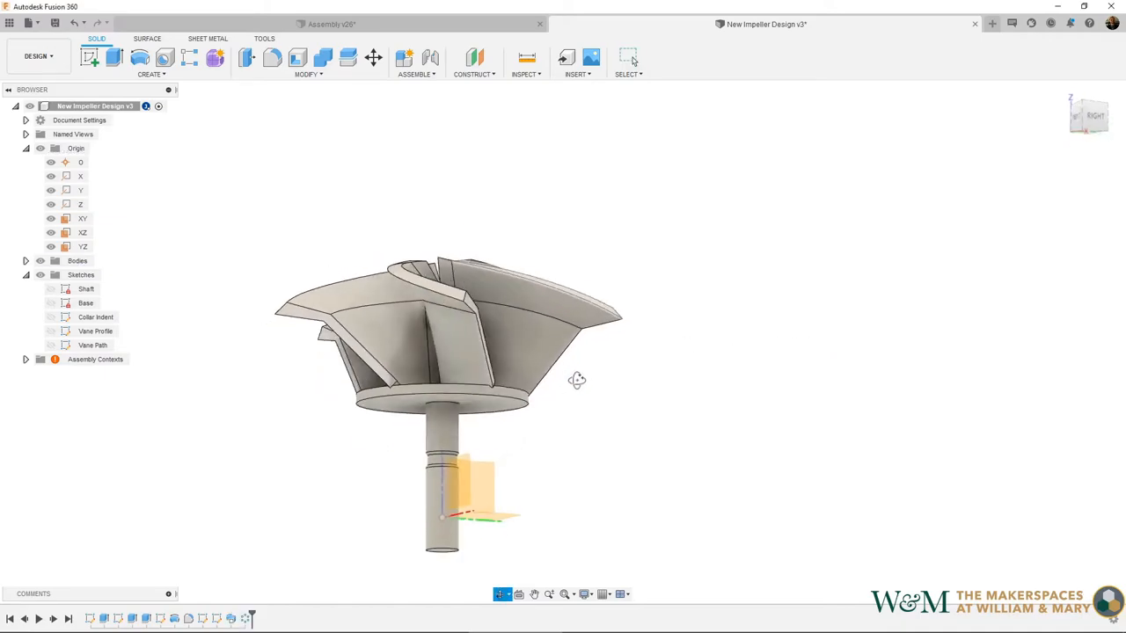
left_click_drag(577, 380, 665, 454)
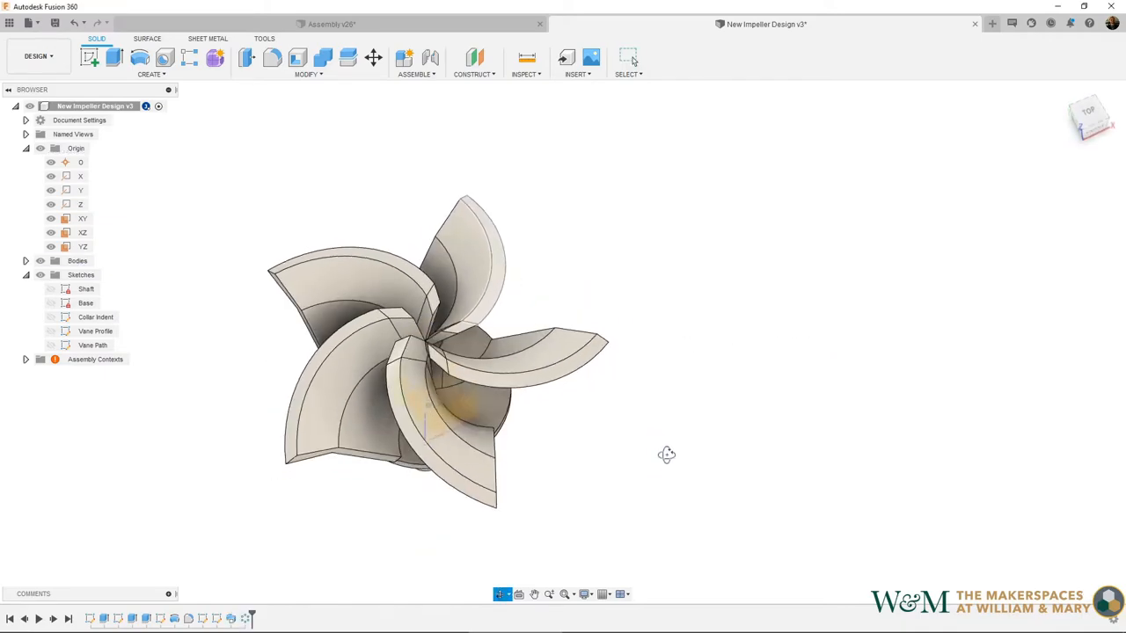
left_click_drag(665, 454, 797, 404)
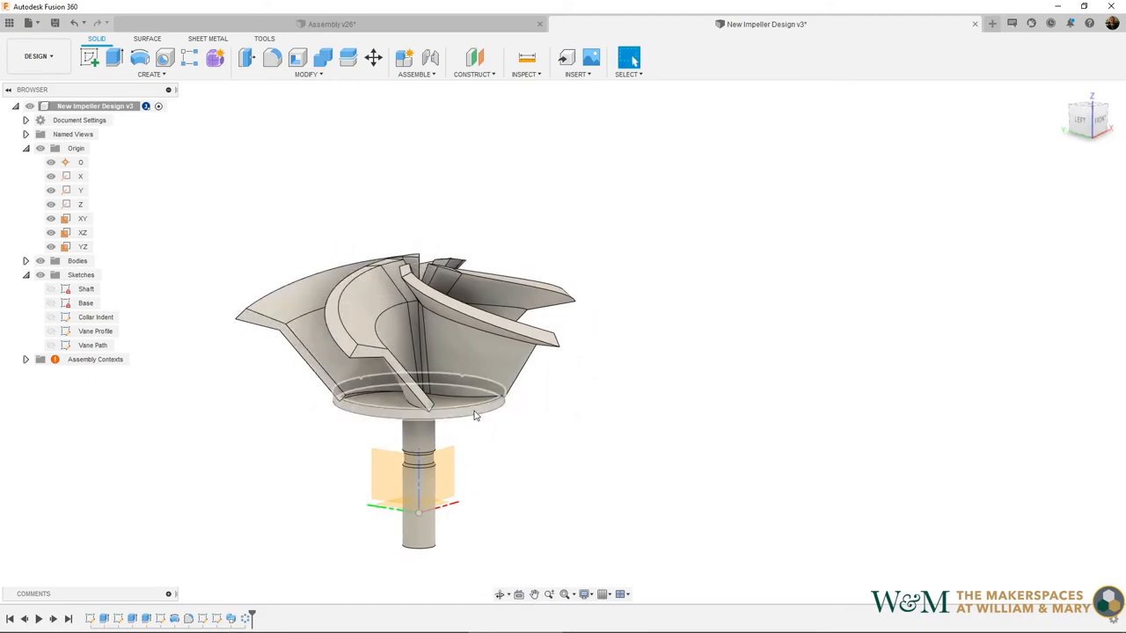
left_click_drag(475, 418, 317, 364)
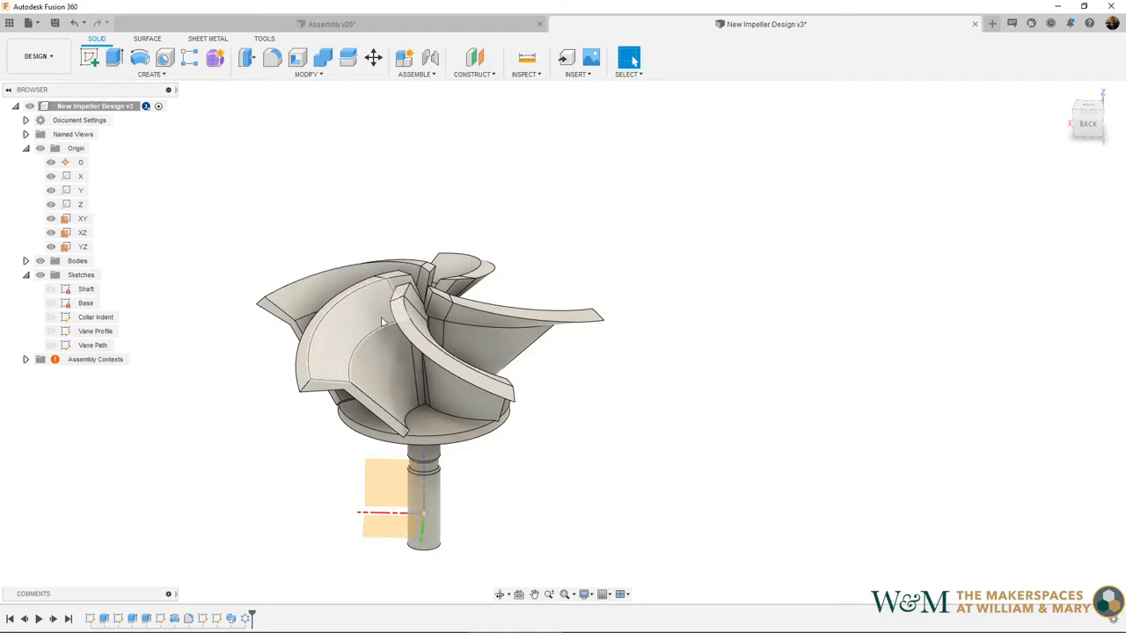
mouse_move(475, 59)
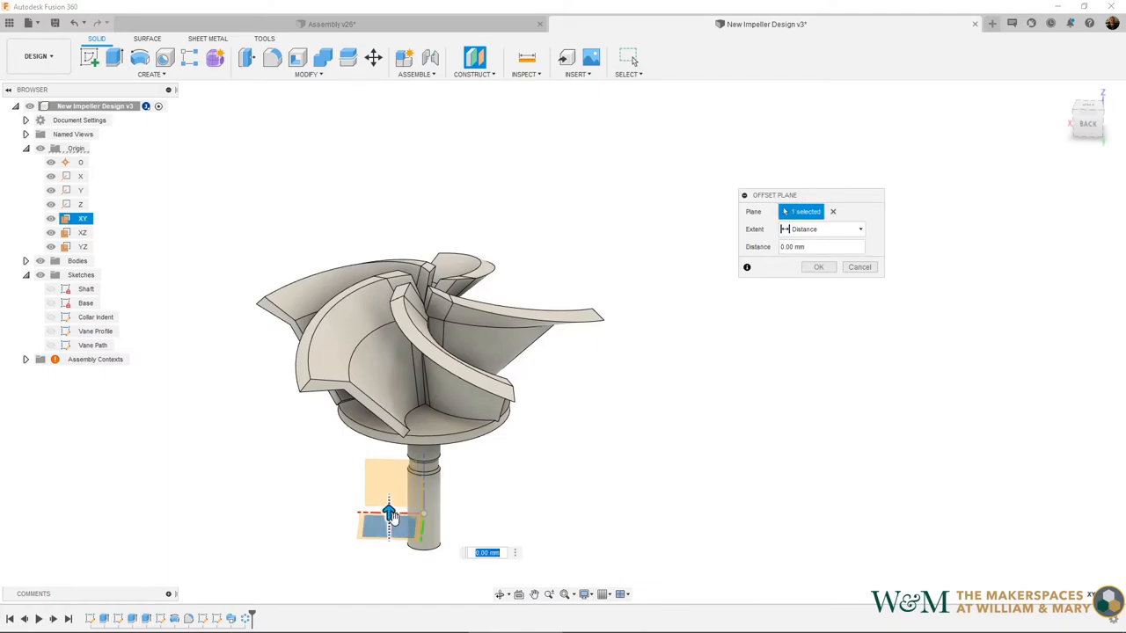
Offset a construction plane above XY and sketch a centre circle at the hub on it.
left_click_drag(390, 513, 389, 228)
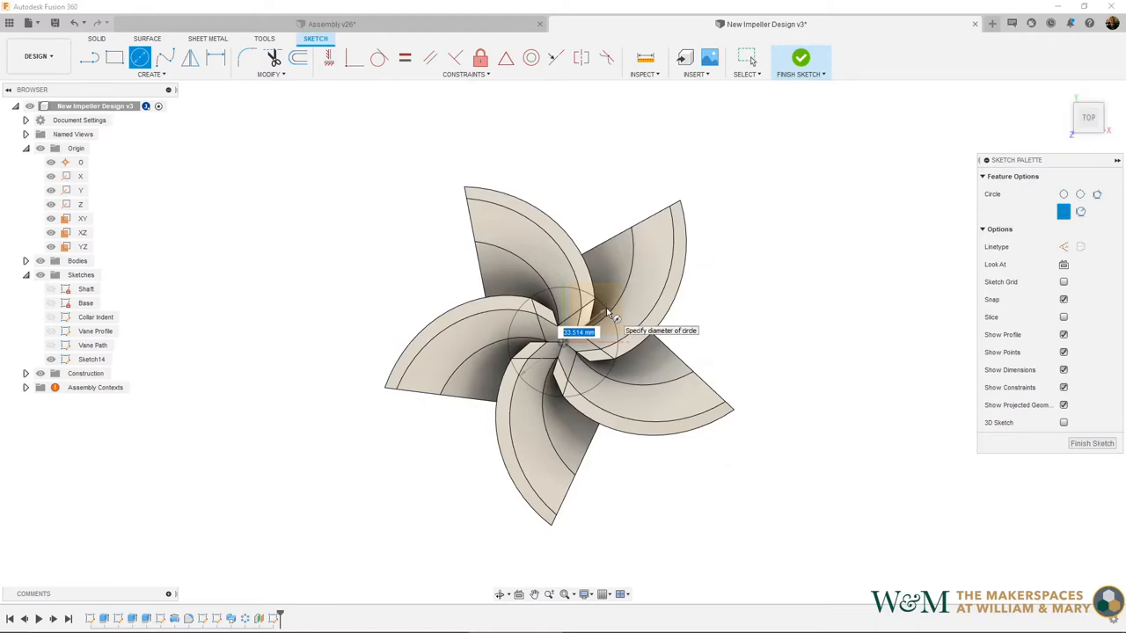
mouse_move(619, 325)
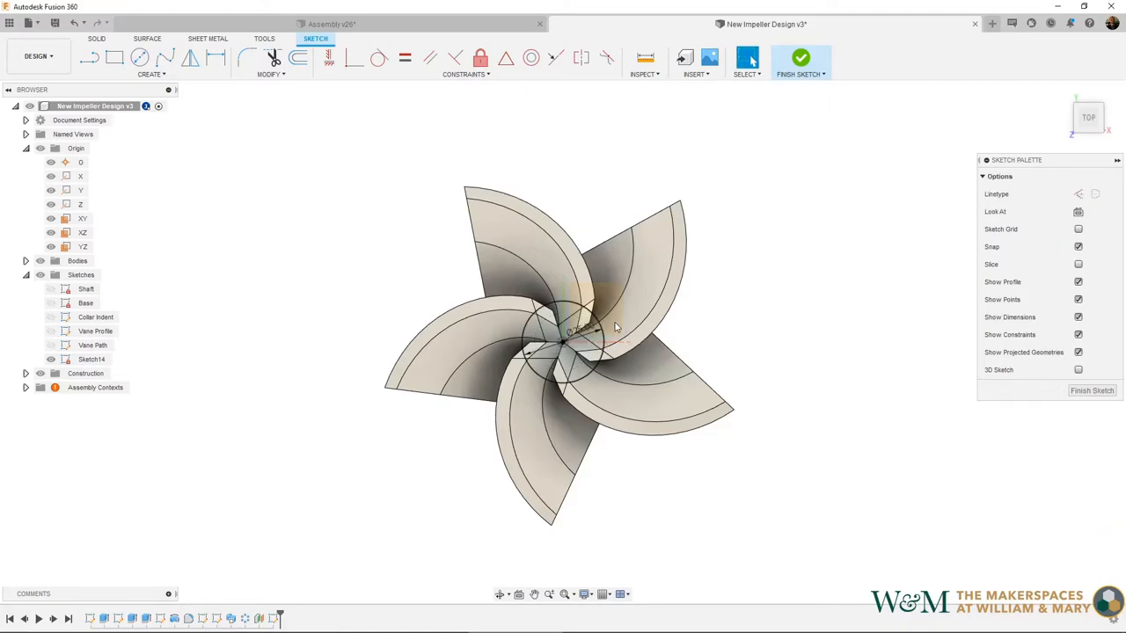
left_click(798, 57)
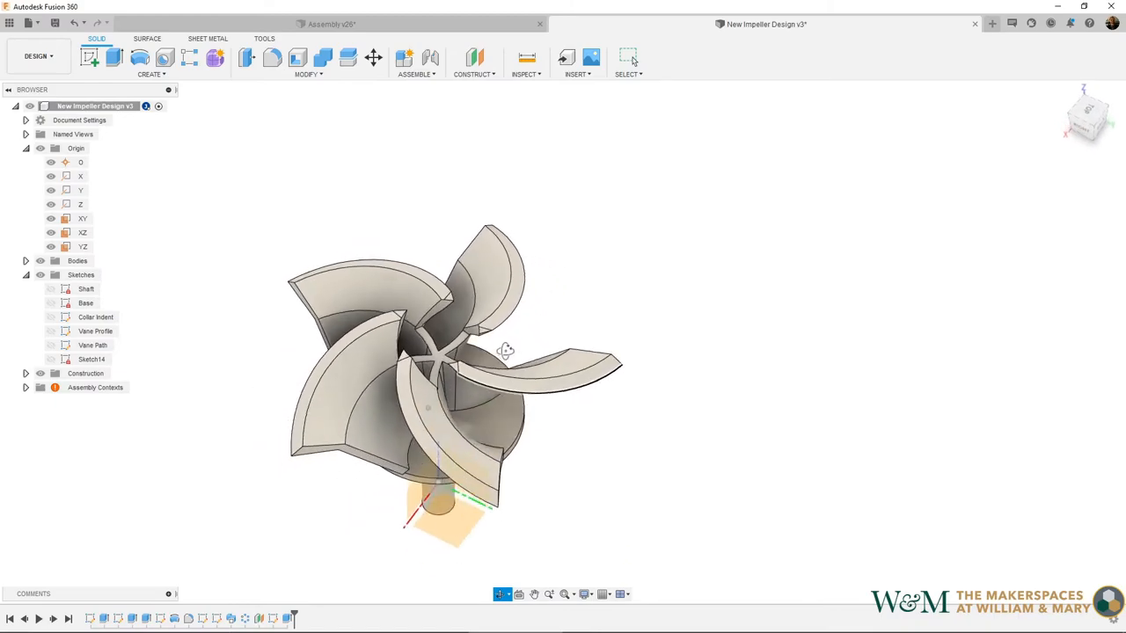
Begin a new sketch on the horizontal plane looking down on the impeller.
left_click_drag(507, 350, 600, 290)
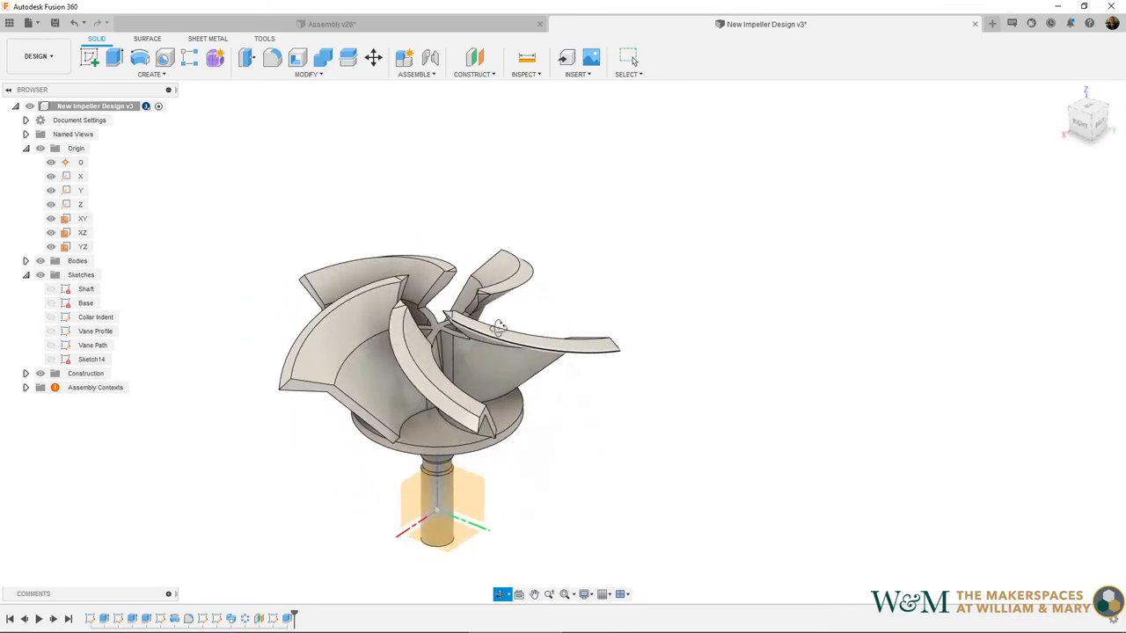
left_click(628, 58)
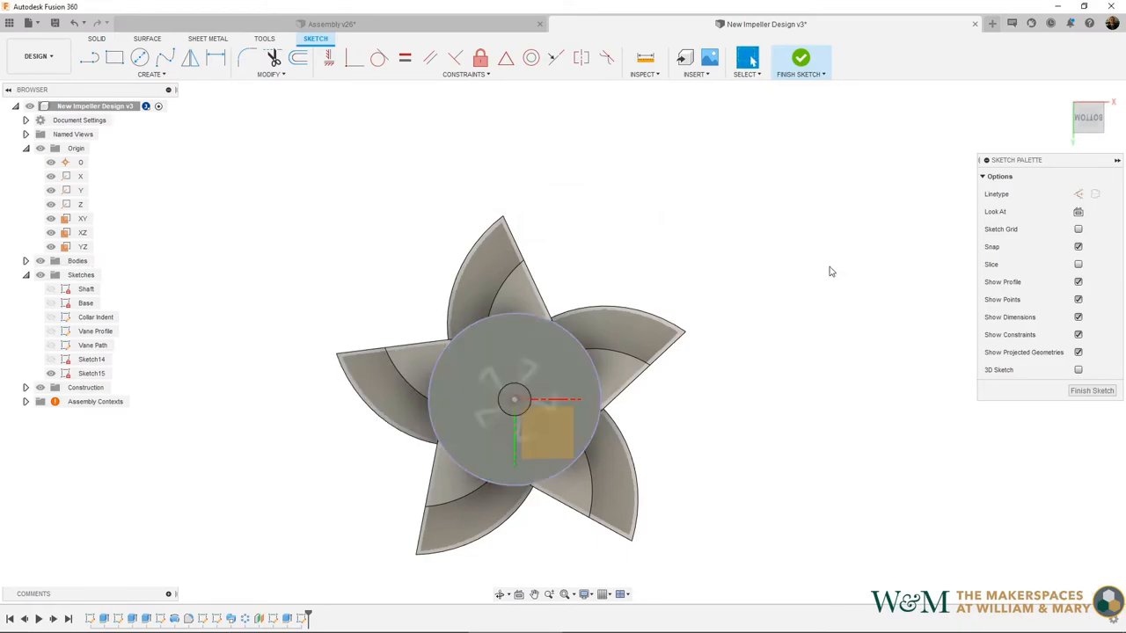
Sketch a large outer circle and extrude its ring as a cut to trim the vane tips.
left_click(141, 56)
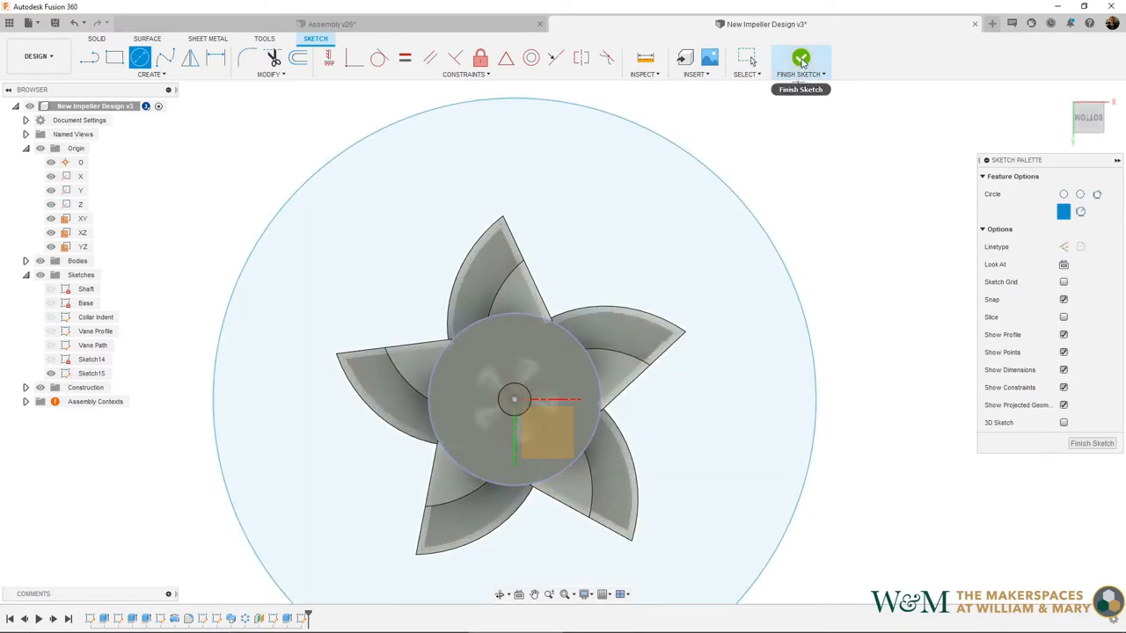
left_click(799, 58)
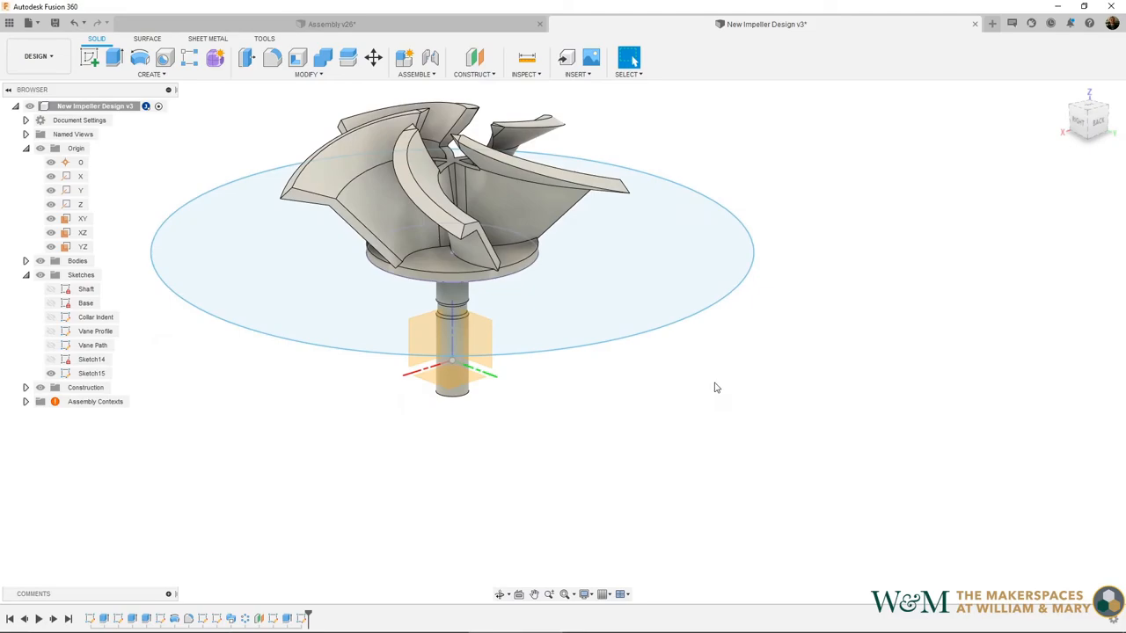
left_click(113, 56)
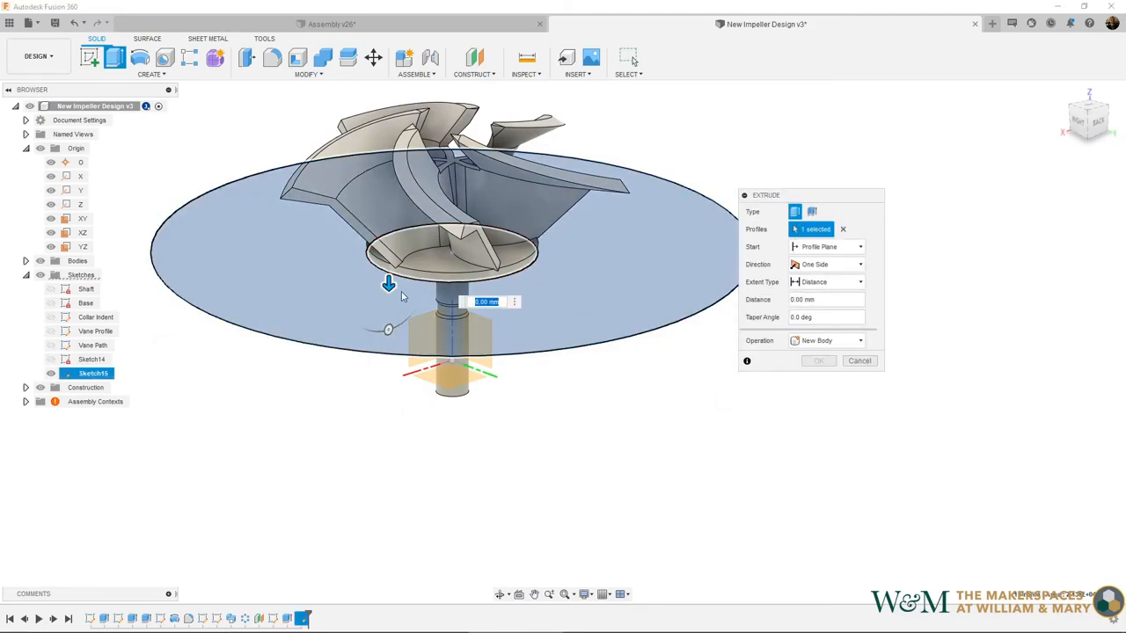
left_click_drag(389, 283, 389, 104)
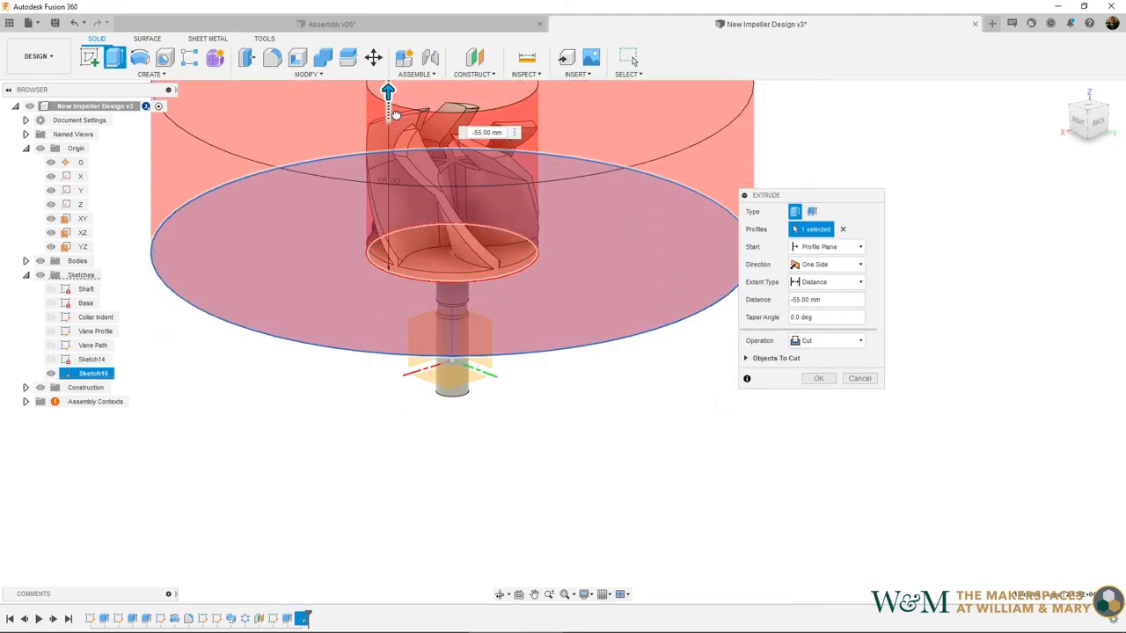
left_click(816, 378)
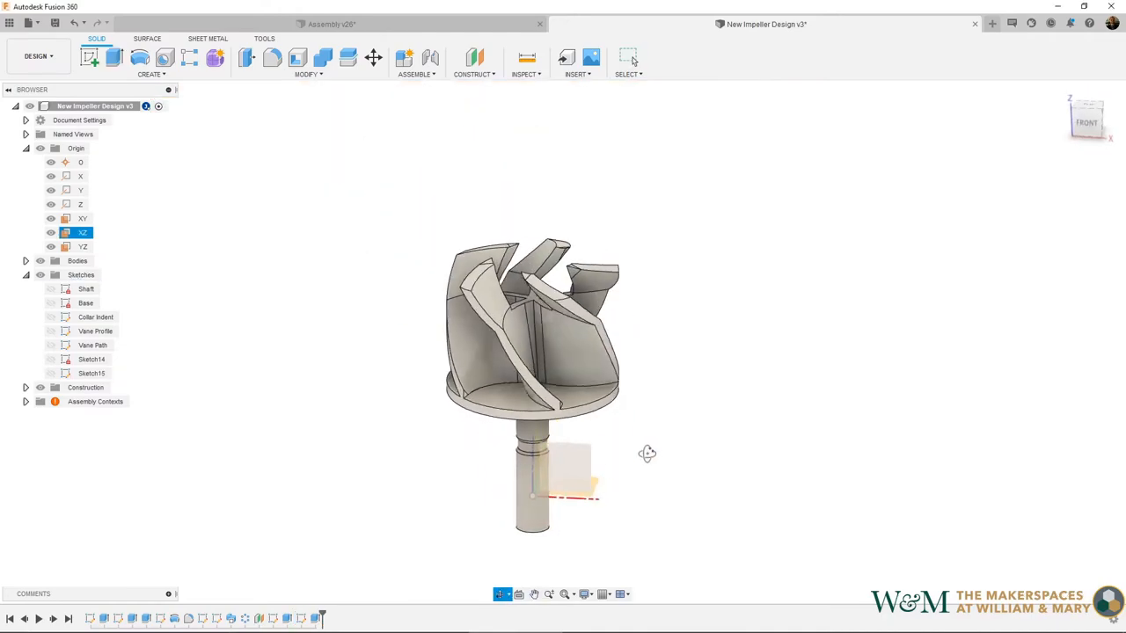
Inspect the trimmed impeller, then switch to the pump assembly document.
left_click_drag(647, 454, 598, 454)
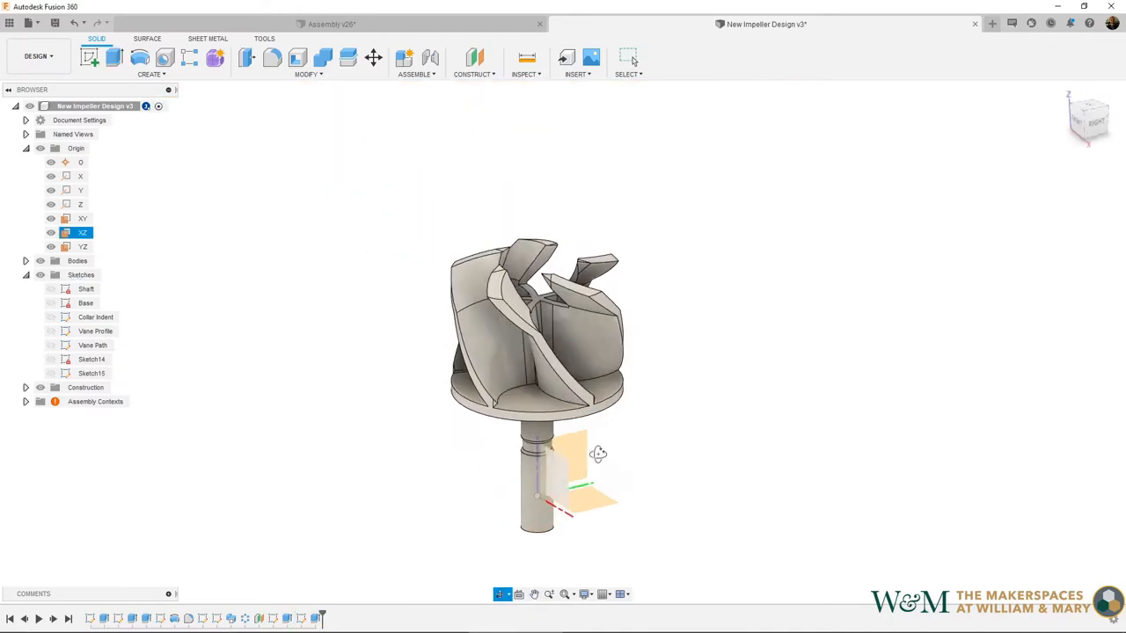
left_click_drag(598, 454, 630, 486)
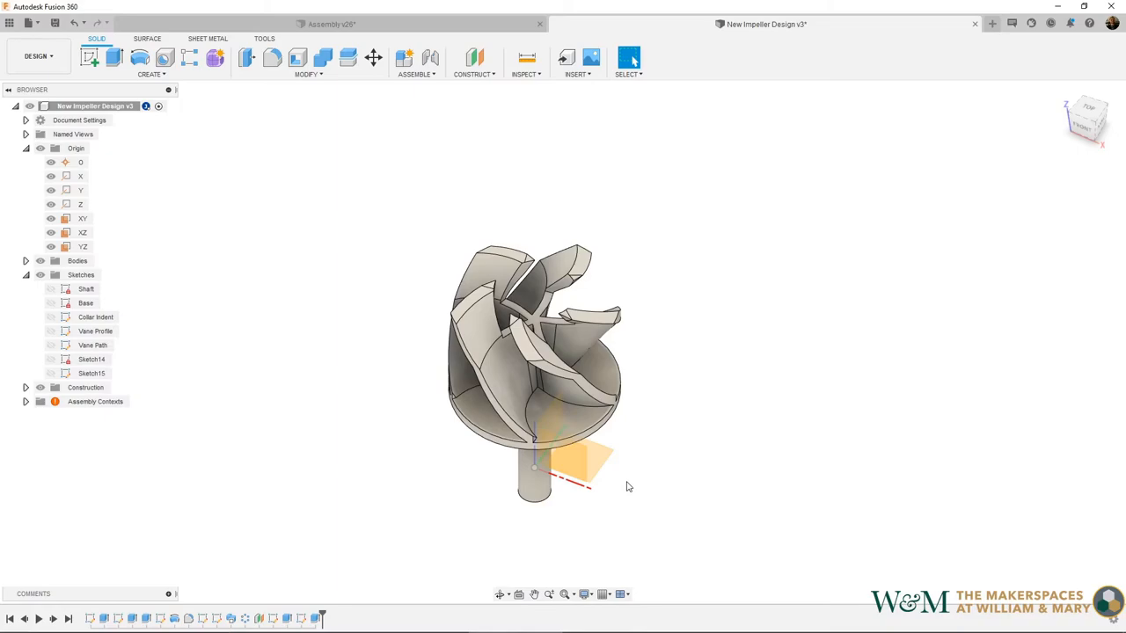
mouse_move(540, 514)
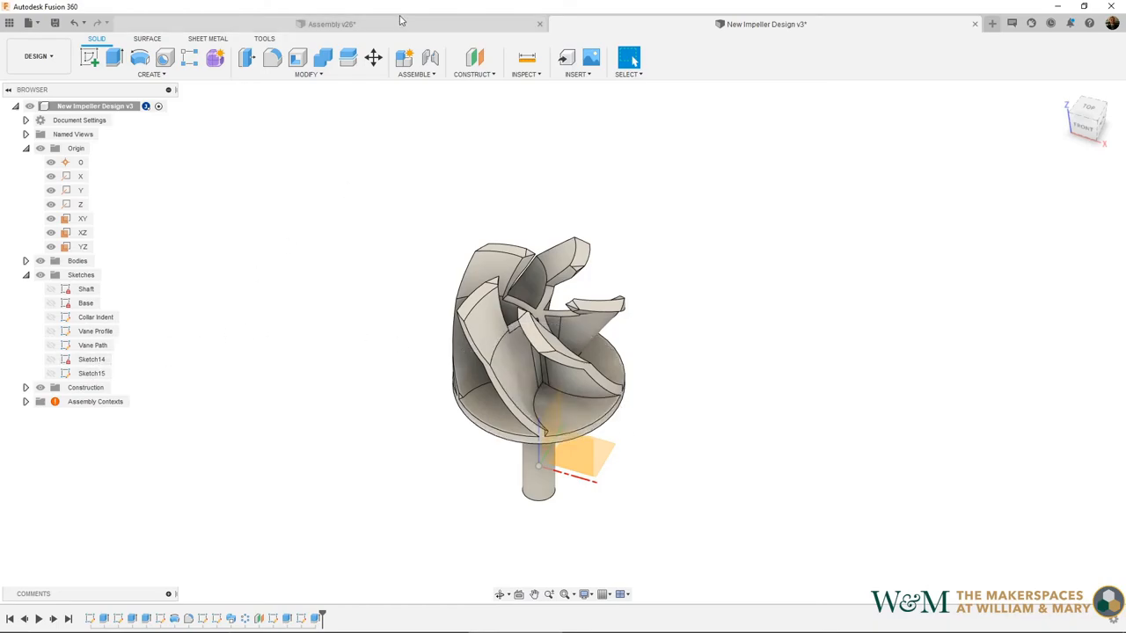
left_click(331, 25)
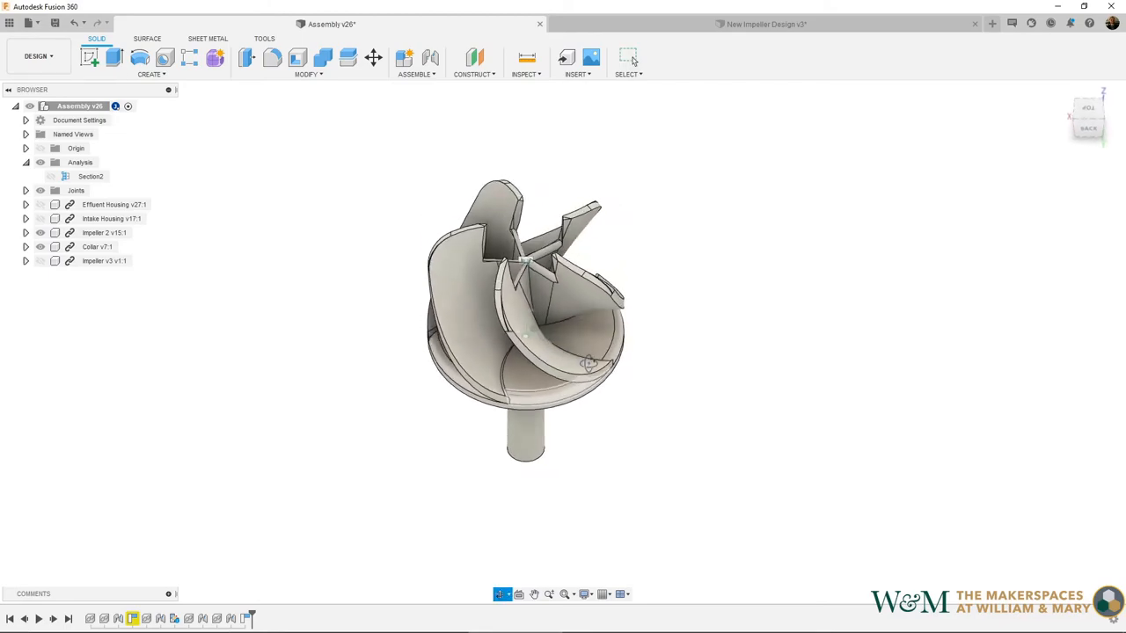
Save the New Impeller Design and insert it into the pump assembly.
left_click(765, 24)
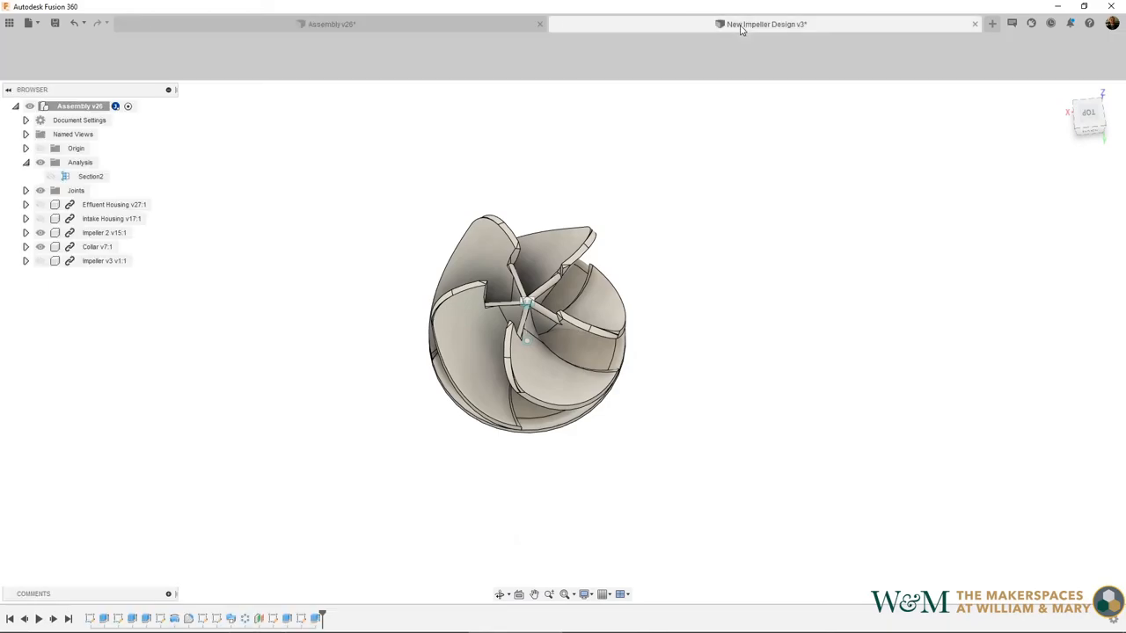
left_click(765, 24)
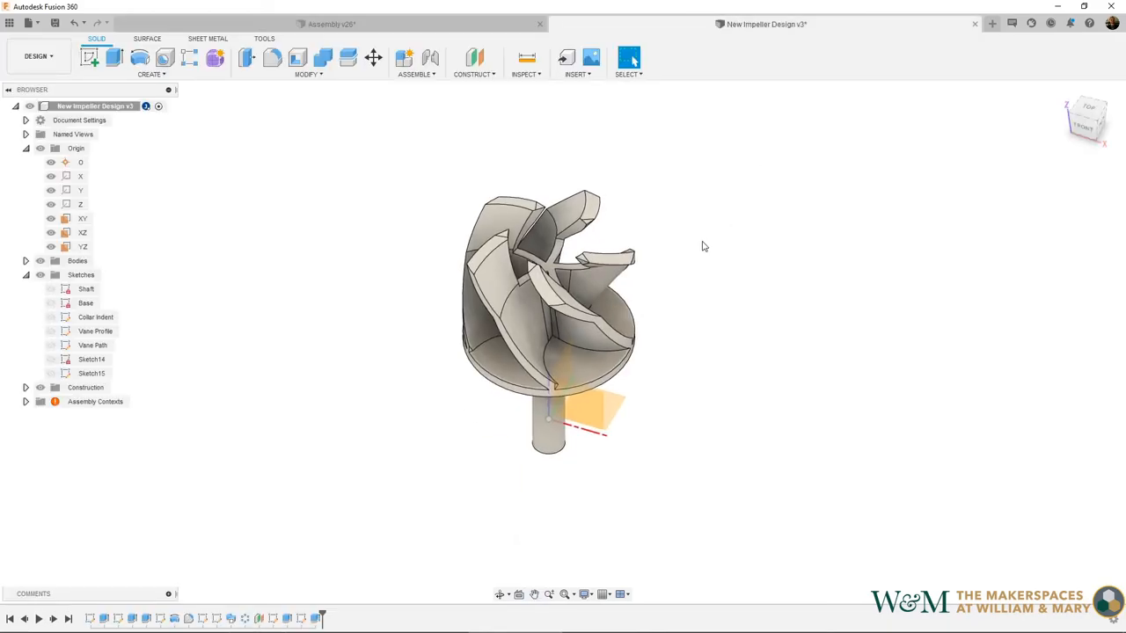
left_click_drag(703, 247, 679, 316)
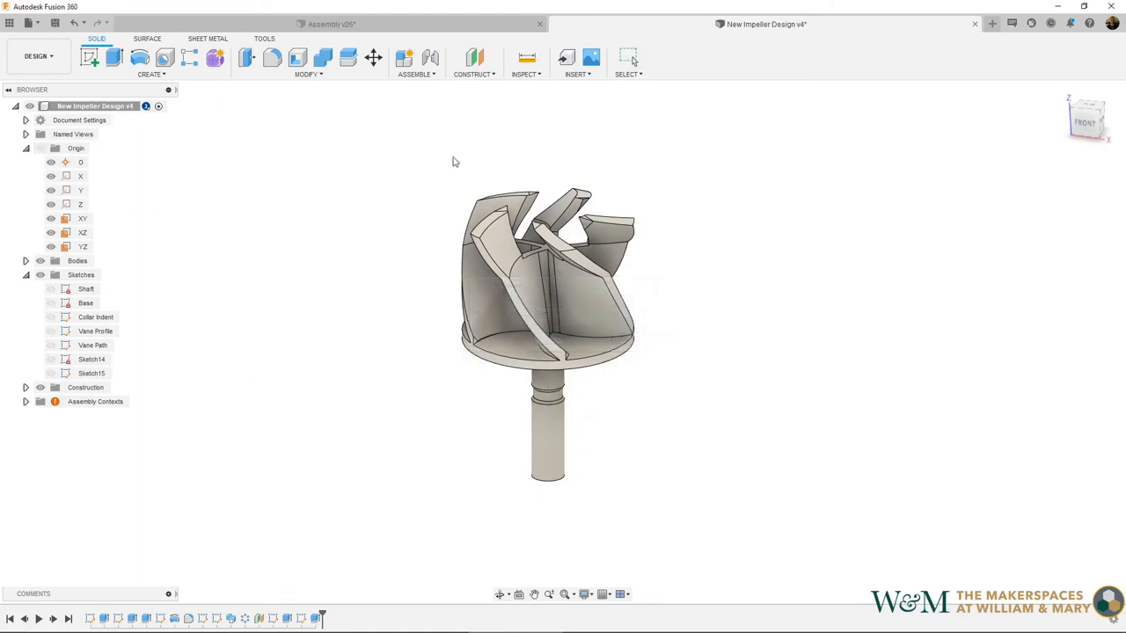
left_click(330, 24)
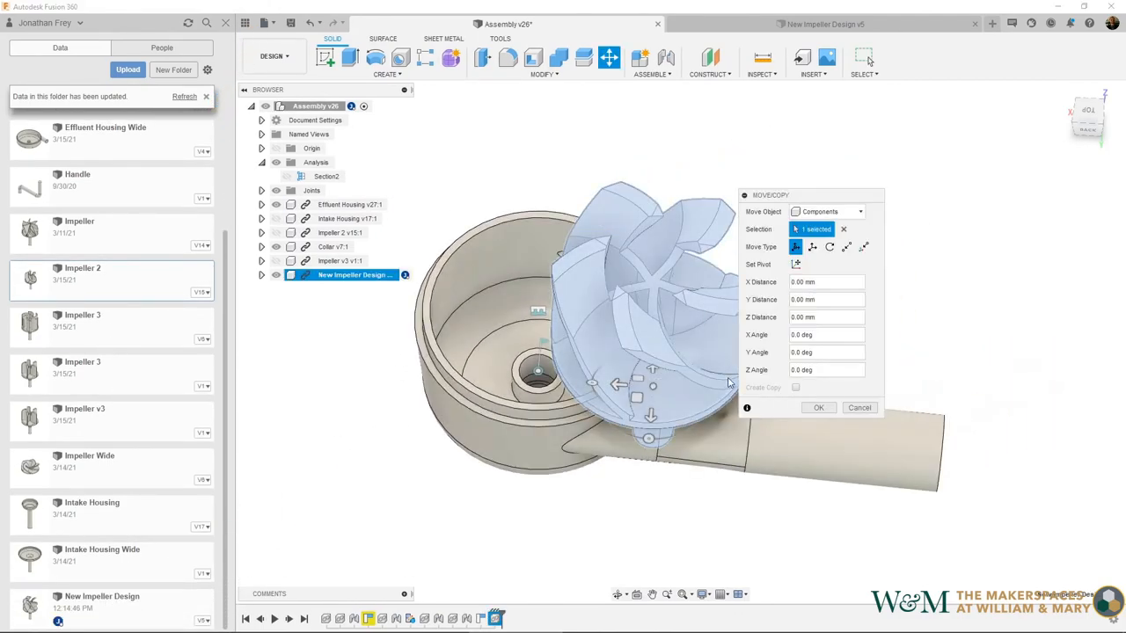
Confirm the impeller's placement beside the intake housing and begin a Joint.
left_click(816, 408)
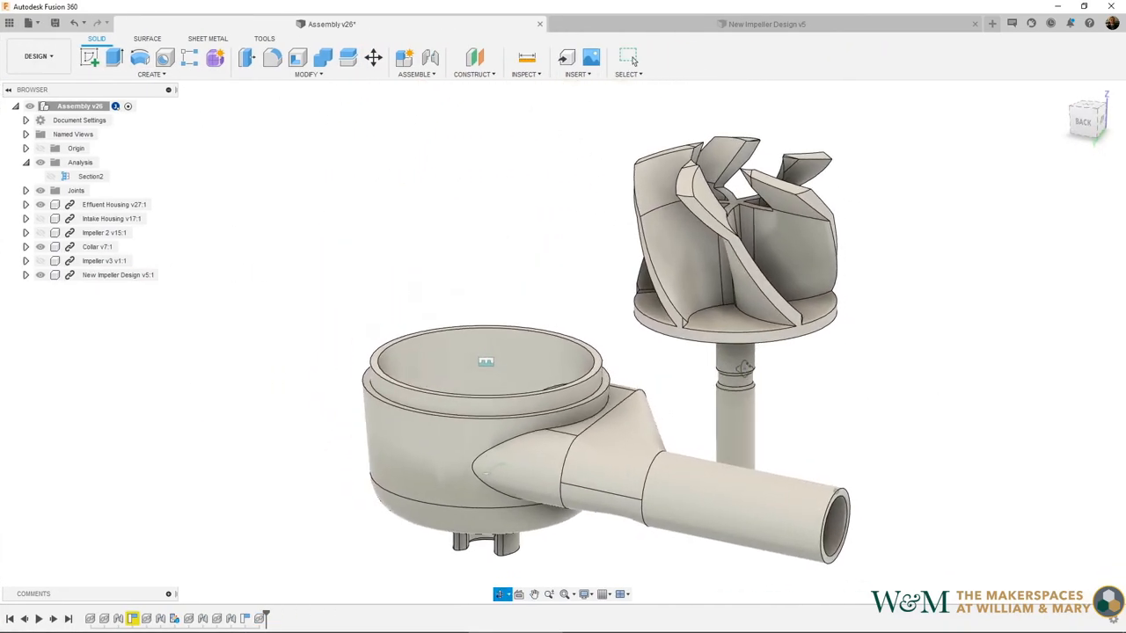
left_click(430, 56)
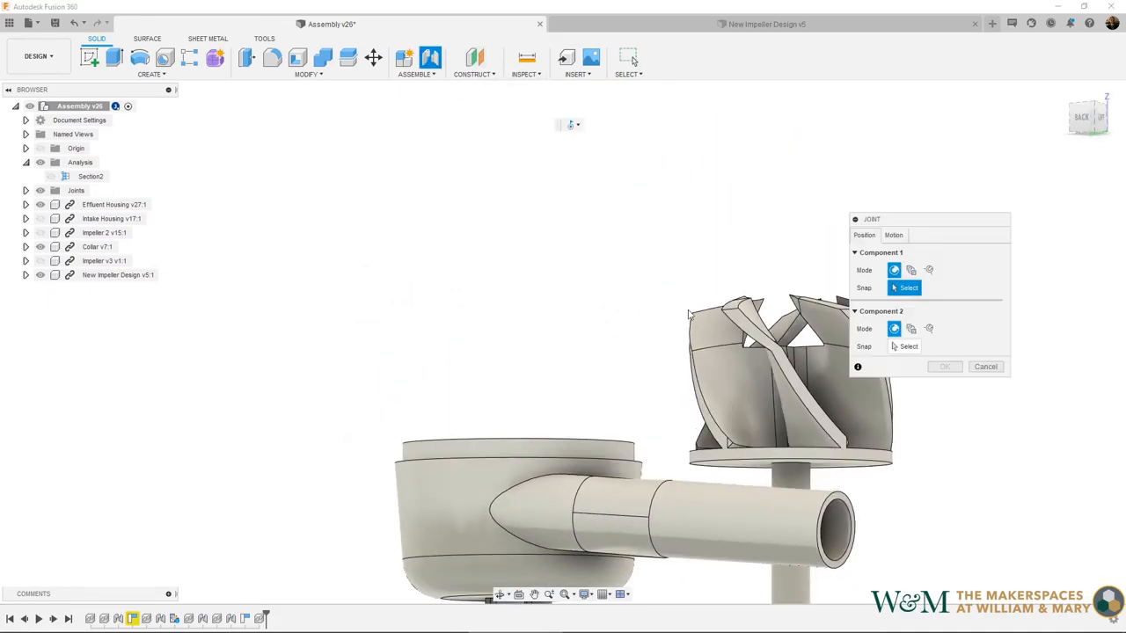